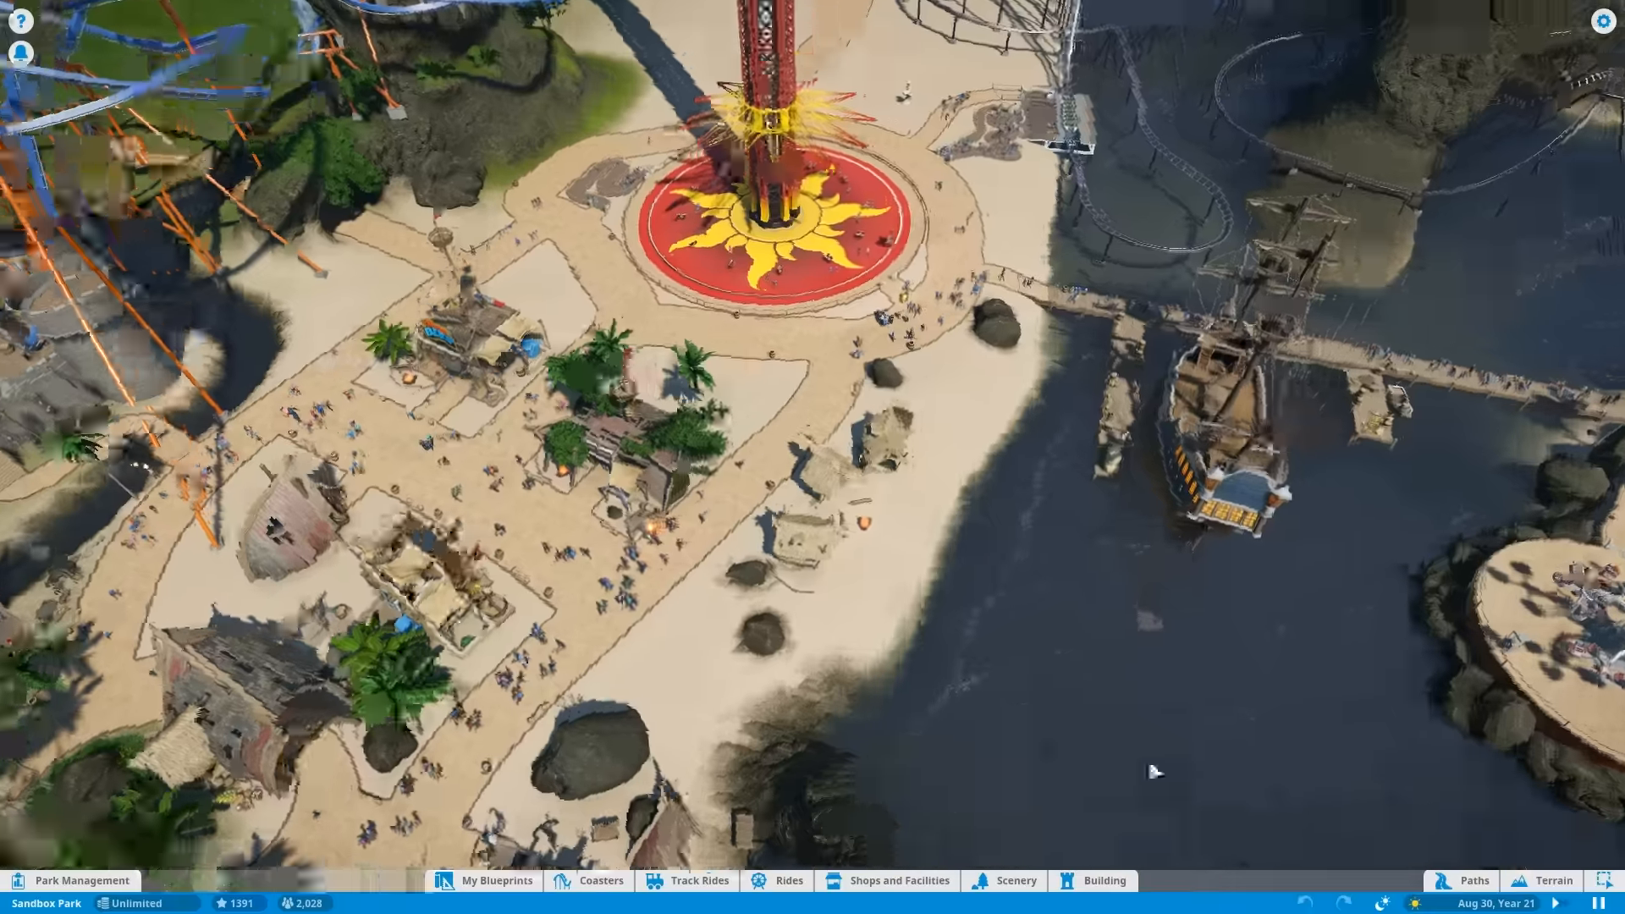
Bring up the scenery blueprint catalogue over the beach area.
{"action": "left_click", "coordinate": [1016, 880]}
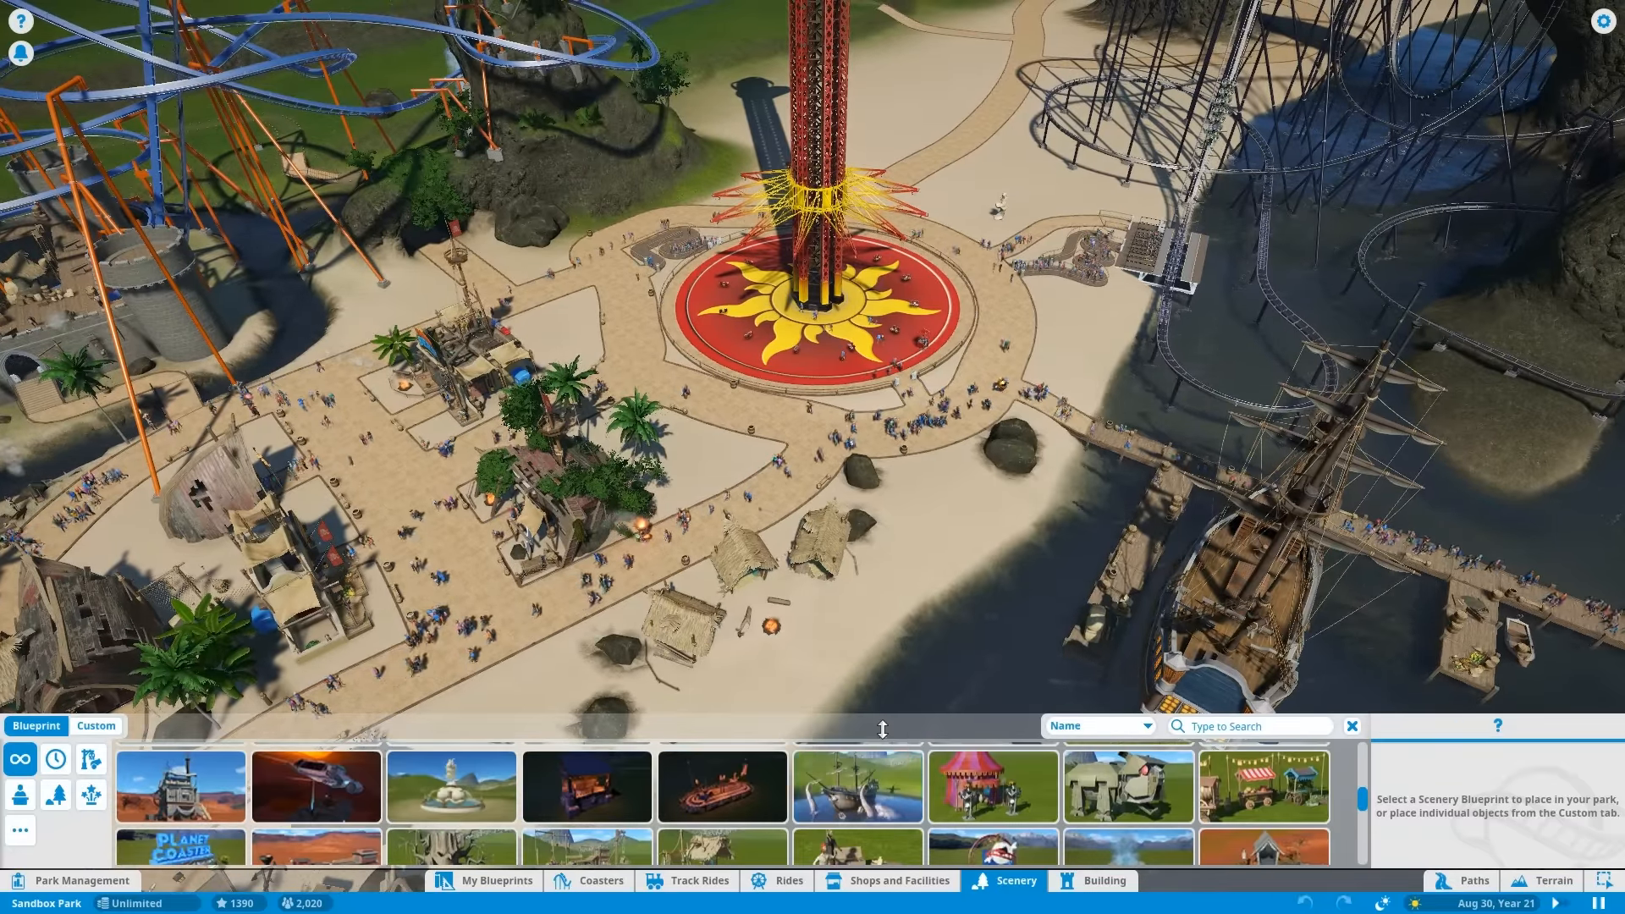
Browse down the scenery blueprints toward the Small Pirate Scene.
{"action": "scroll", "scroll_direction": "down", "scroll_amount": 3}
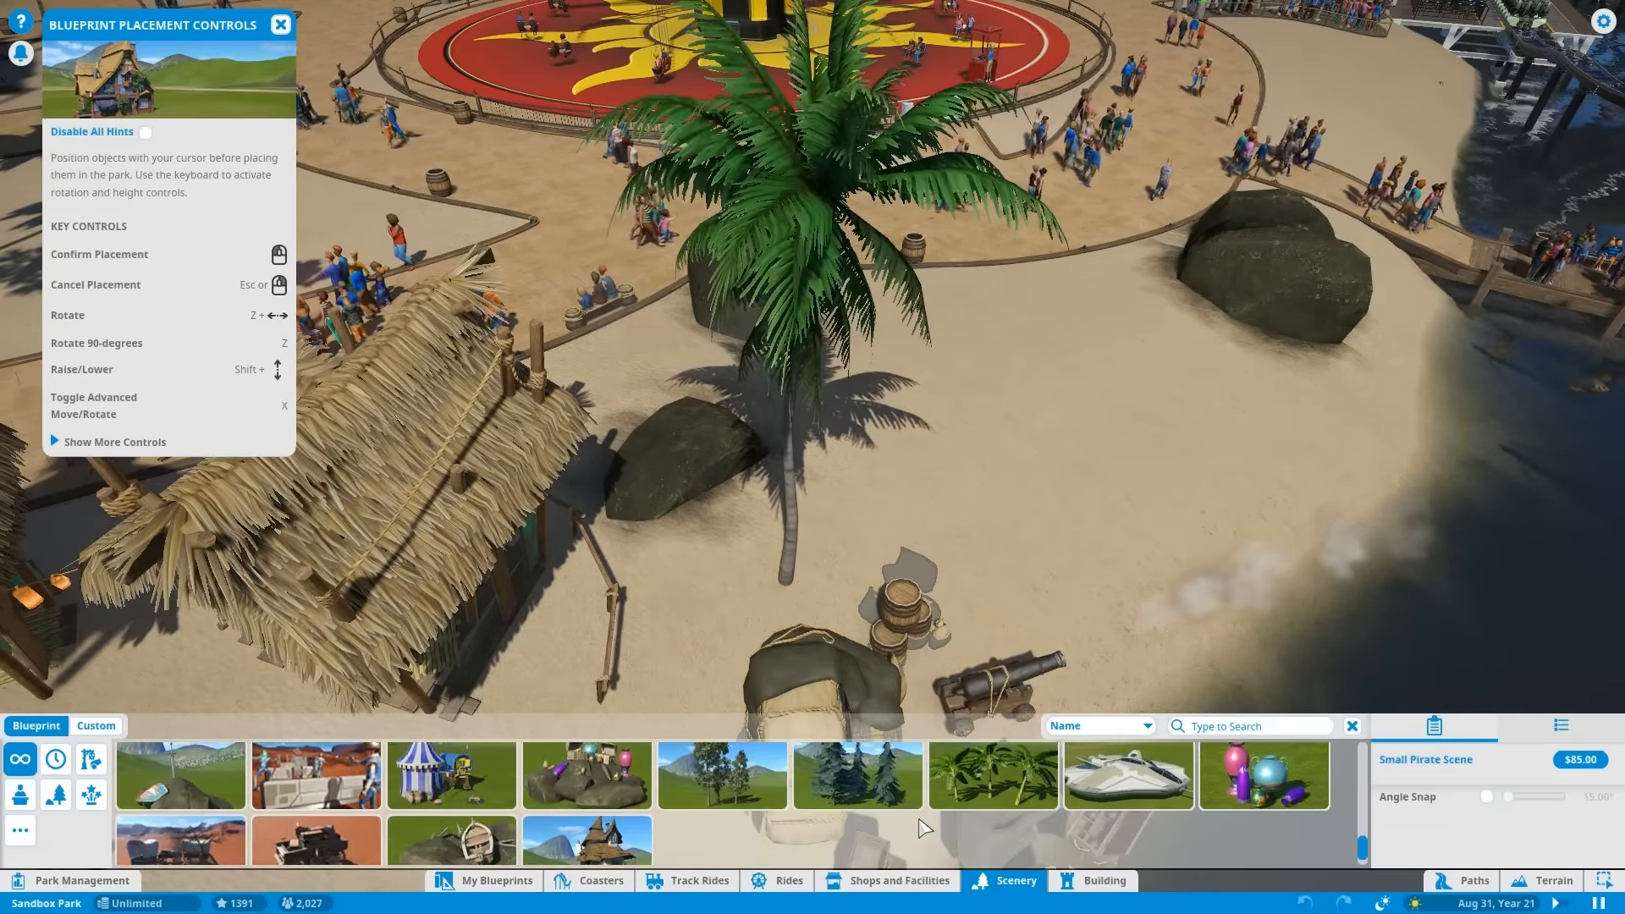
{"action": "mouse_move", "coordinate": [493, 838]}
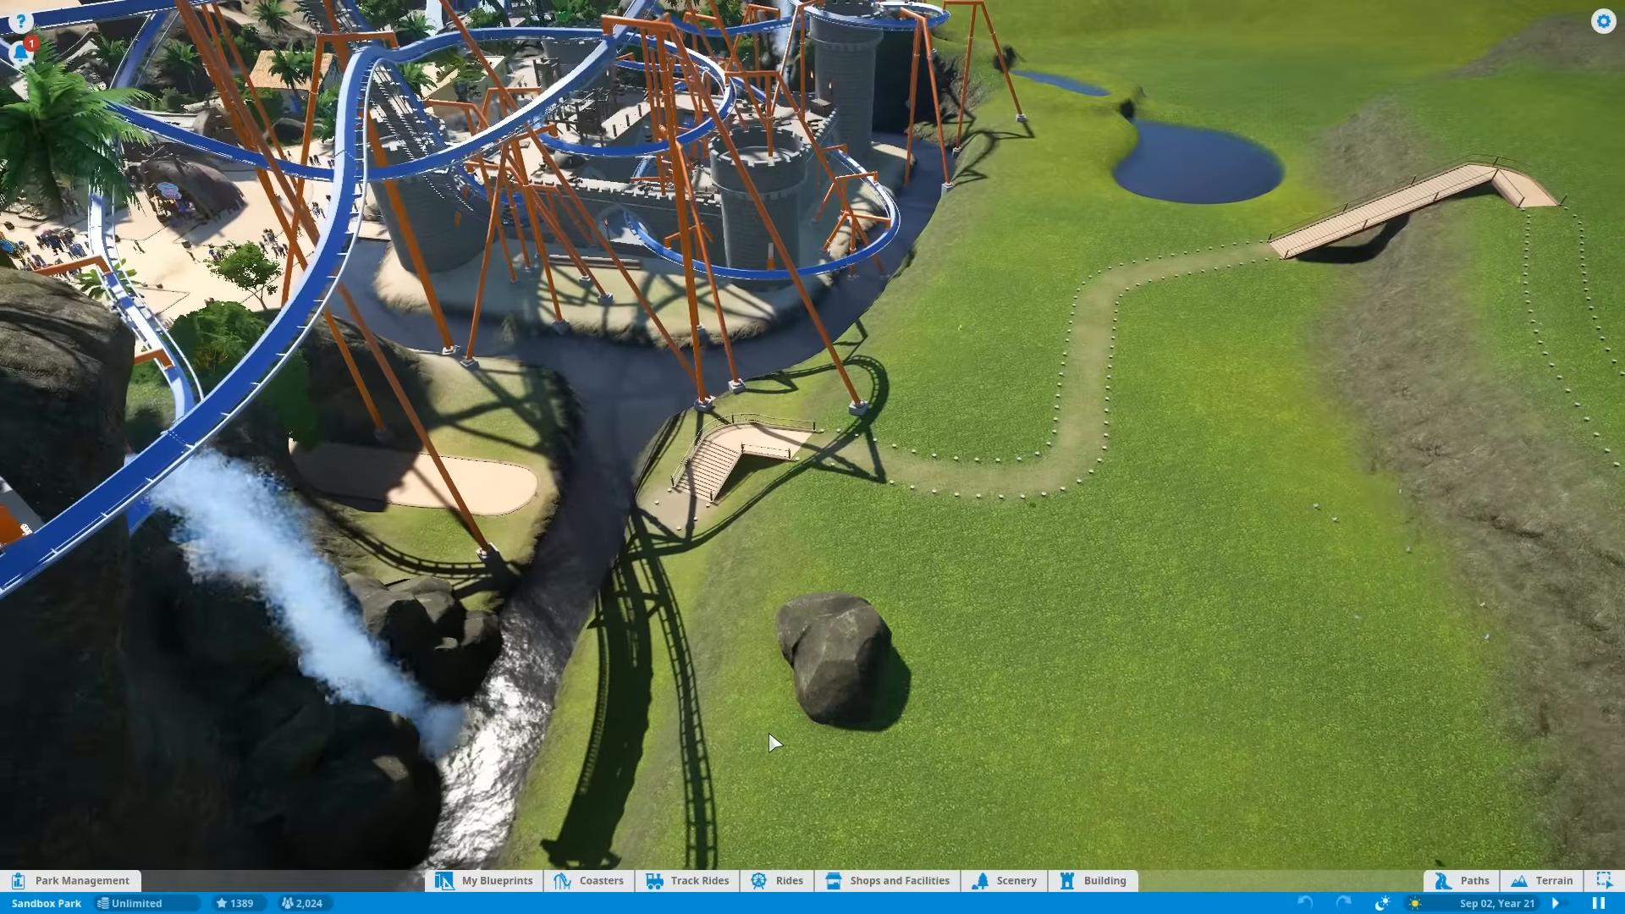
Switch from the grassland view to the Rides catalogue.
{"action": "left_click", "coordinate": [1015, 880]}
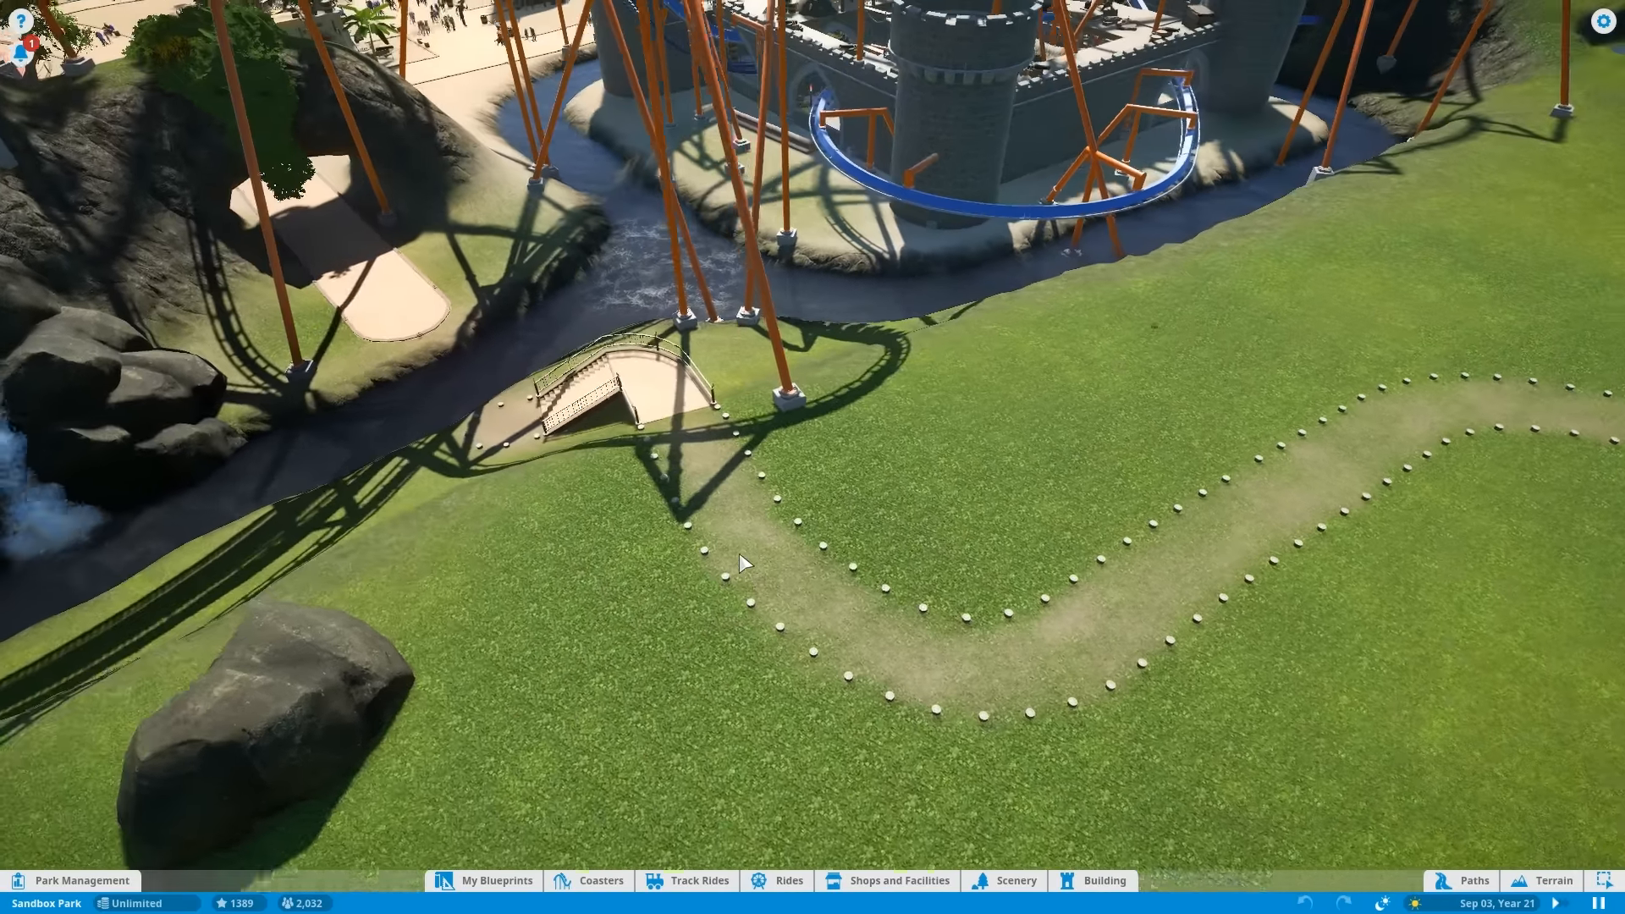
{"action": "left_click", "coordinate": [789, 880]}
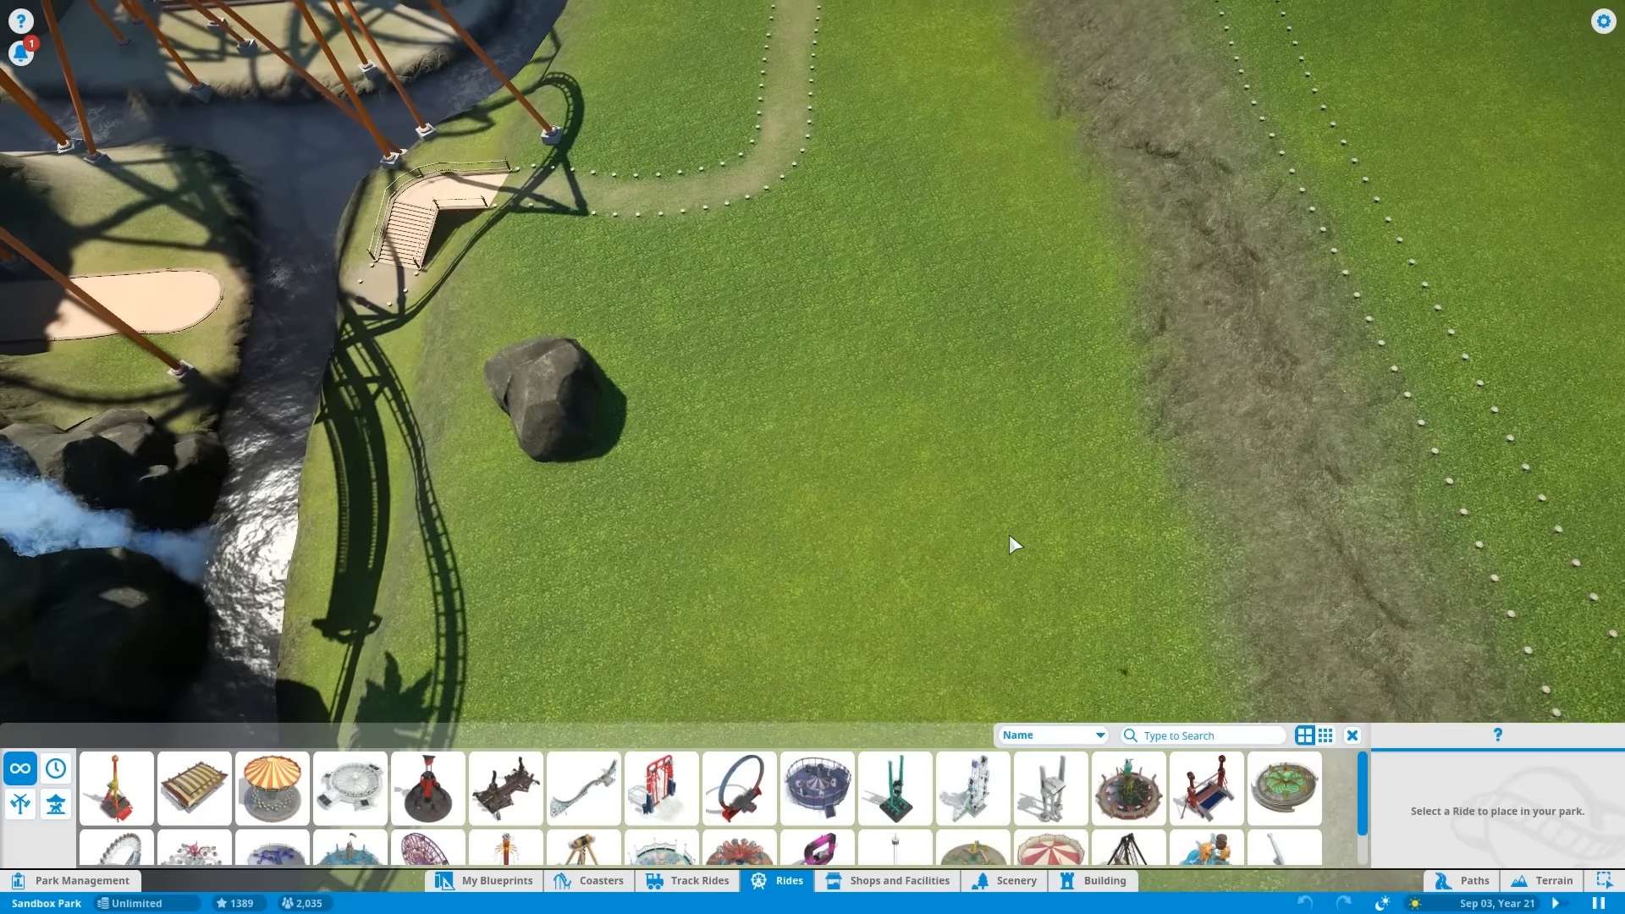
View the Rocktopus ride's test ratings, then return to the rides catalogue.
{"action": "left_click", "coordinate": [894, 787]}
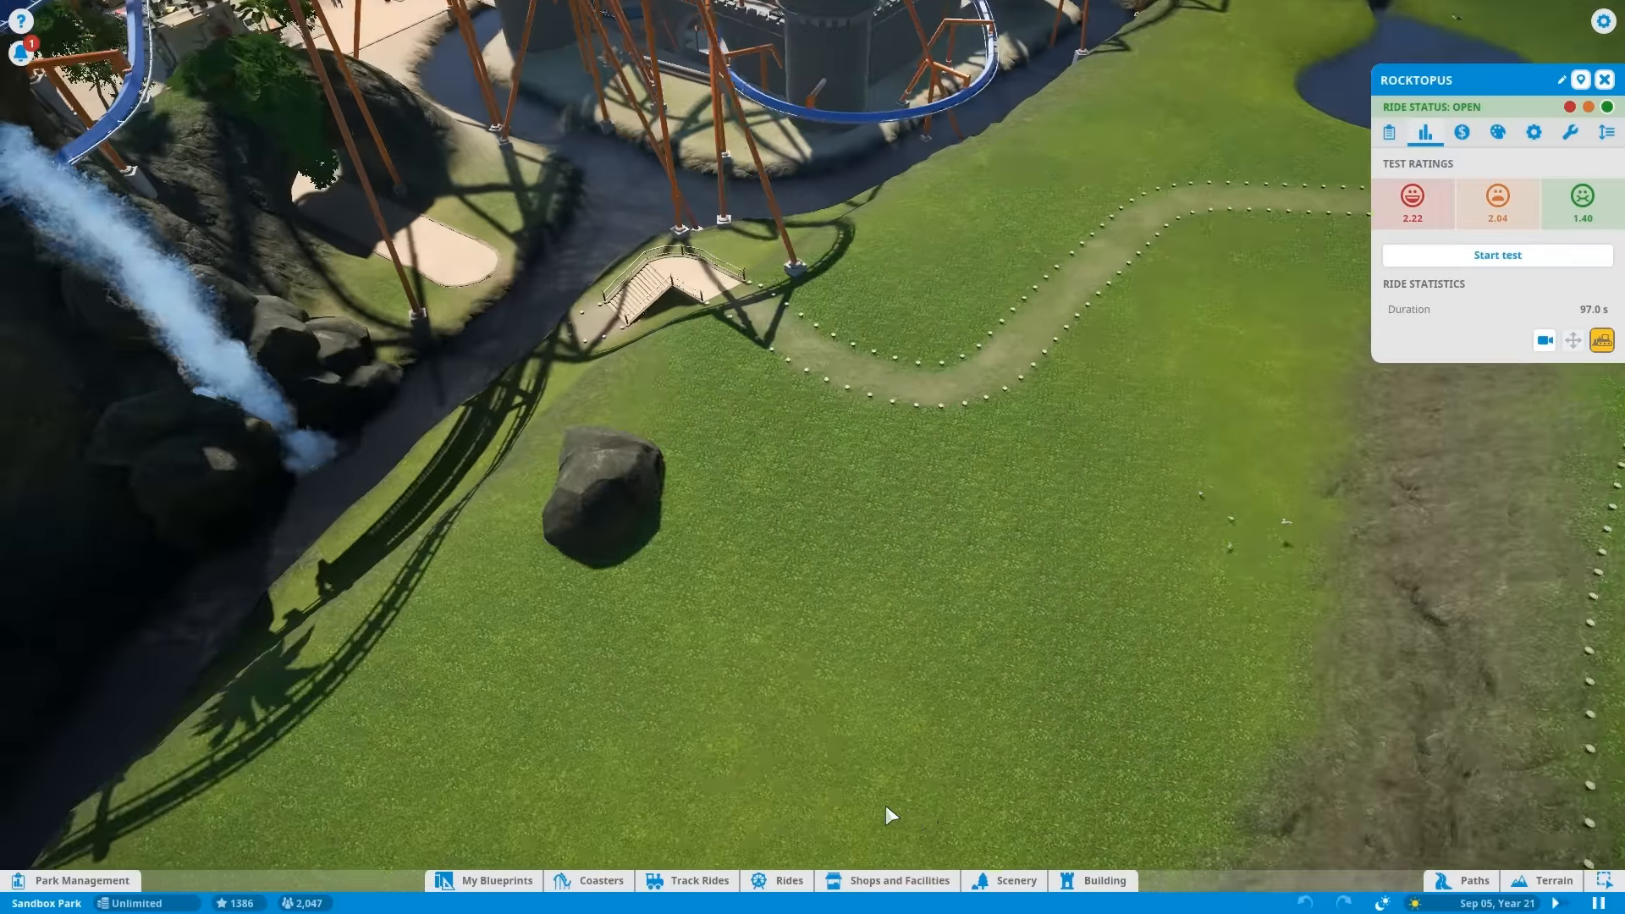
{"action": "left_click", "coordinate": [789, 880]}
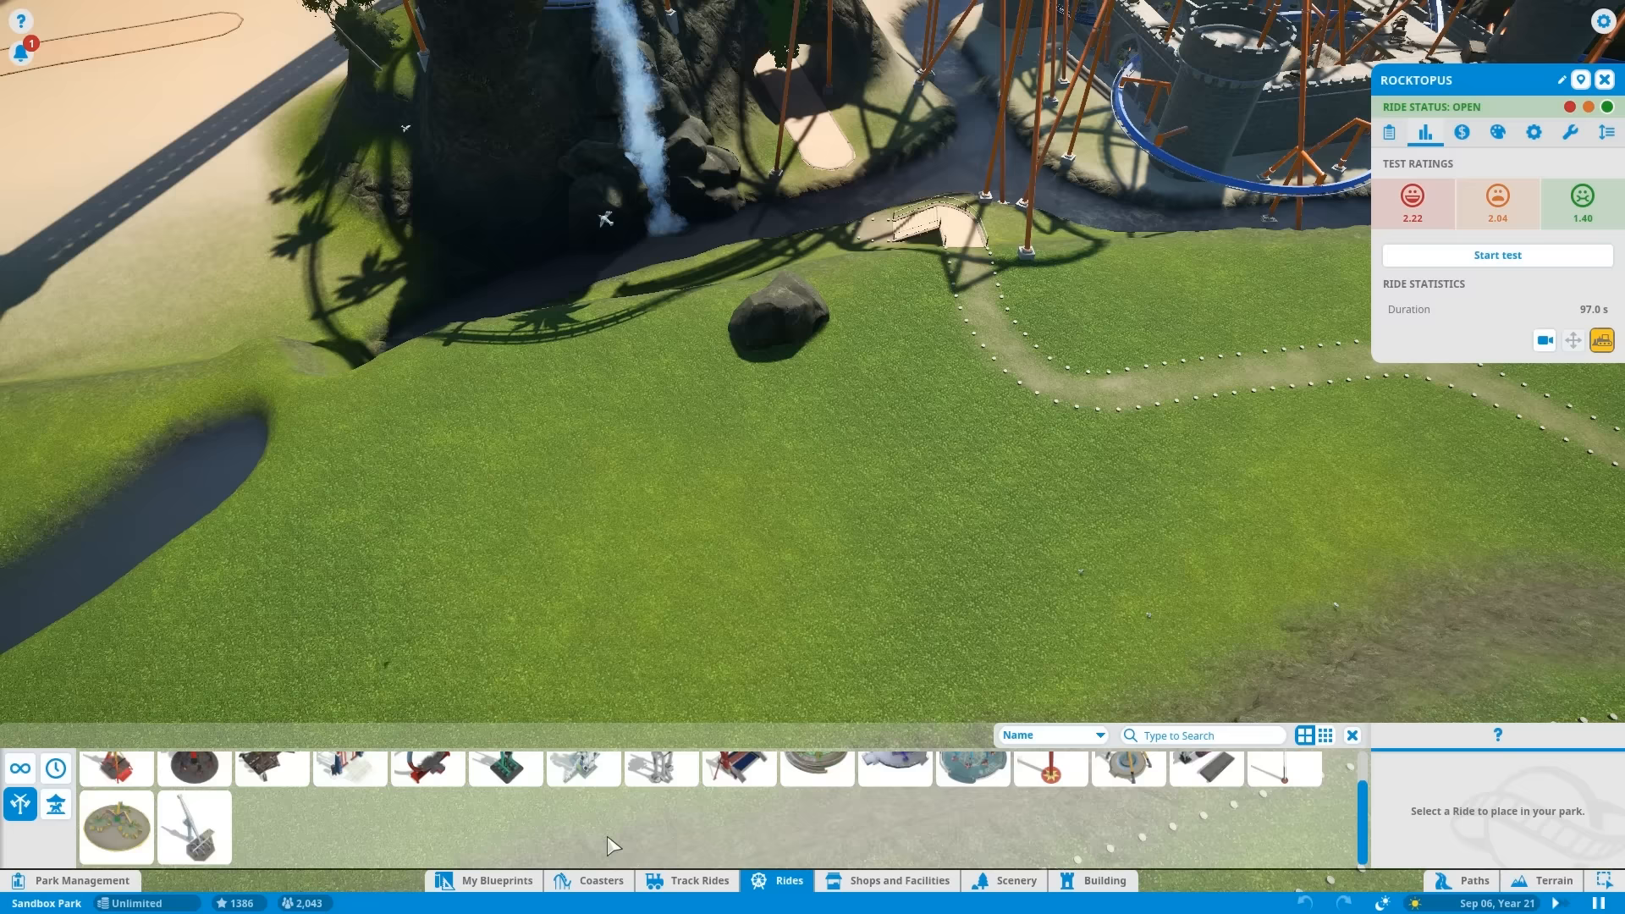
Filter to flat rides and pick the Hyperspin ($1,300) to place on the grassland.
{"action": "left_click", "coordinate": [56, 803]}
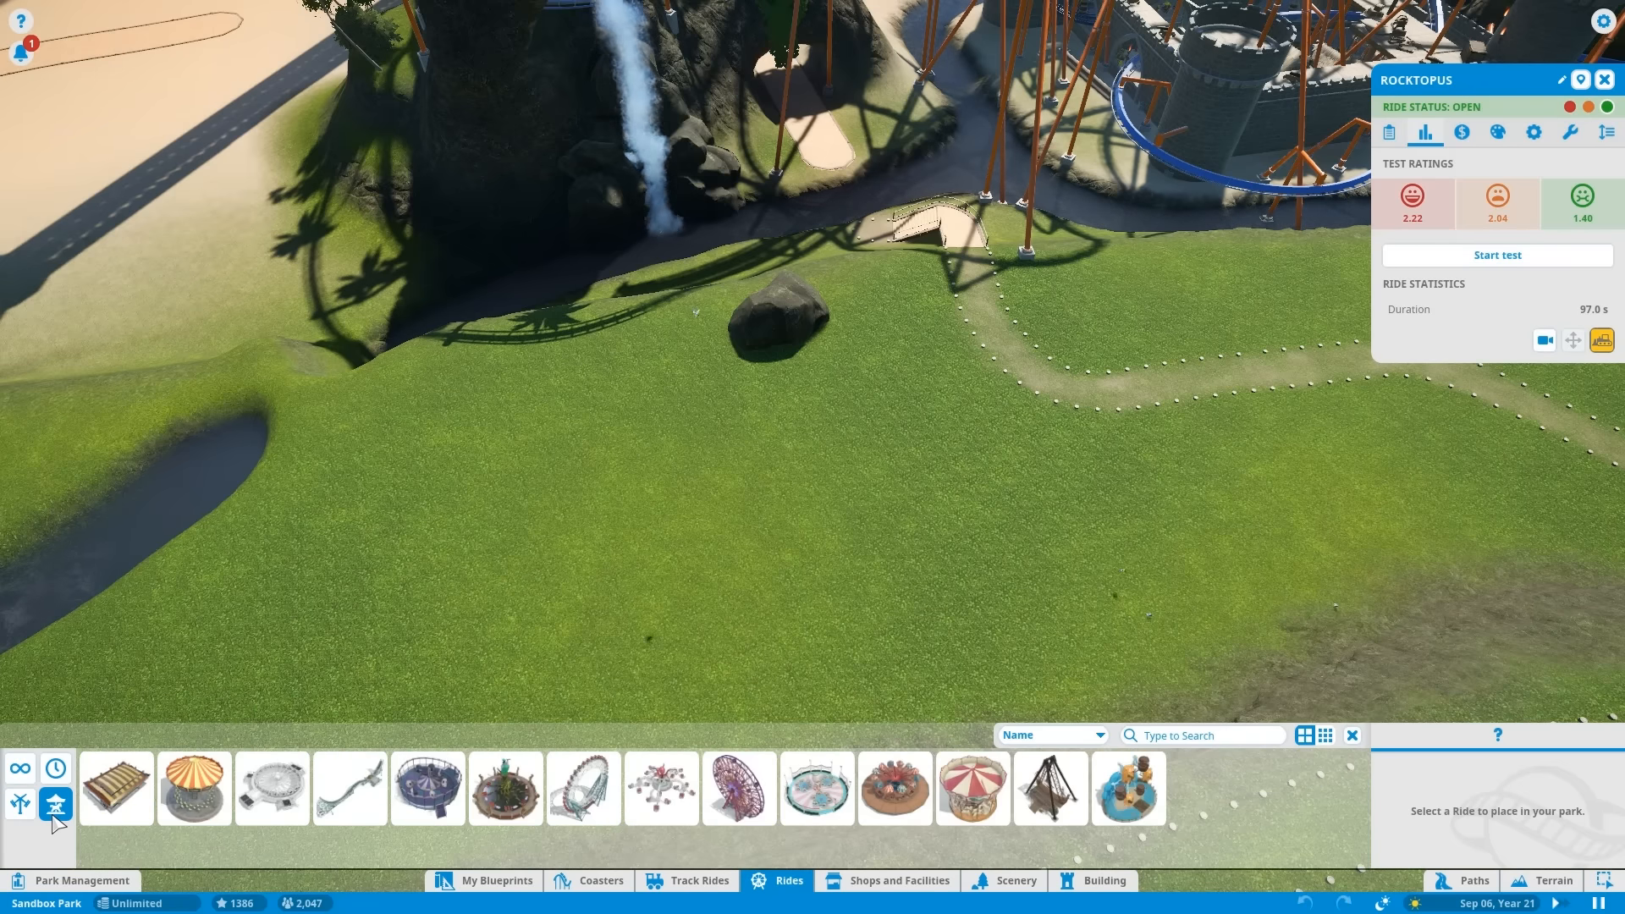
{"action": "mouse_move", "coordinate": [611, 838]}
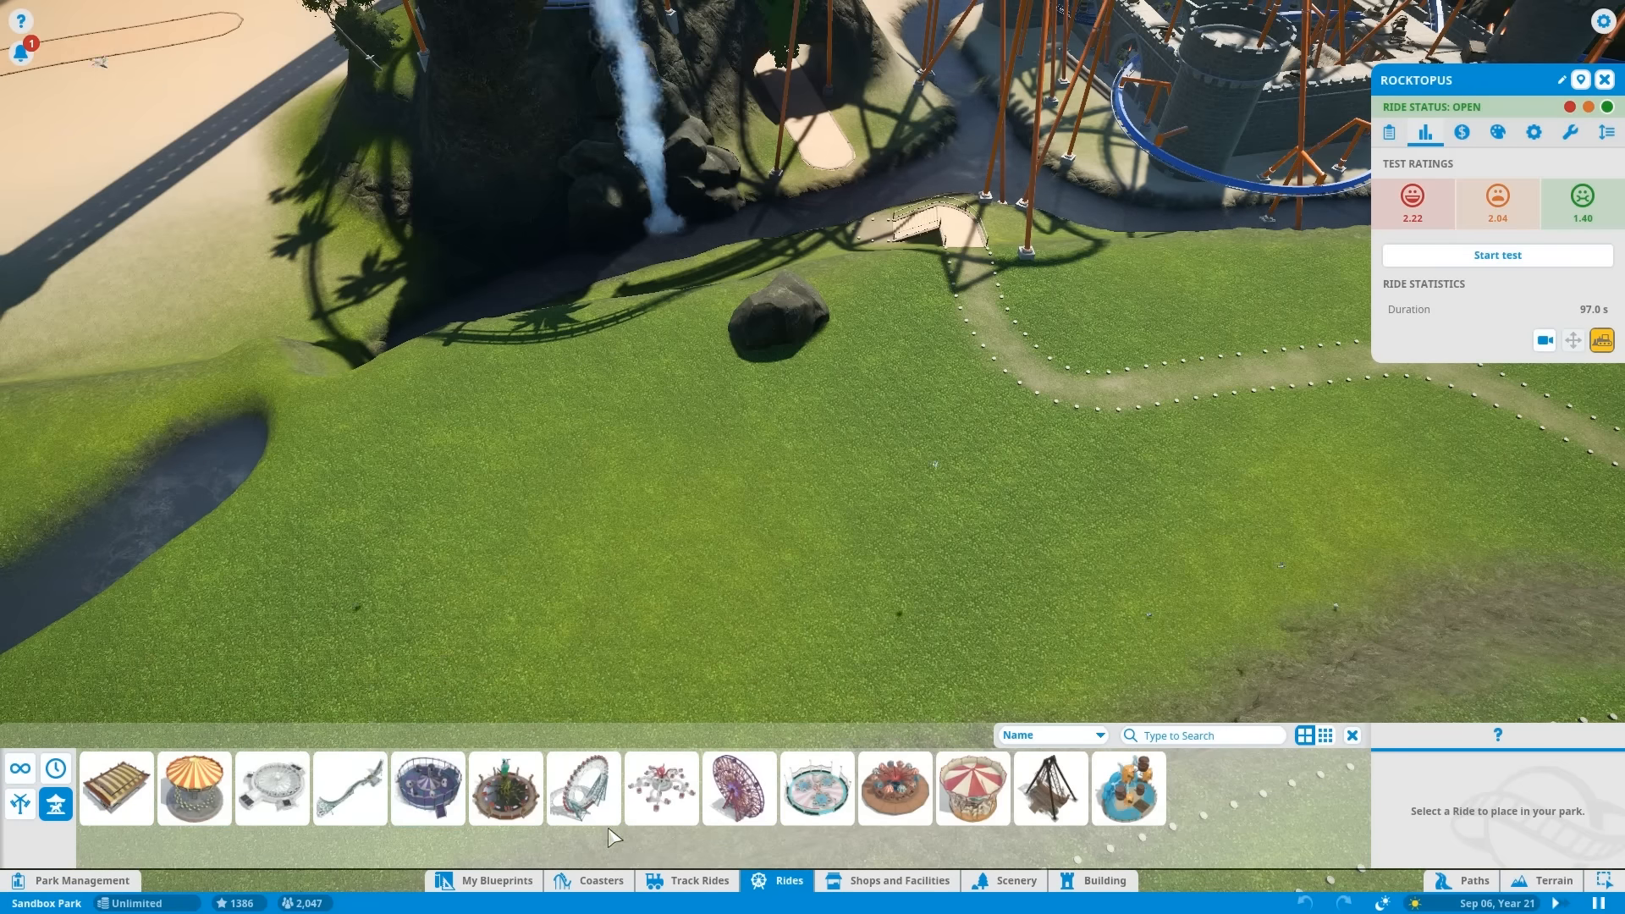
{"action": "mouse_move", "coordinate": [1050, 787]}
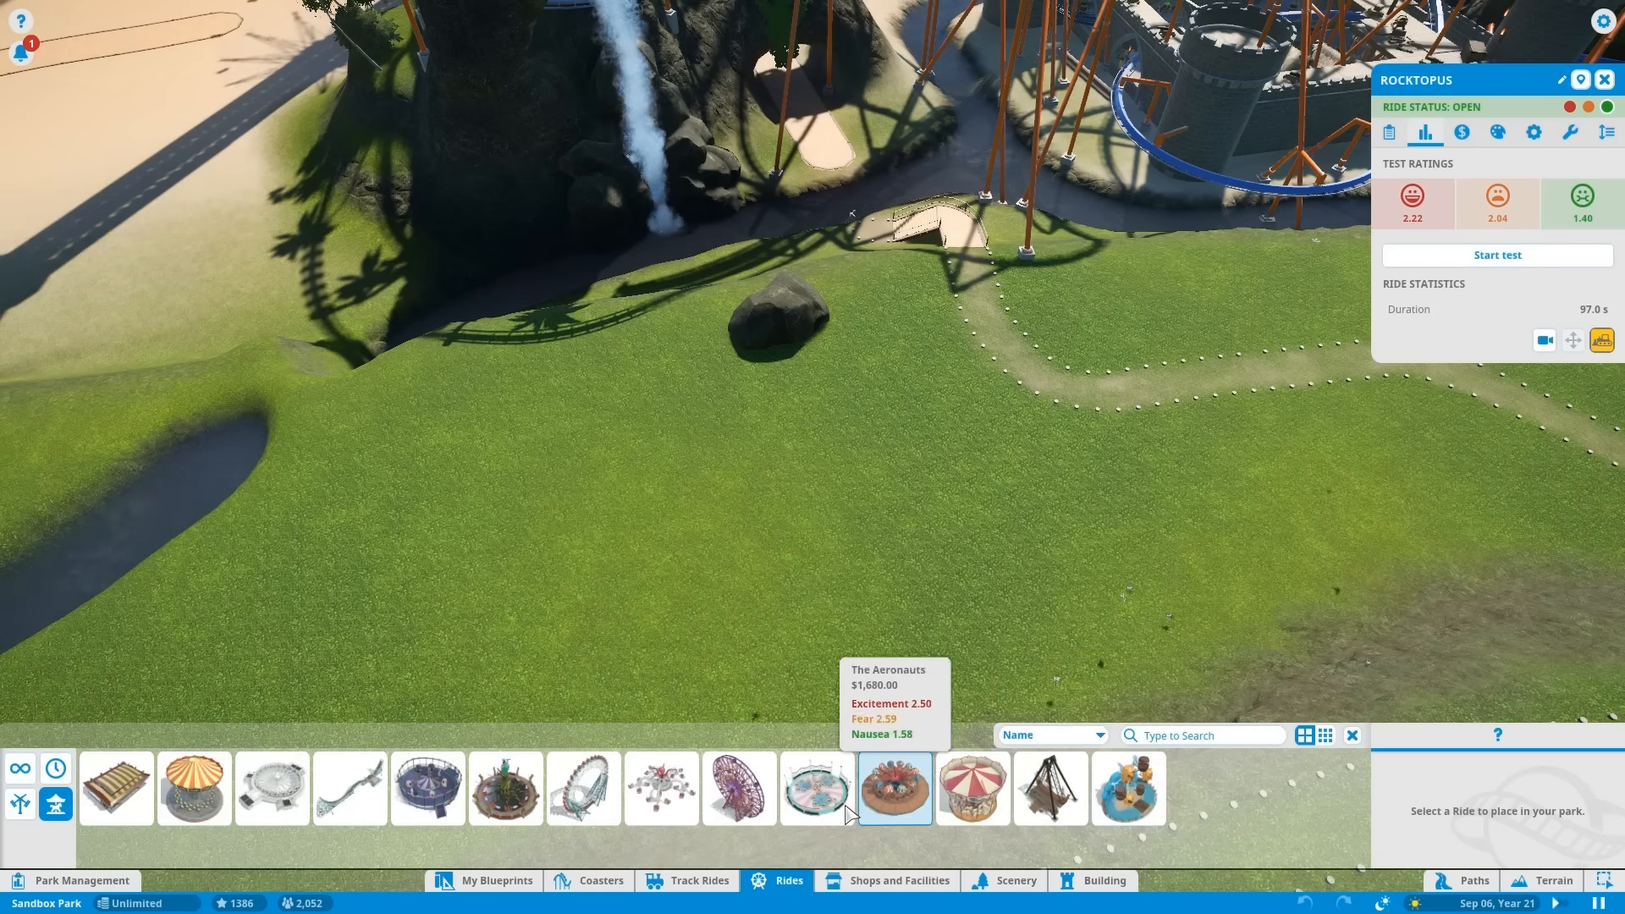
{"action": "mouse_move", "coordinate": [1129, 787]}
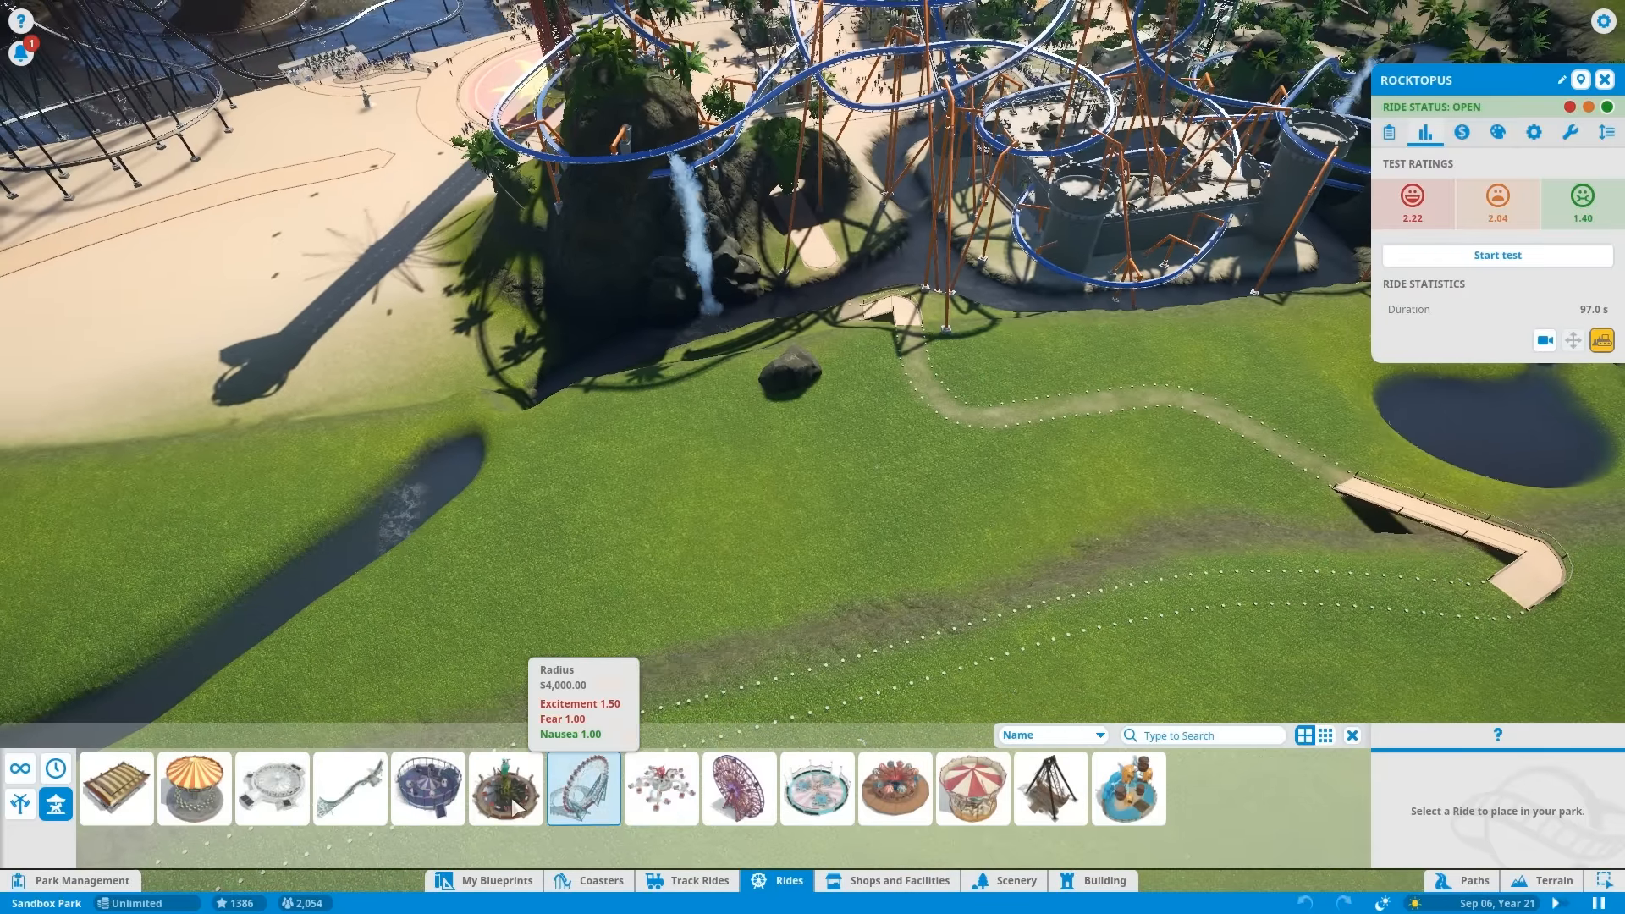
{"action": "mouse_move", "coordinate": [271, 787]}
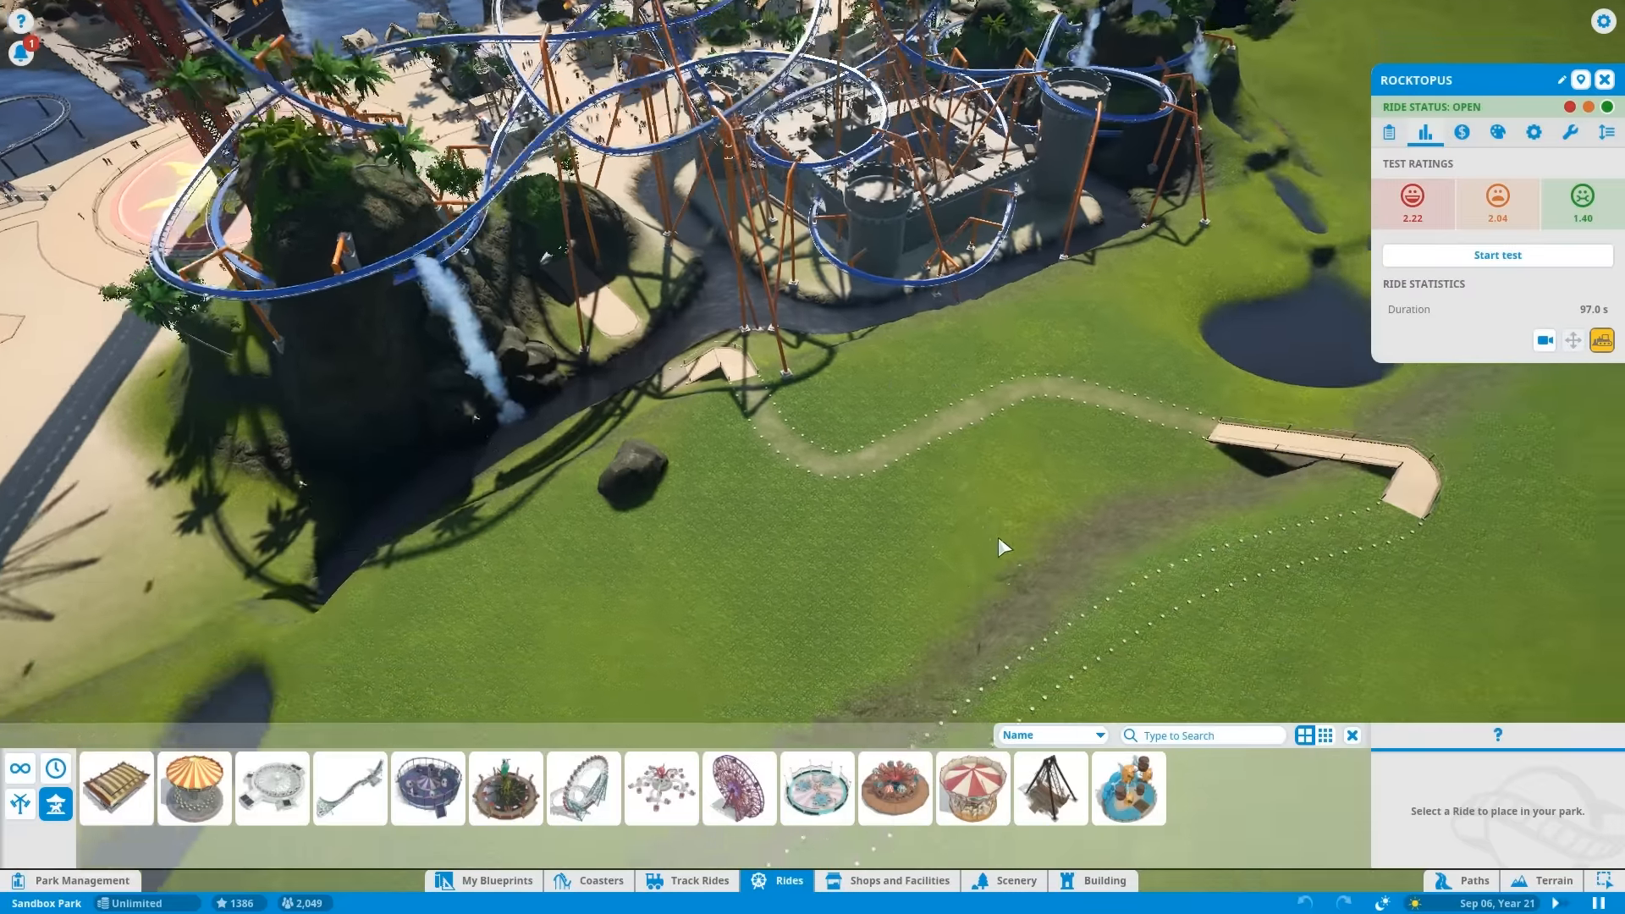
{"action": "left_click", "coordinate": [894, 787]}
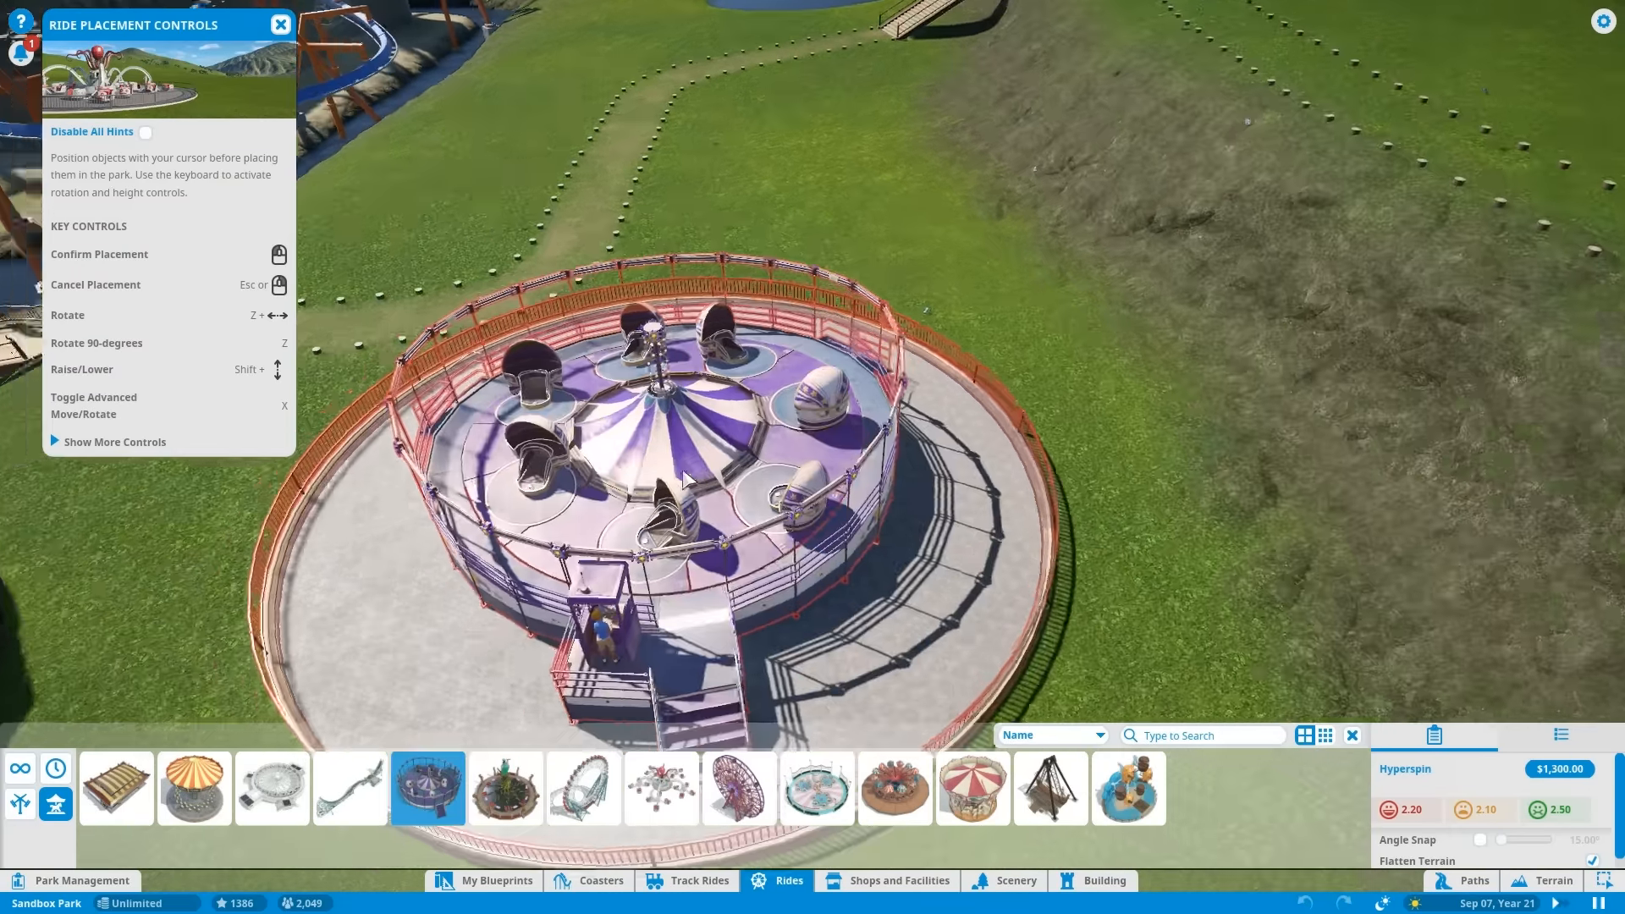
Cancel the Hyperspin placement, inspect the large tropical rock, and return to the rides catalogue.
{"action": "left_click", "coordinate": [271, 788]}
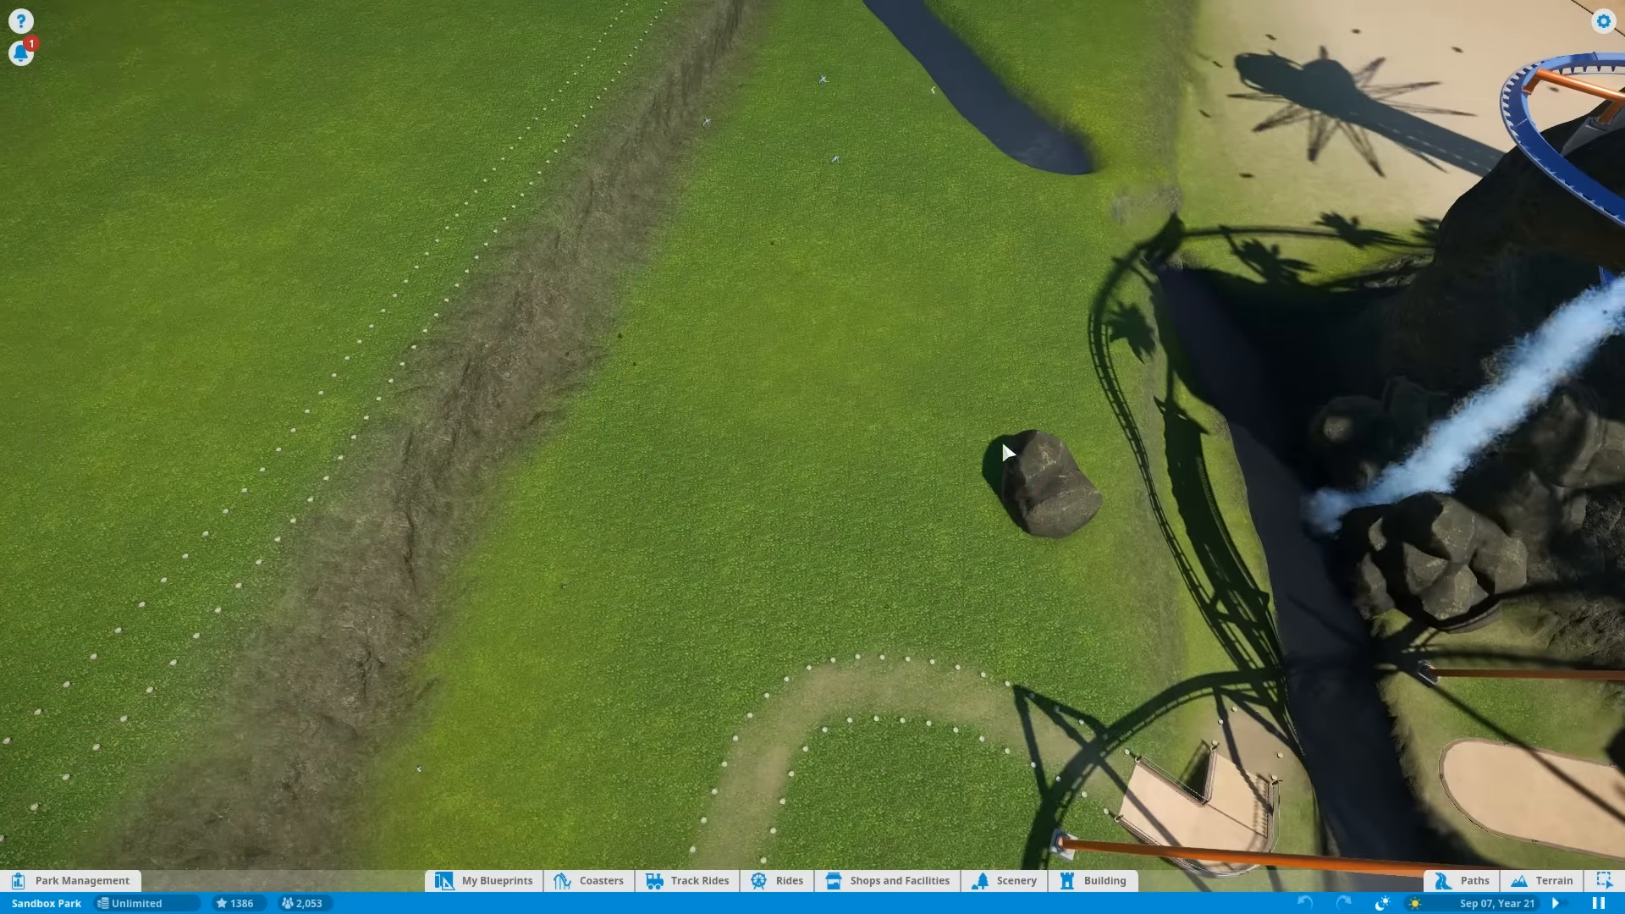
{"action": "left_click", "coordinate": [1104, 880]}
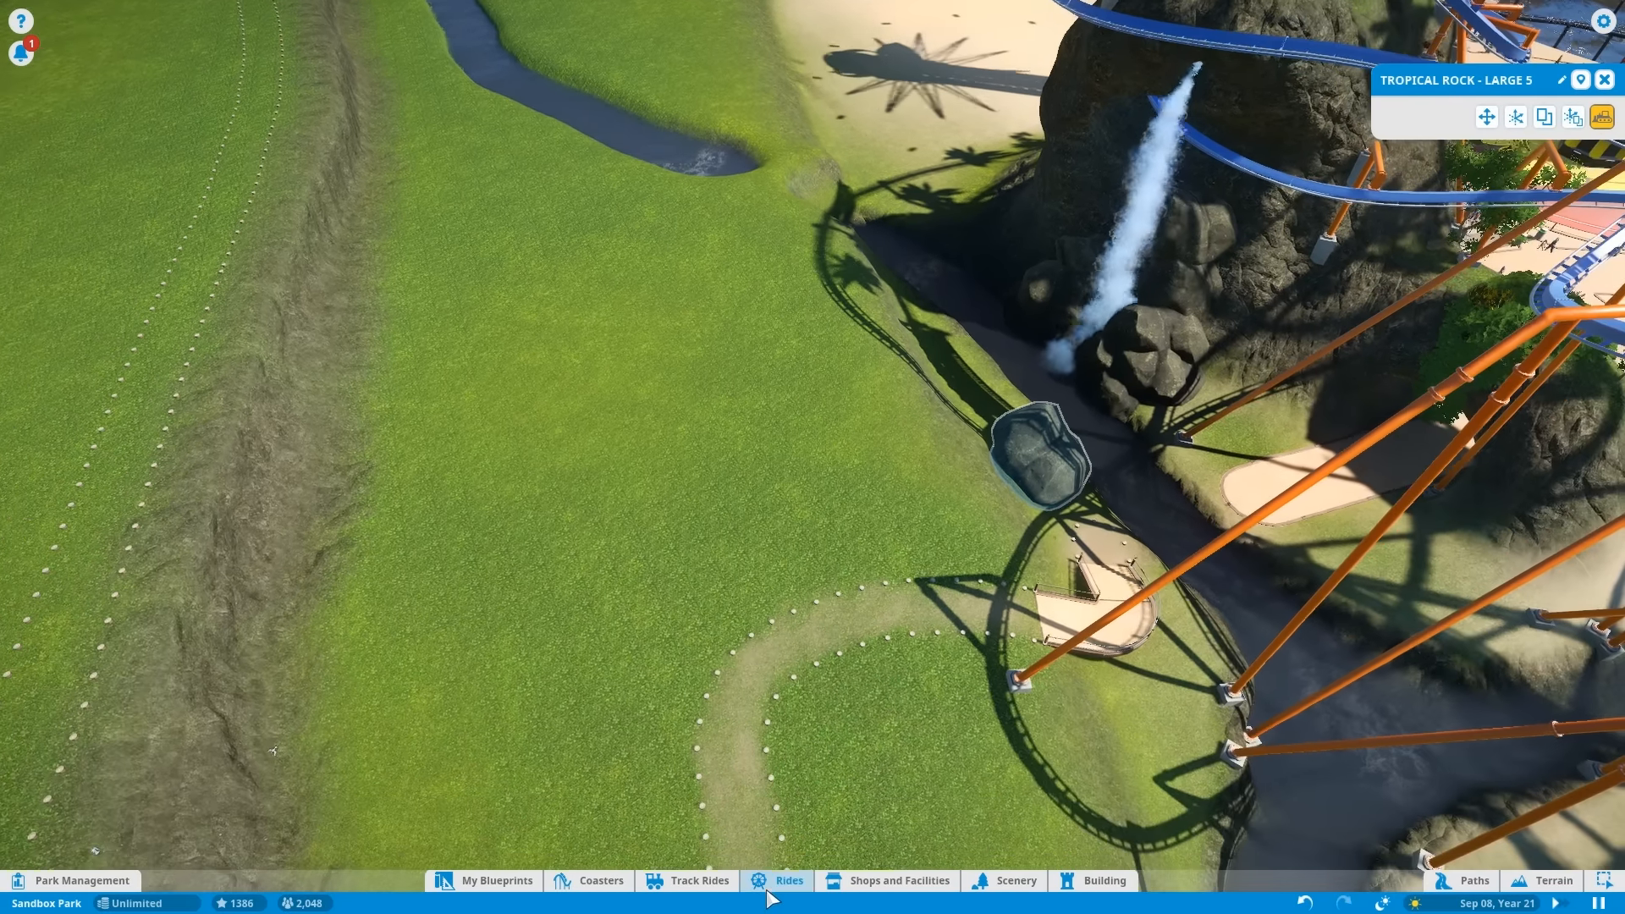
{"action": "left_click", "coordinate": [789, 880]}
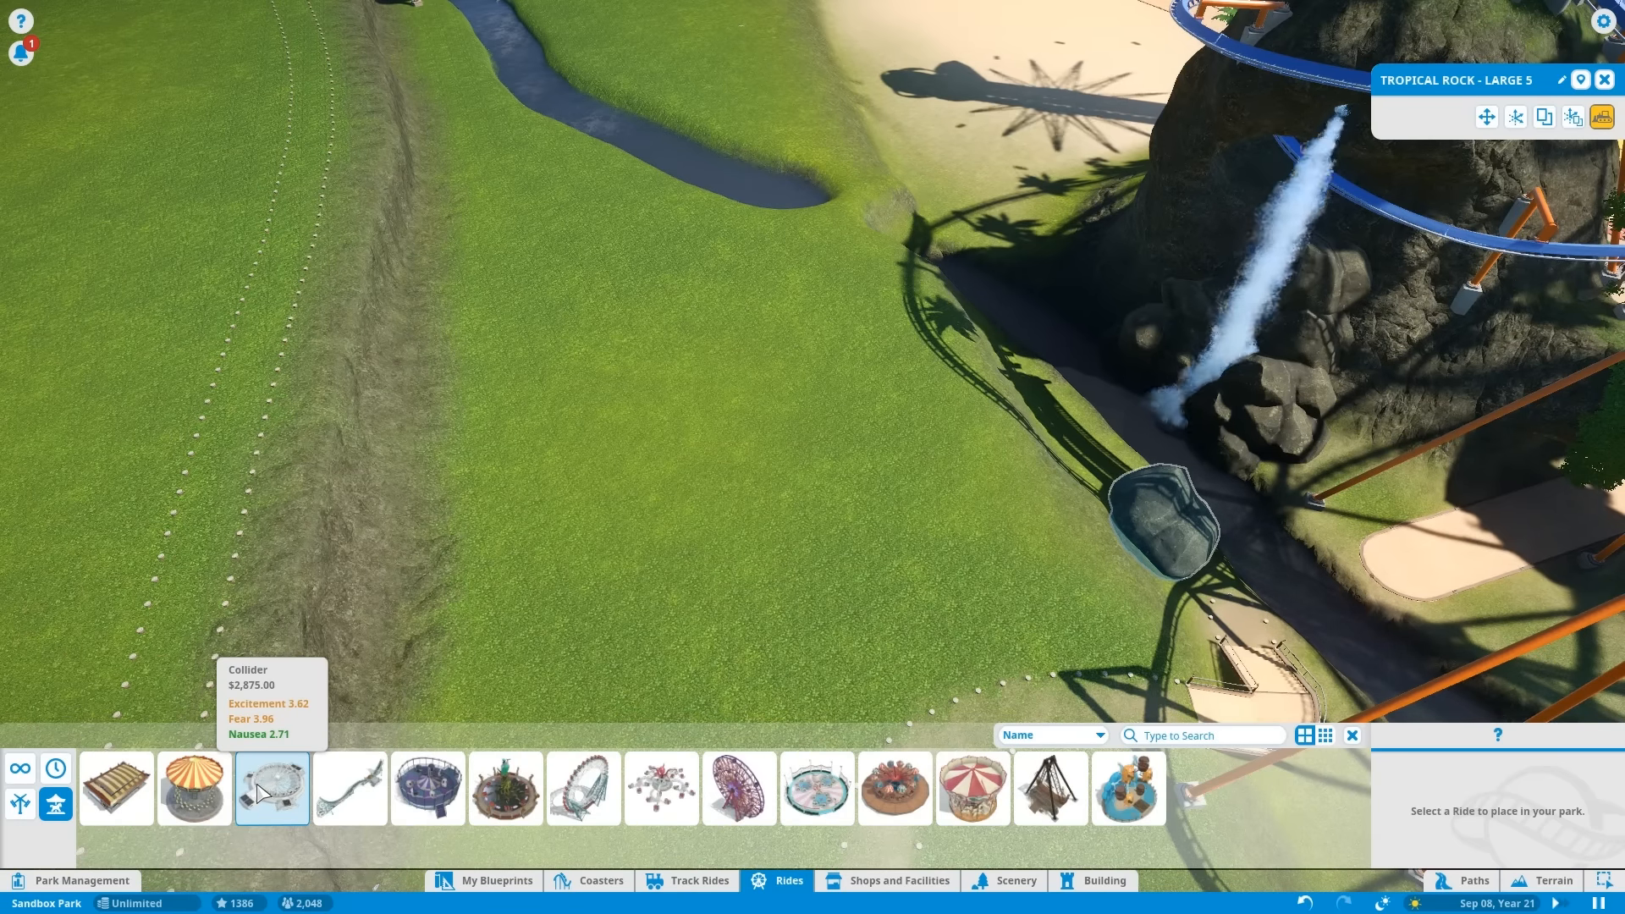
{"action": "left_click", "coordinate": [271, 787]}
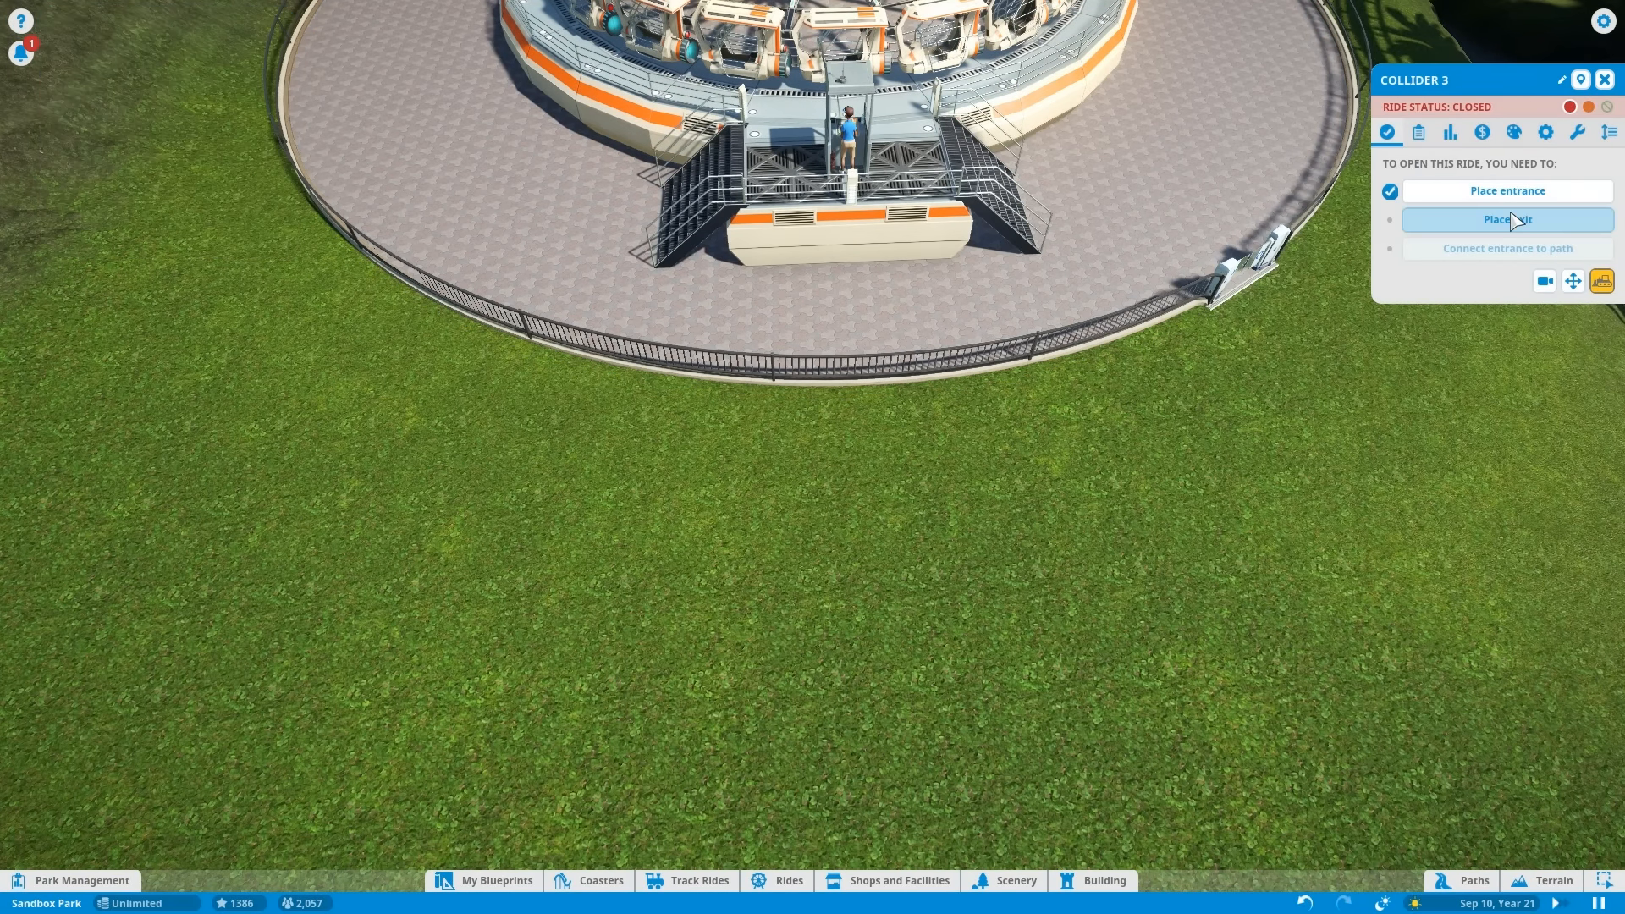
Start placing Collider 3's exit beside its entrance.
{"action": "left_click", "coordinate": [1507, 219]}
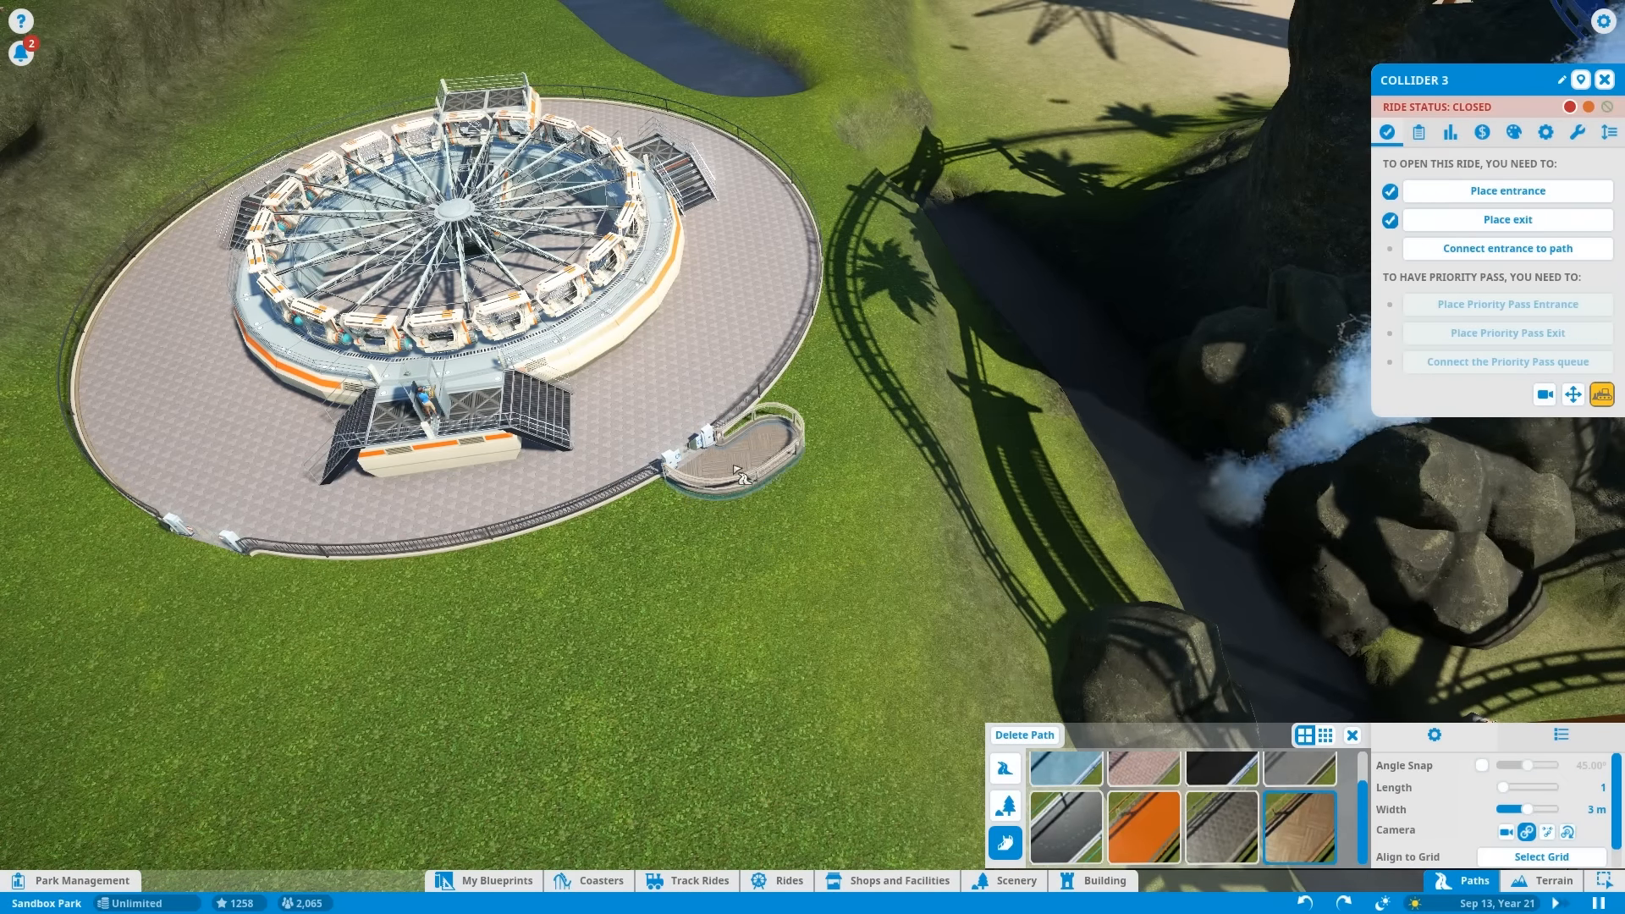
Lay a path out from Collider 3's gate toward the park path.
{"action": "left_click_drag", "start_coordinate": [736, 472], "coordinate": [819, 508]}
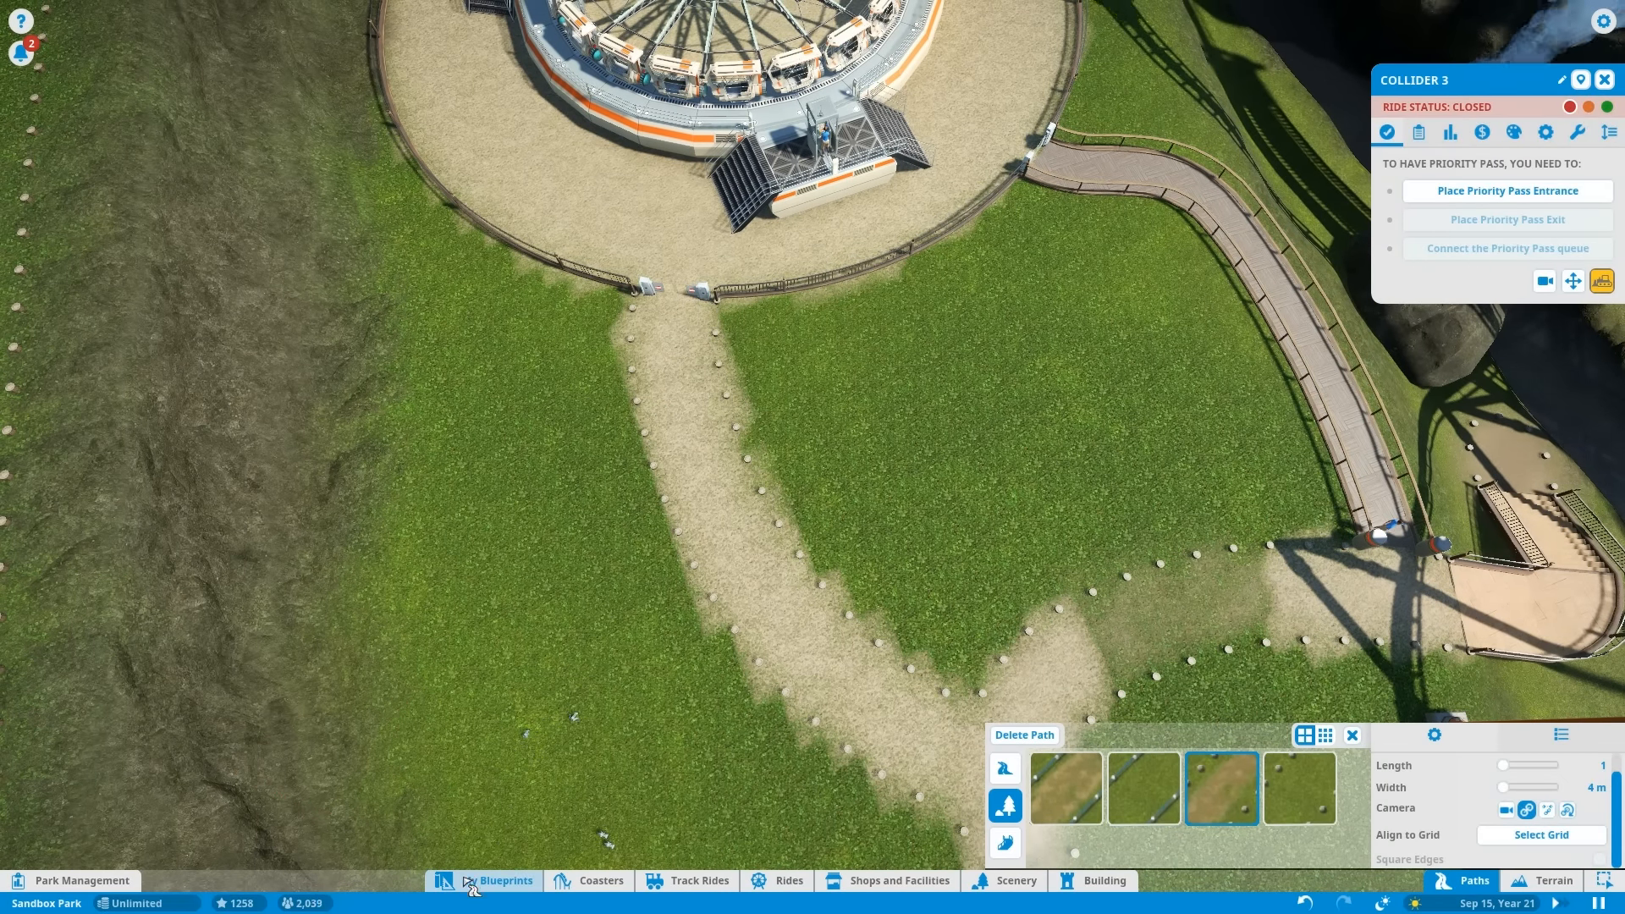
Use terrain paint to brush dirt and grass textures around Collider 3's plaza.
{"action": "left_click", "coordinate": [1554, 881]}
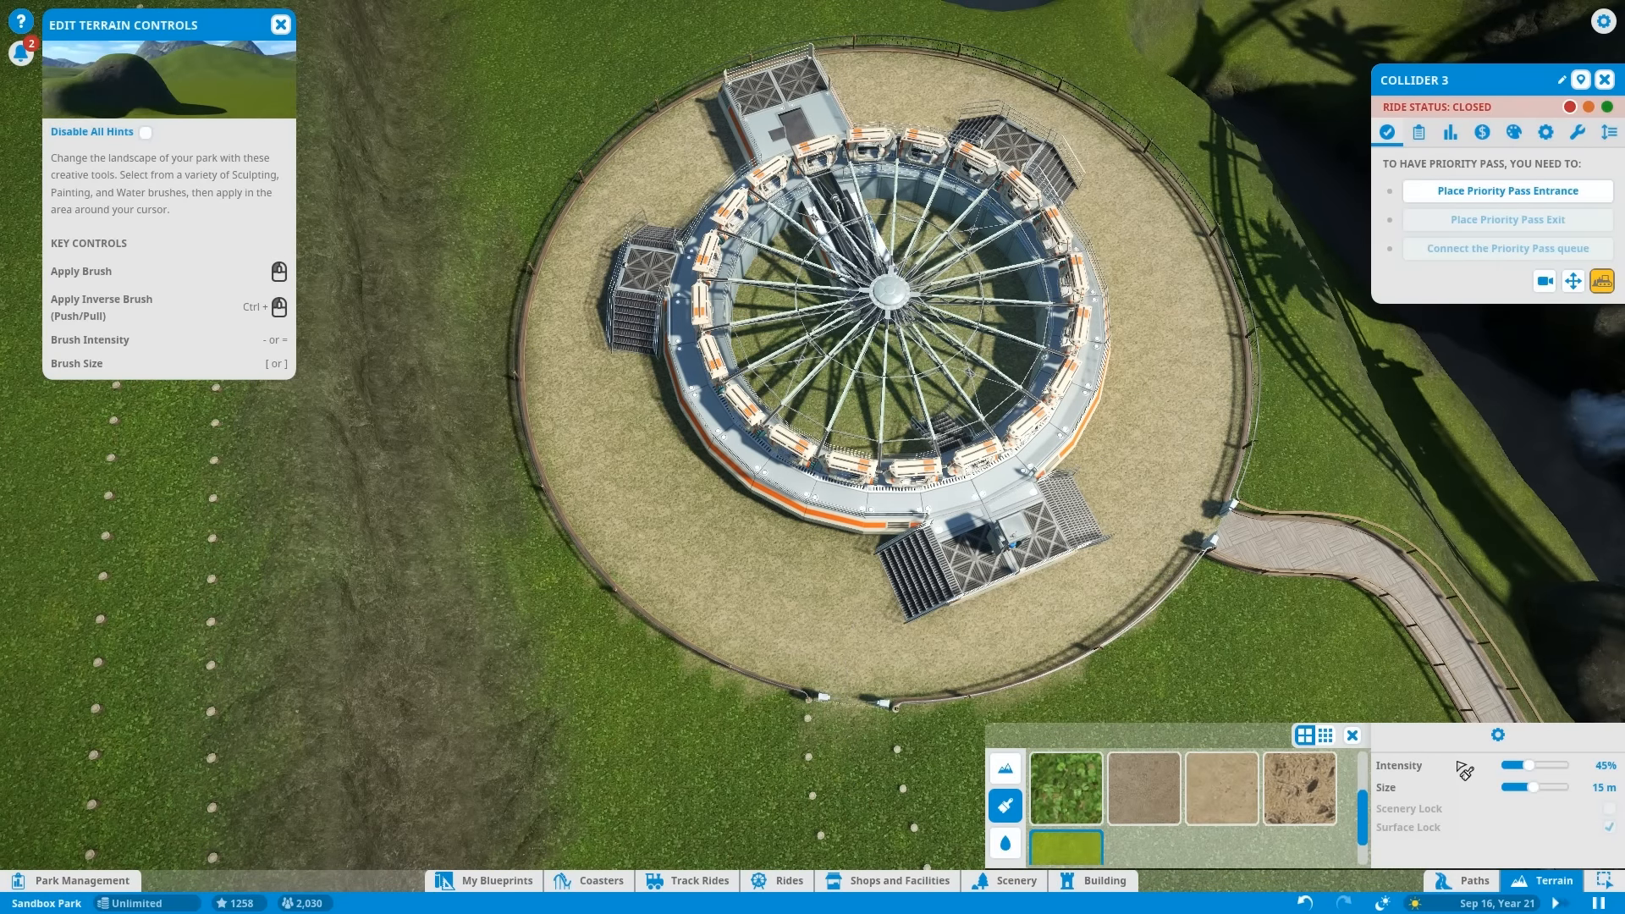
{"action": "left_click_drag", "start_coordinate": [1524, 765], "coordinate": [1554, 765]}
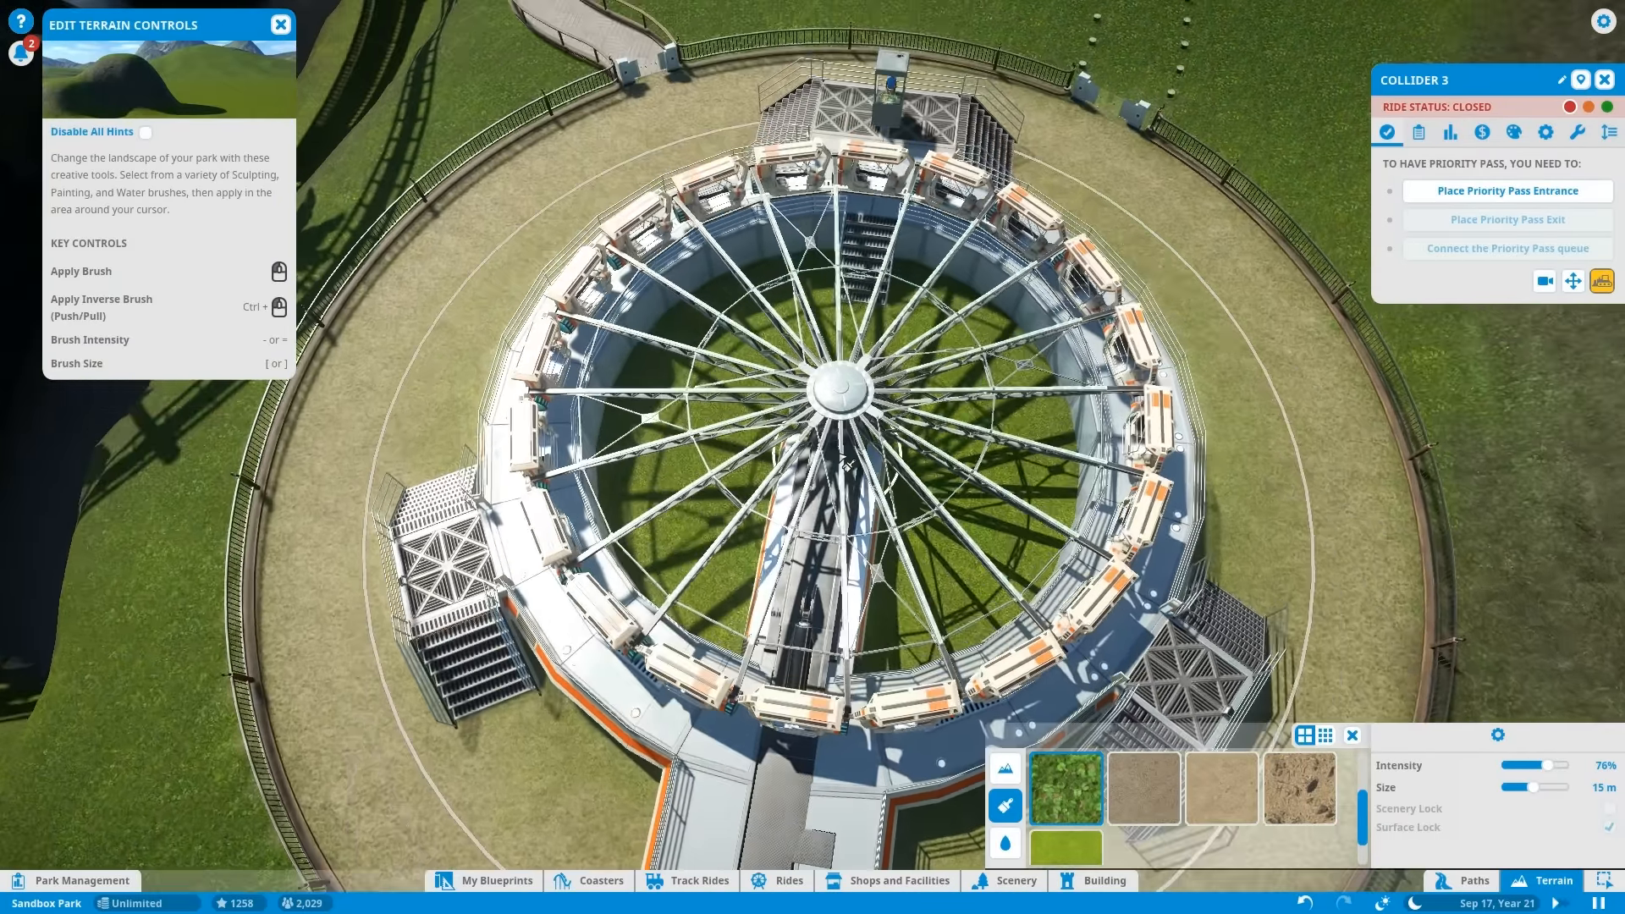
{"action": "left_click_drag", "start_coordinate": [1564, 765], "coordinate": [1529, 765]}
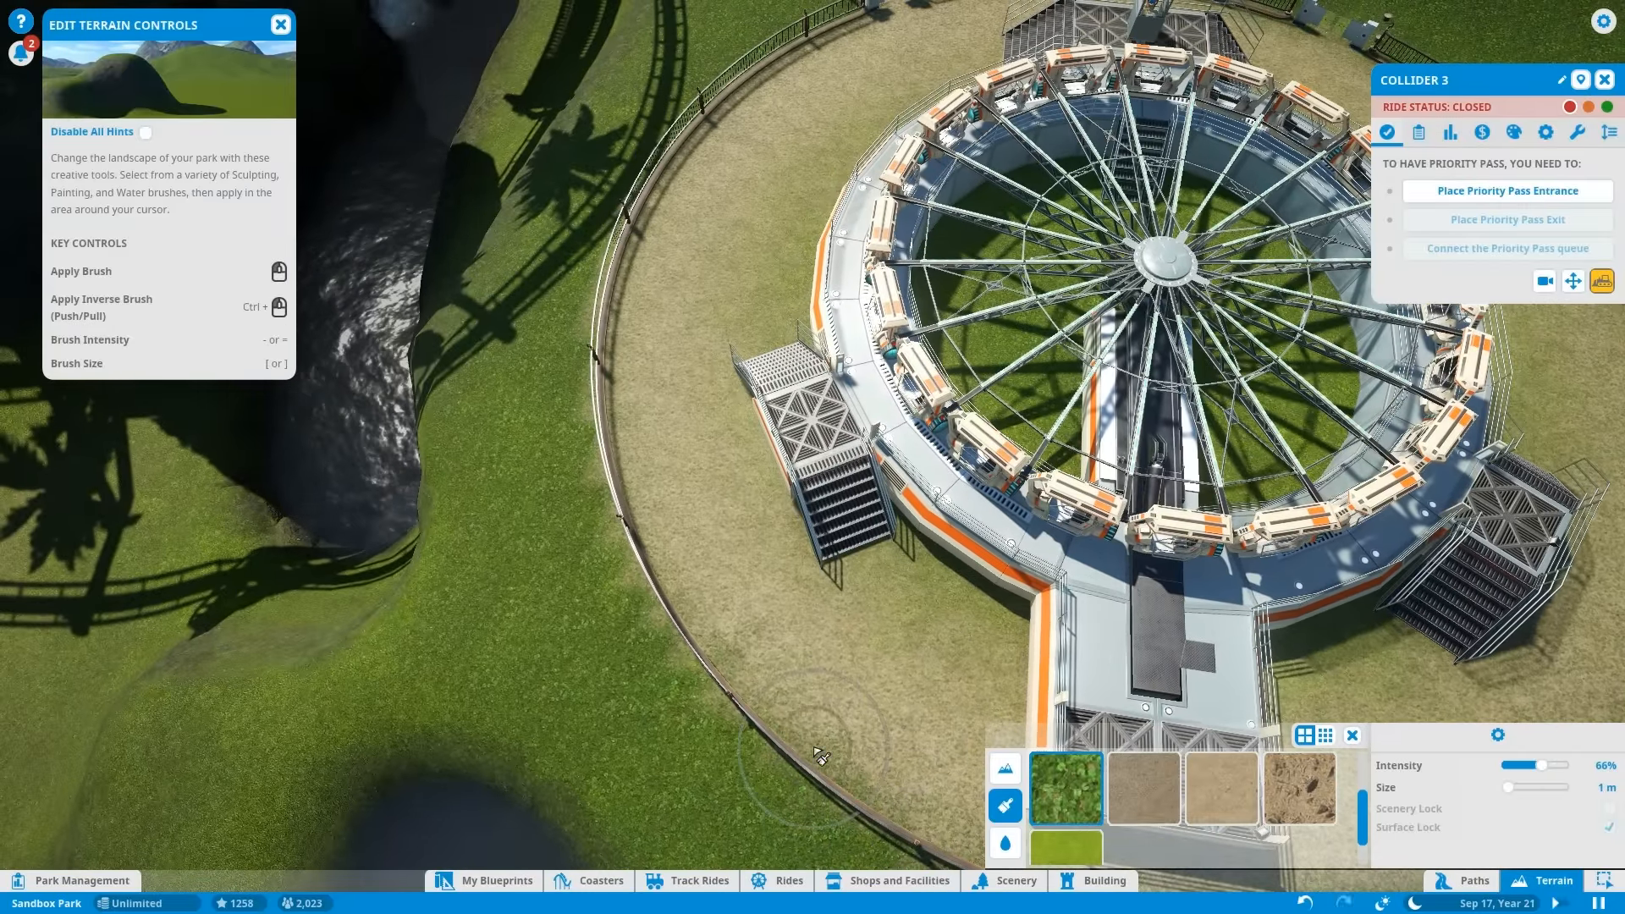
{"action": "mouse_move", "coordinate": [646, 557]}
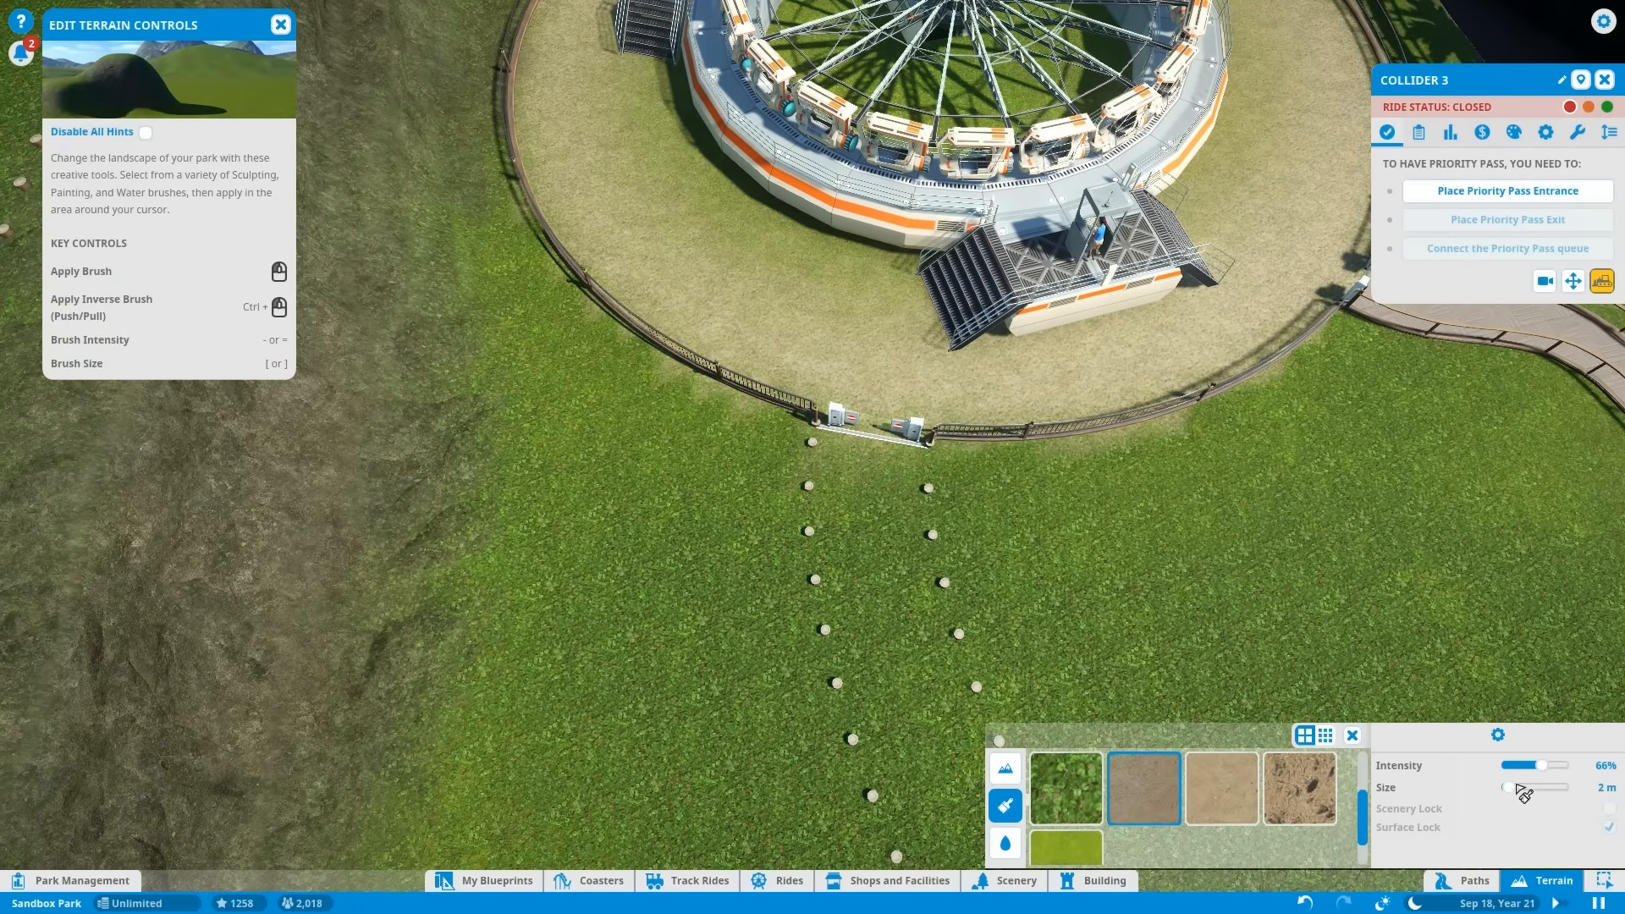
Lower brush intensity and paint an earthy trail from the gate toward the boardwalk.
{"action": "left_click_drag", "start_coordinate": [1543, 765], "coordinate": [1518, 765]}
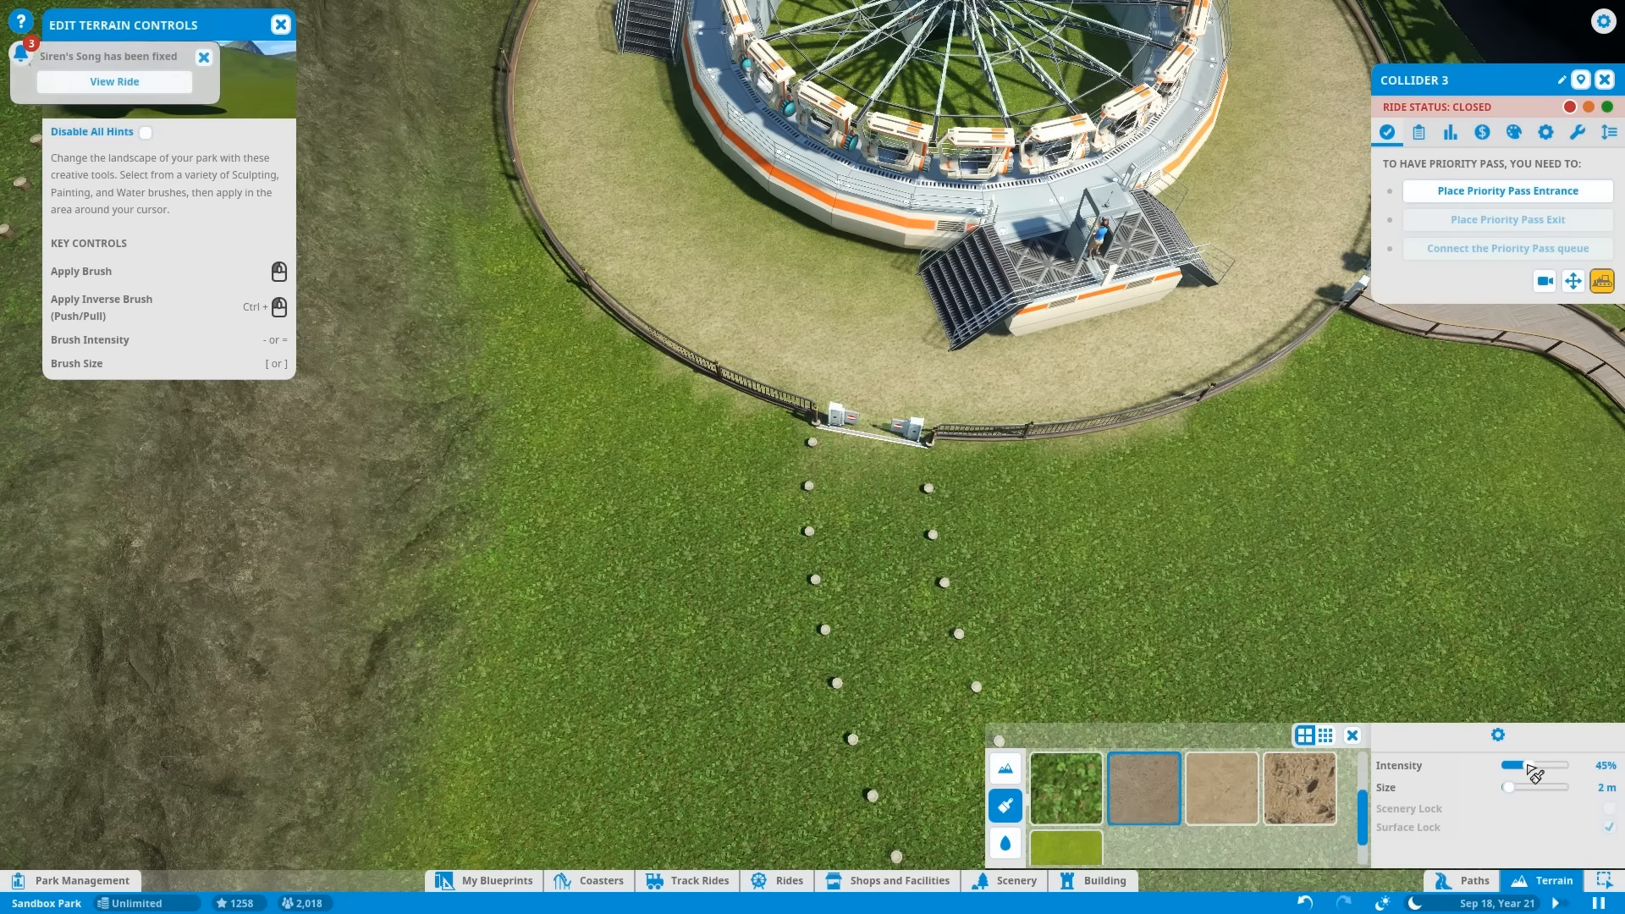
{"action": "left_click_drag", "start_coordinate": [1520, 767], "coordinate": [1506, 767]}
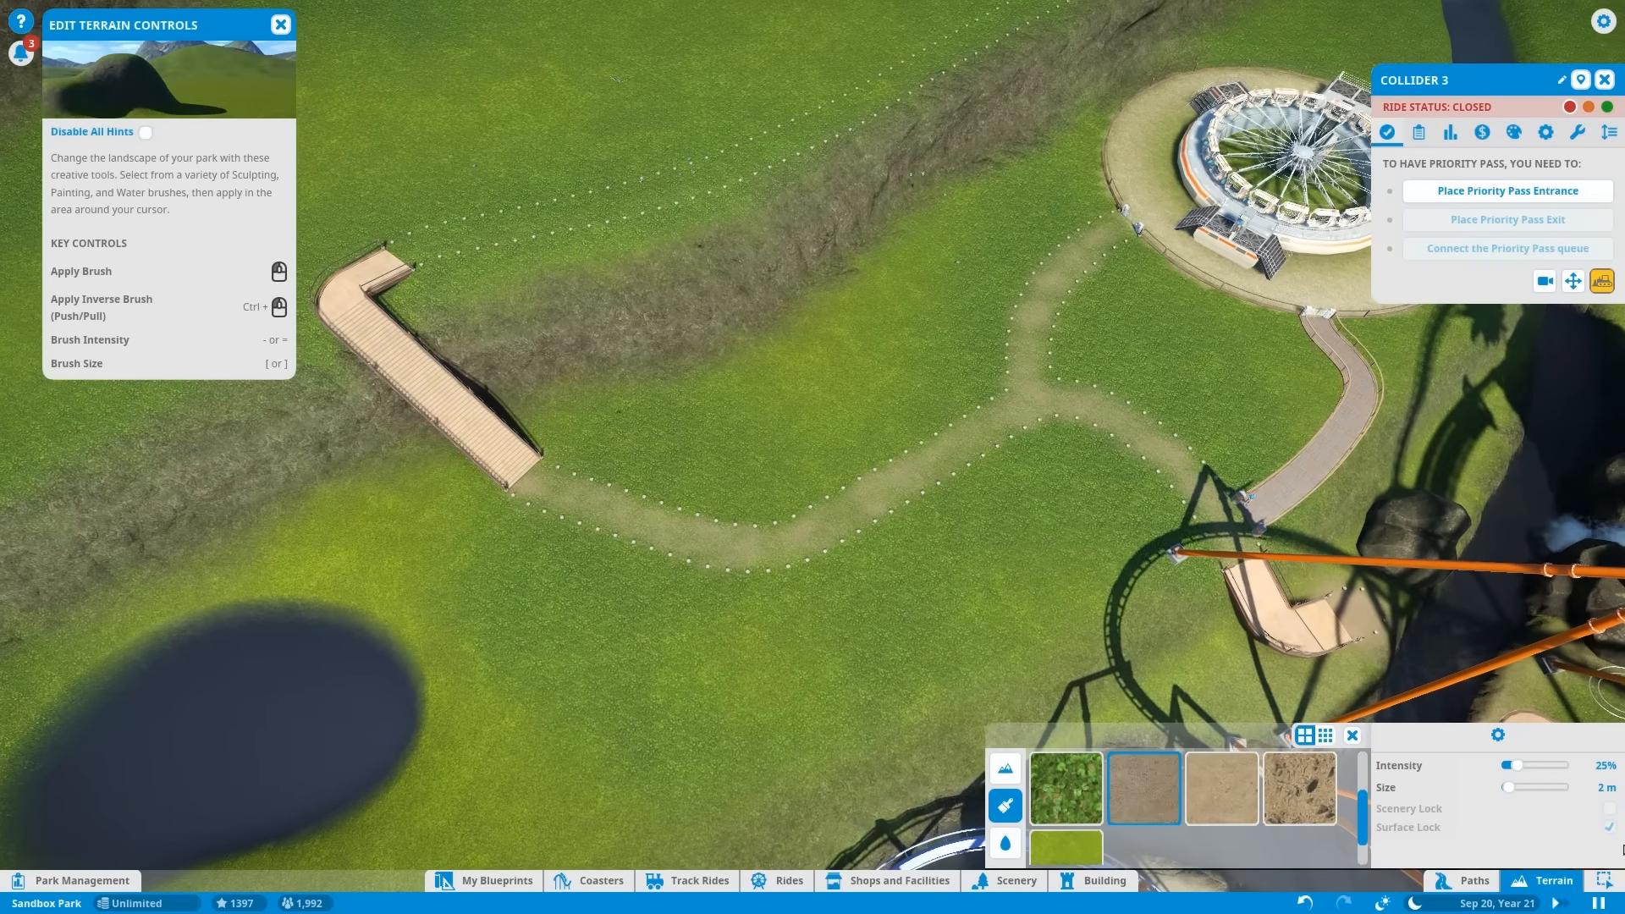
Finish the terrain painting, leaving Collider 3's plaza linked by blended dirt trails.
{"action": "left_click", "coordinate": [1463, 880]}
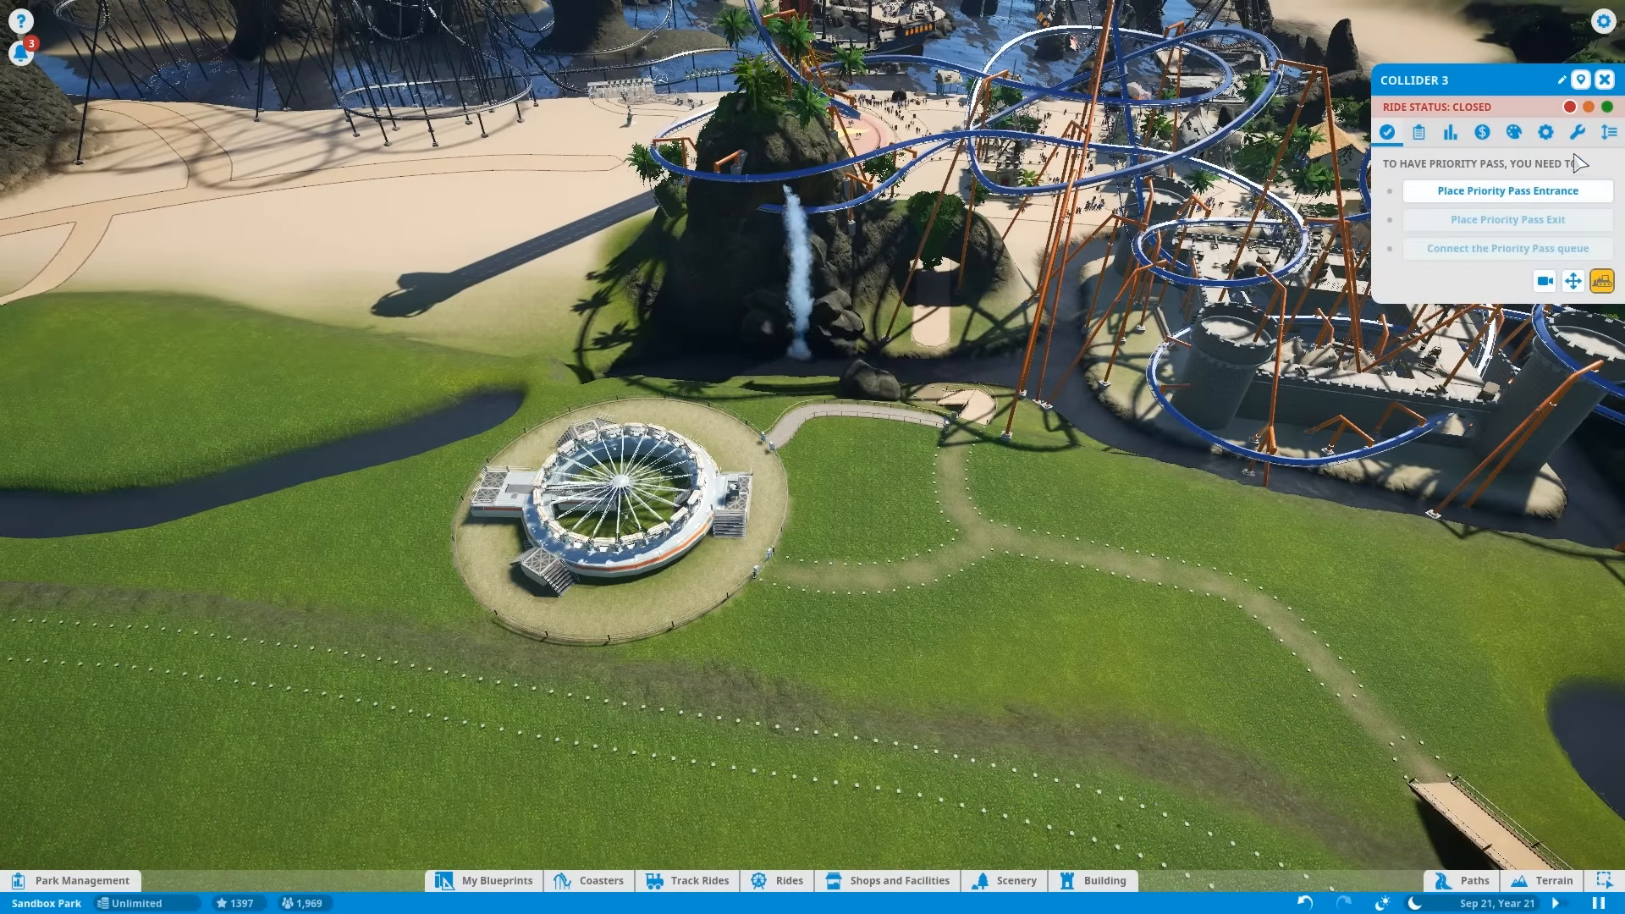
Check Collider 3's test ratings and opening requirements, then start a test run.
{"action": "left_click", "coordinate": [1449, 132]}
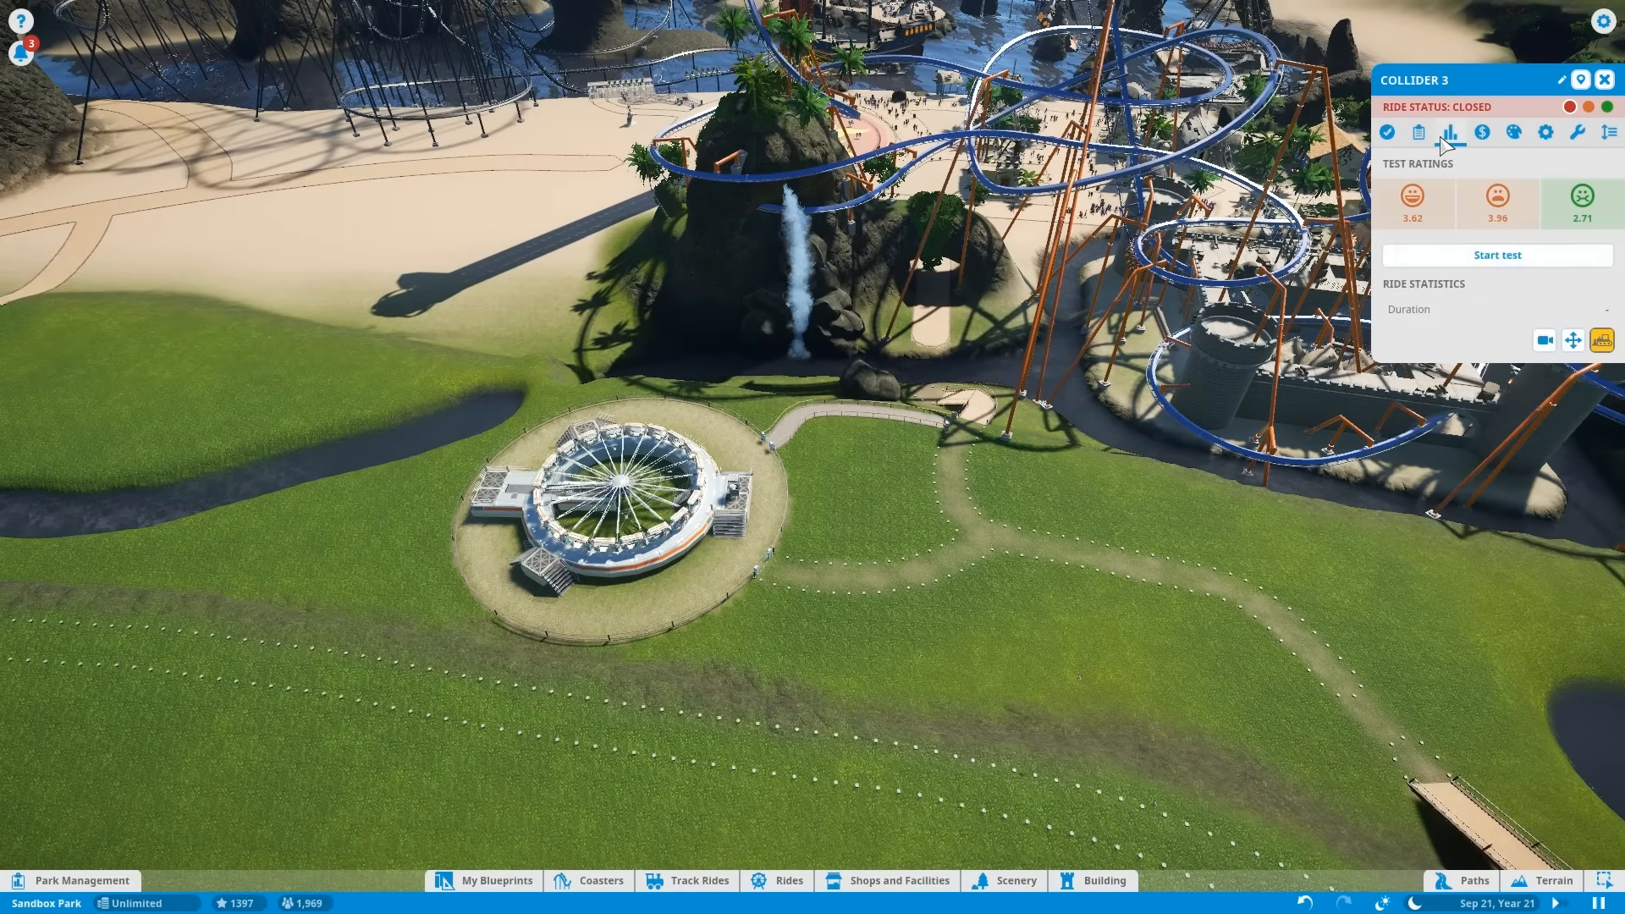
{"action": "left_click", "coordinate": [1419, 132]}
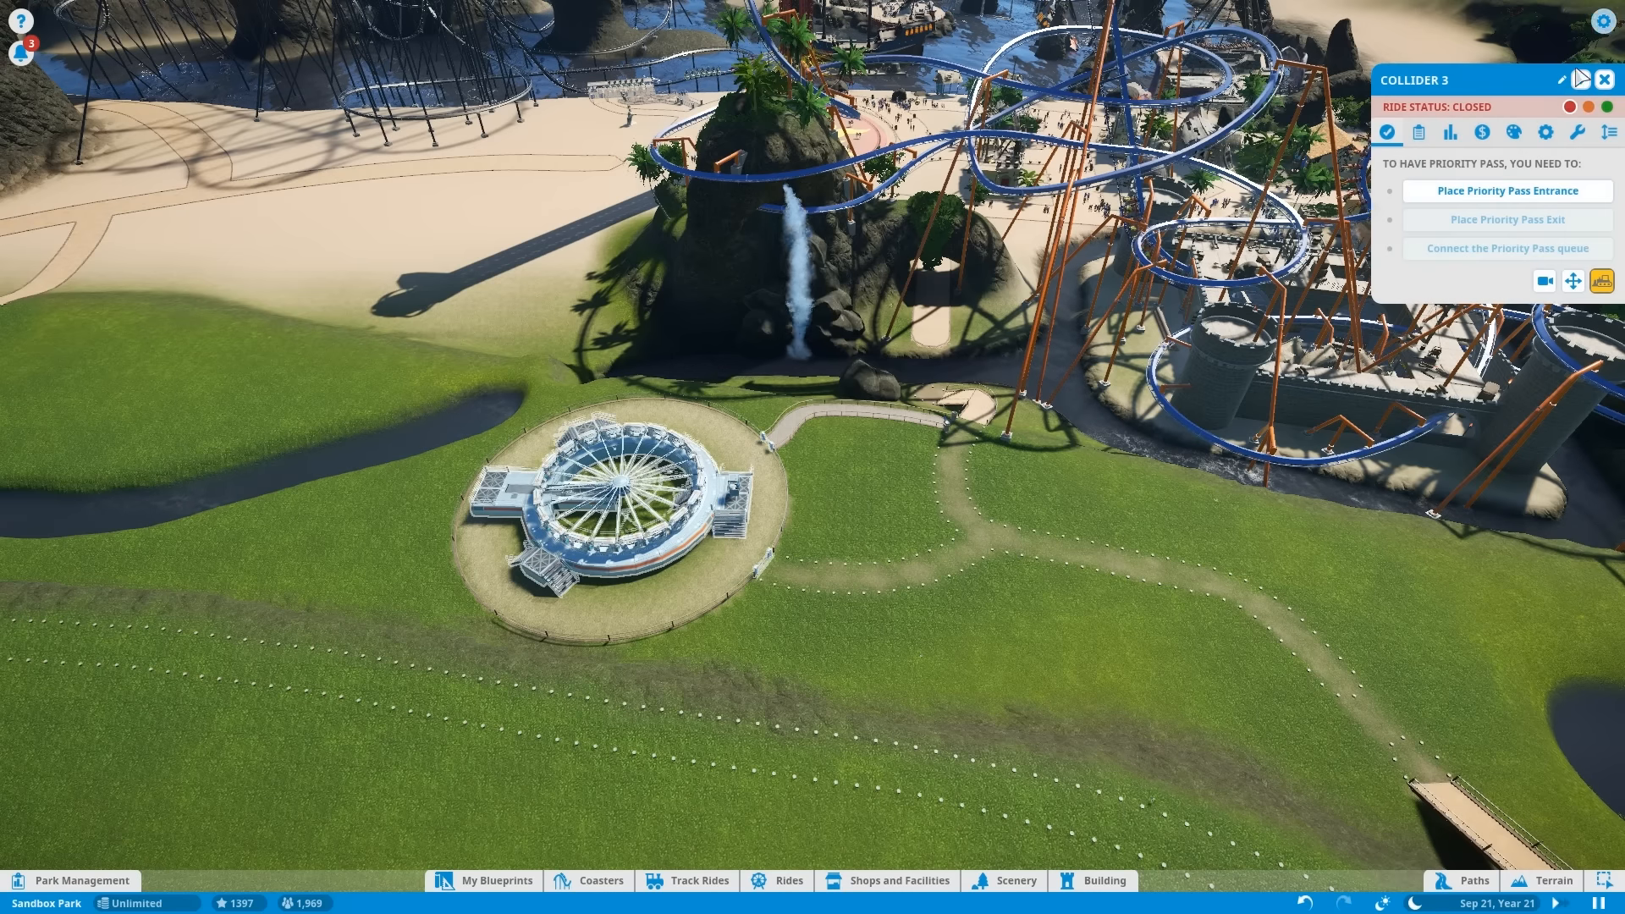
{"action": "left_click", "coordinate": [1449, 132]}
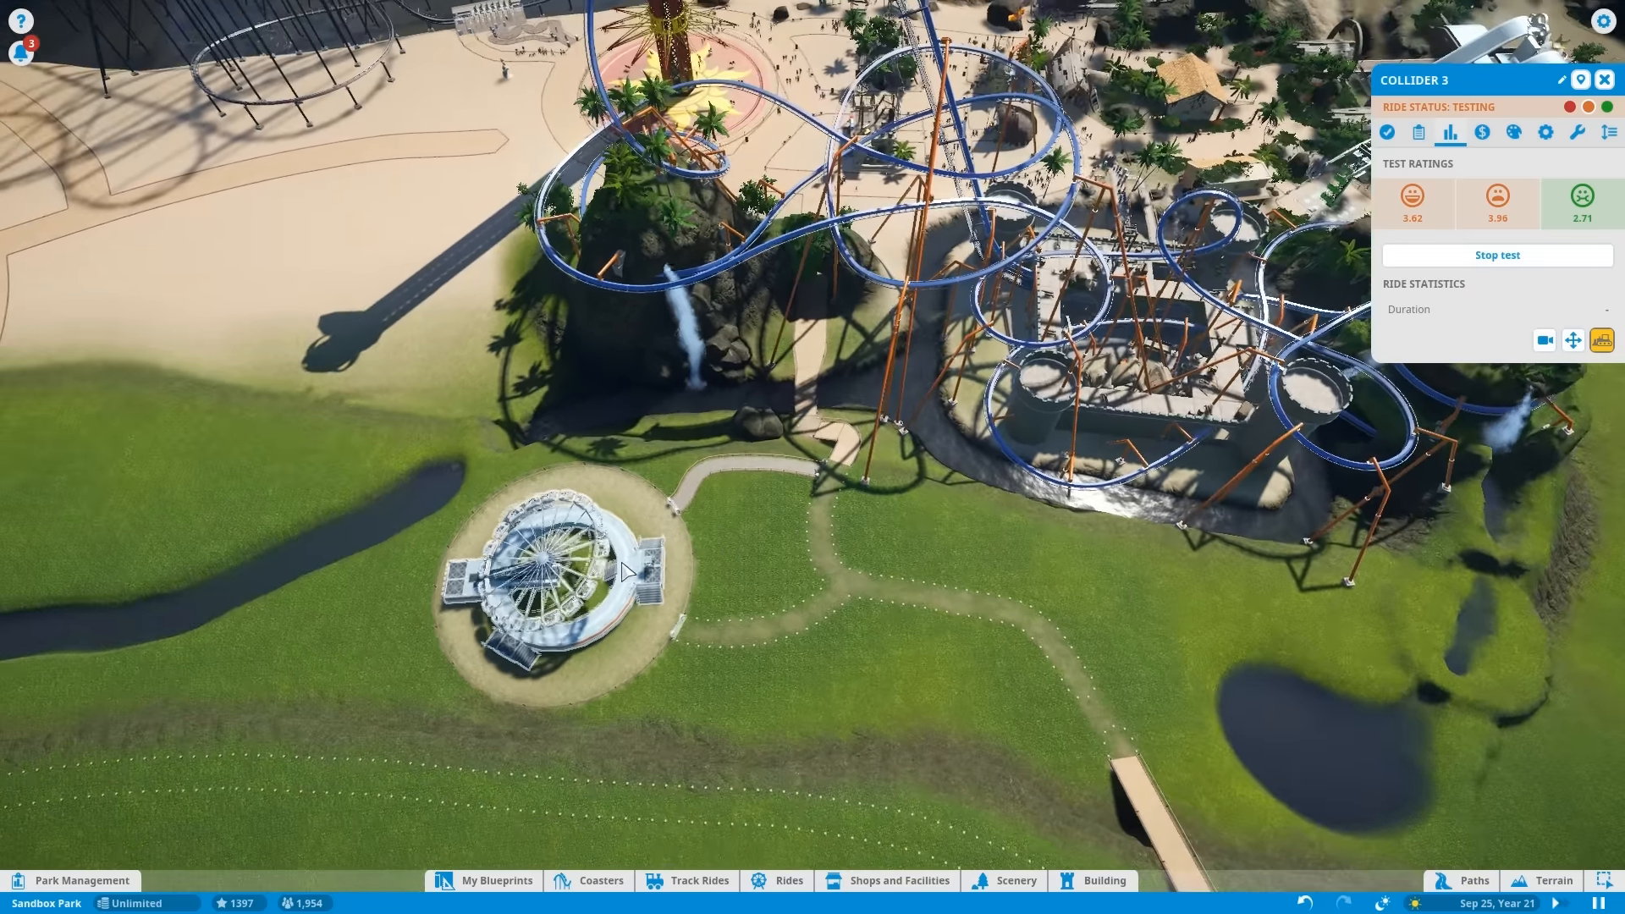
Open Collider 3 to guests and dismiss its ride information panel.
{"action": "left_click", "coordinate": [1497, 254]}
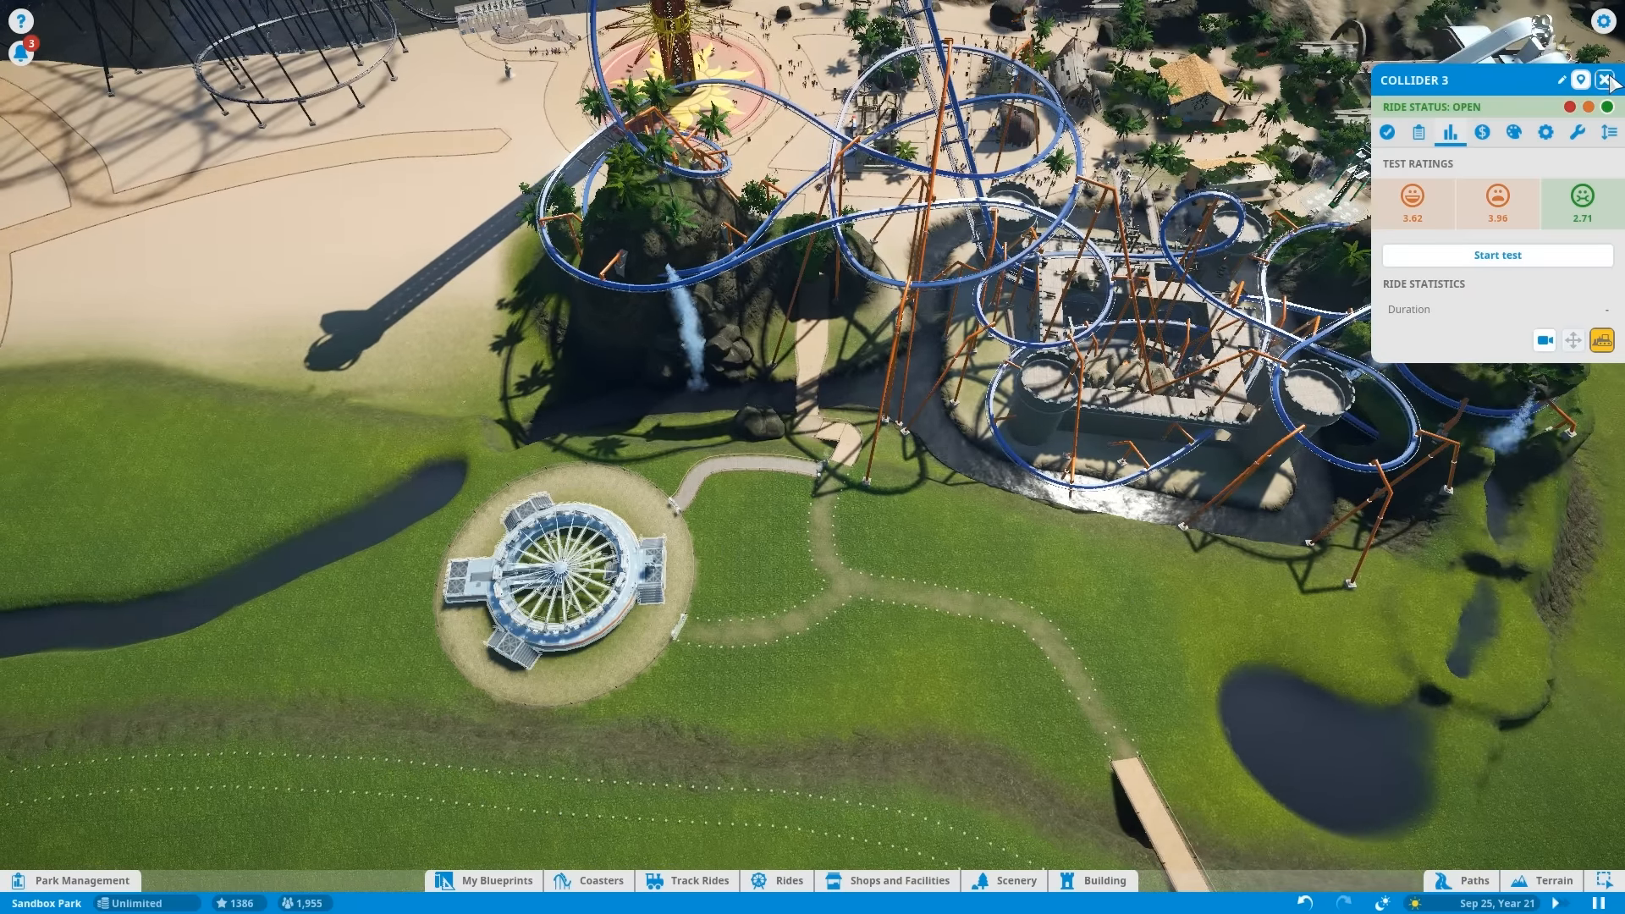
{"action": "left_click", "coordinate": [1604, 79]}
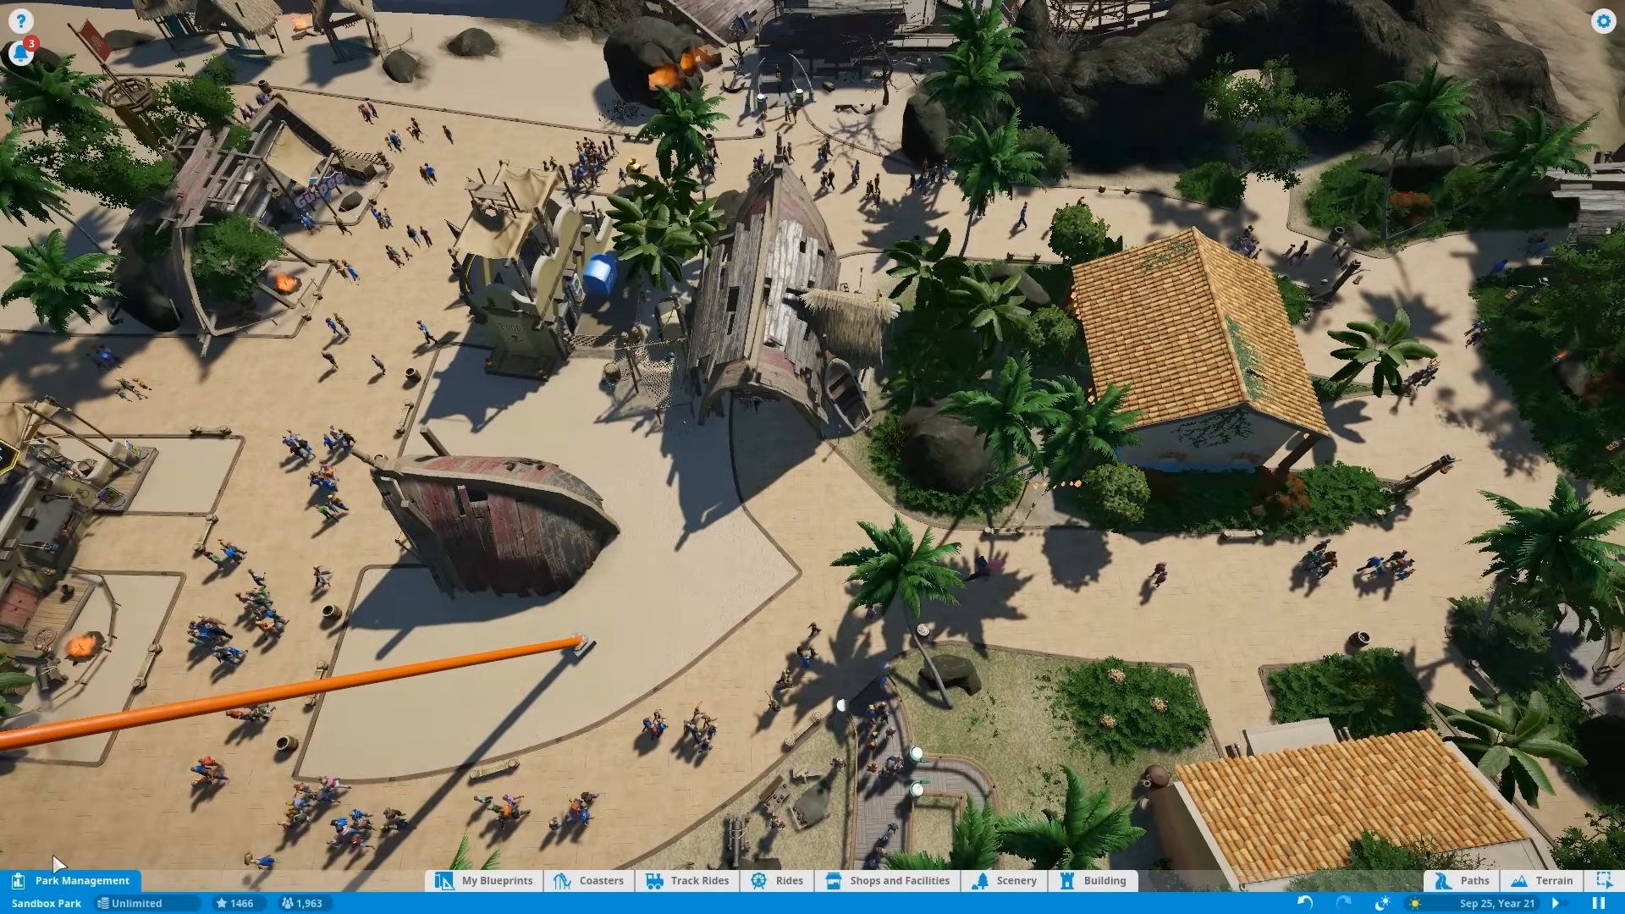
Review the park overview, rating graphs, and guest demographics and spending.
{"action": "left_click", "coordinate": [68, 880]}
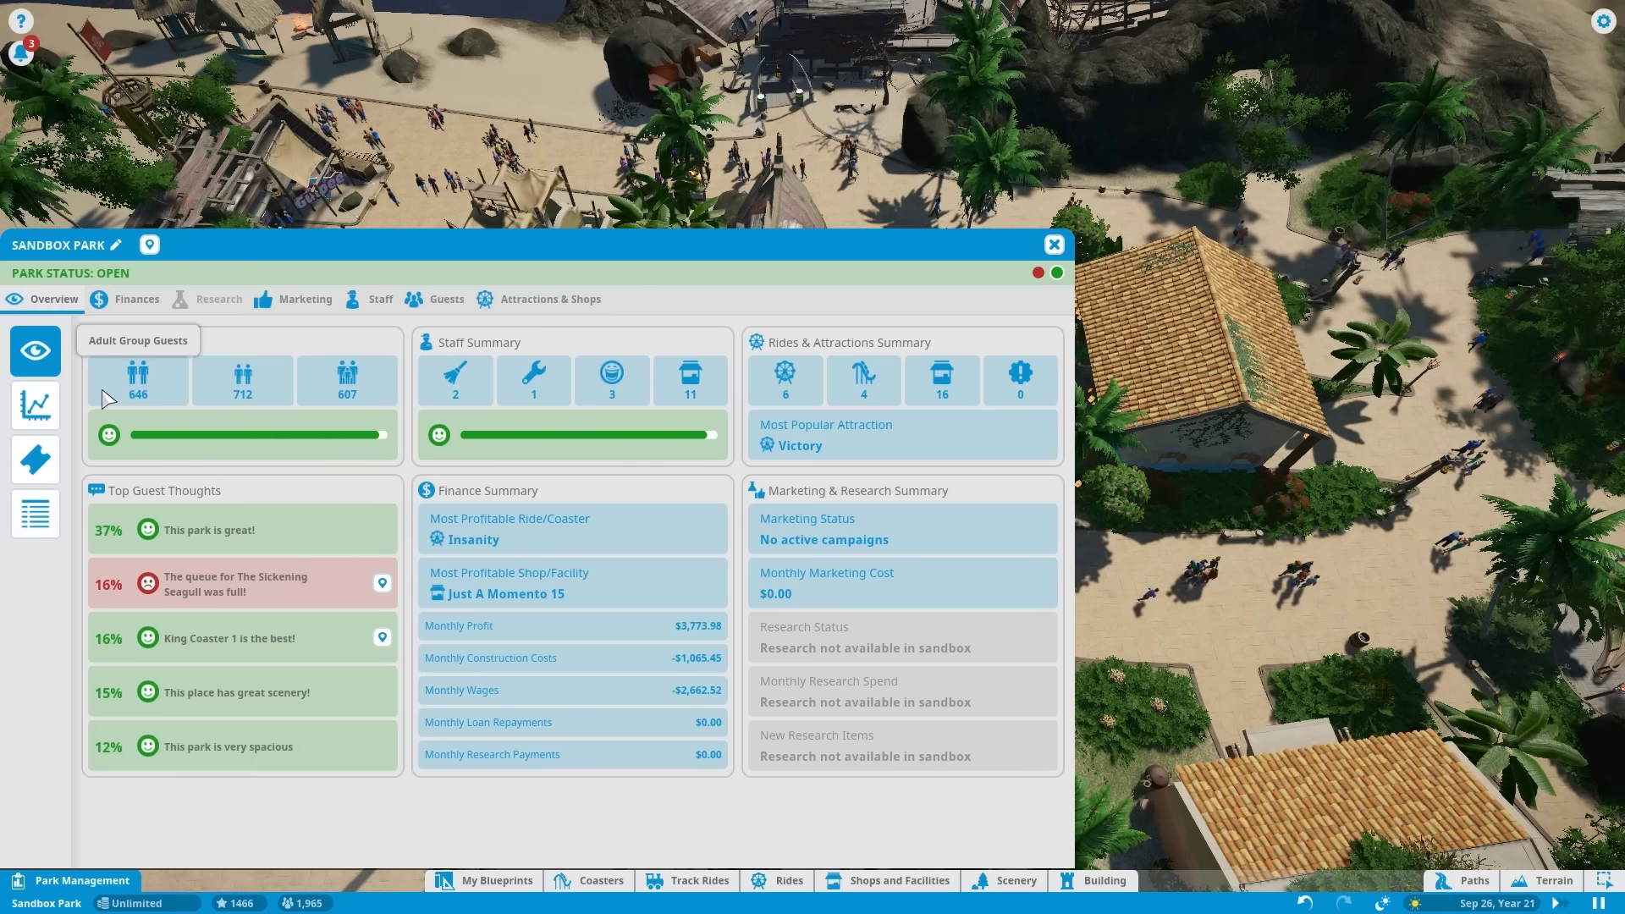
{"action": "left_click", "coordinate": [34, 404]}
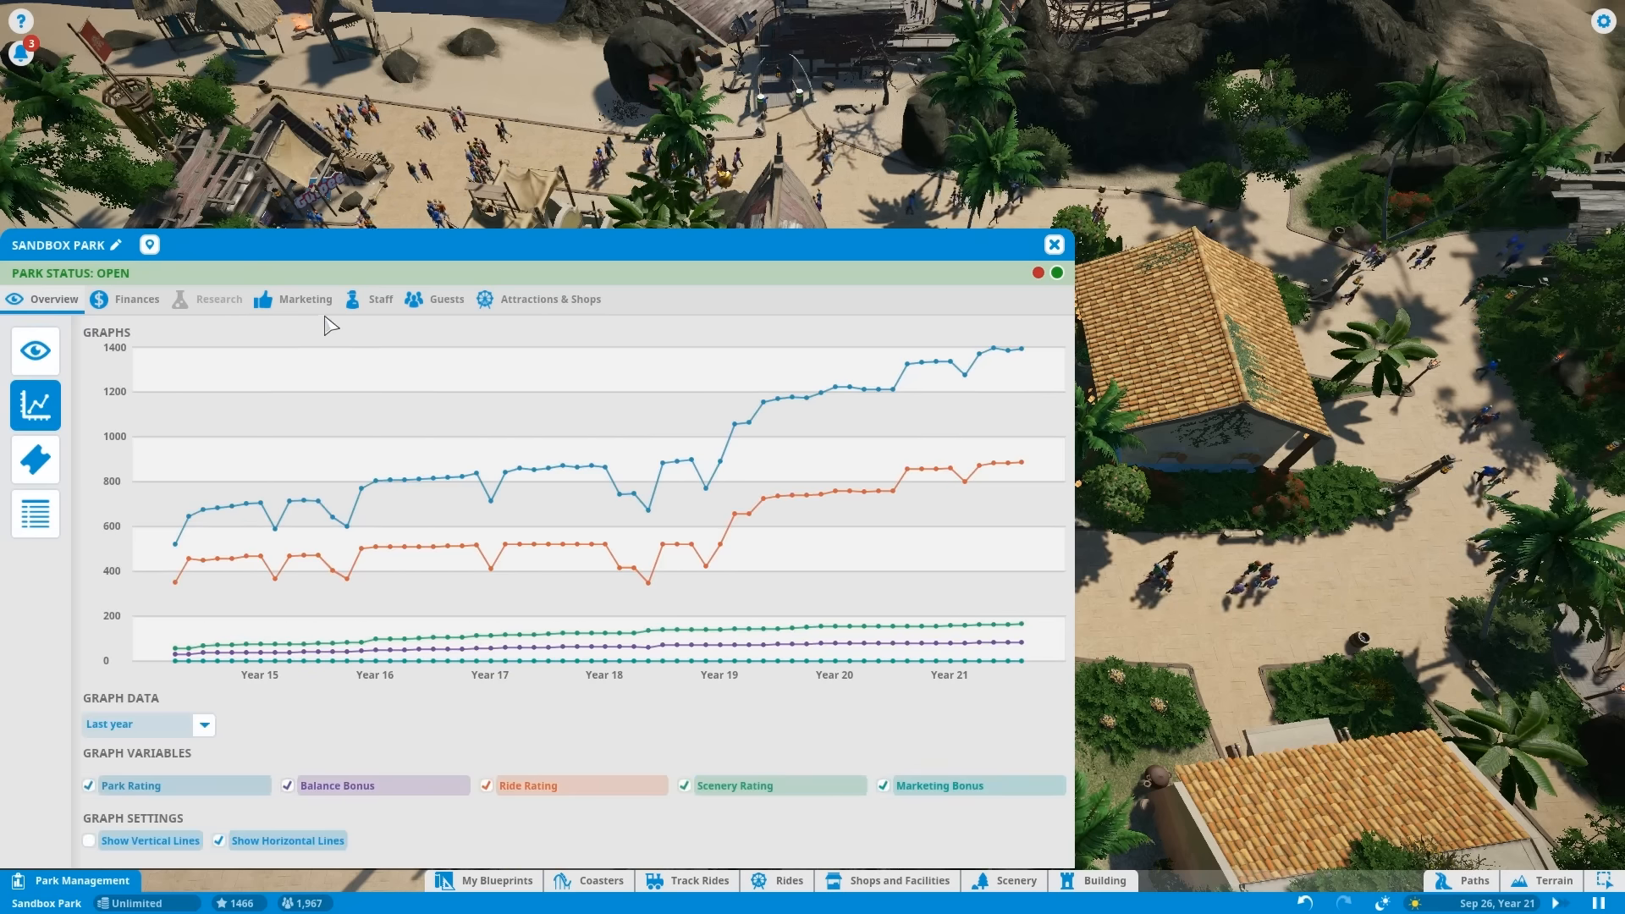
{"action": "left_click", "coordinate": [447, 298]}
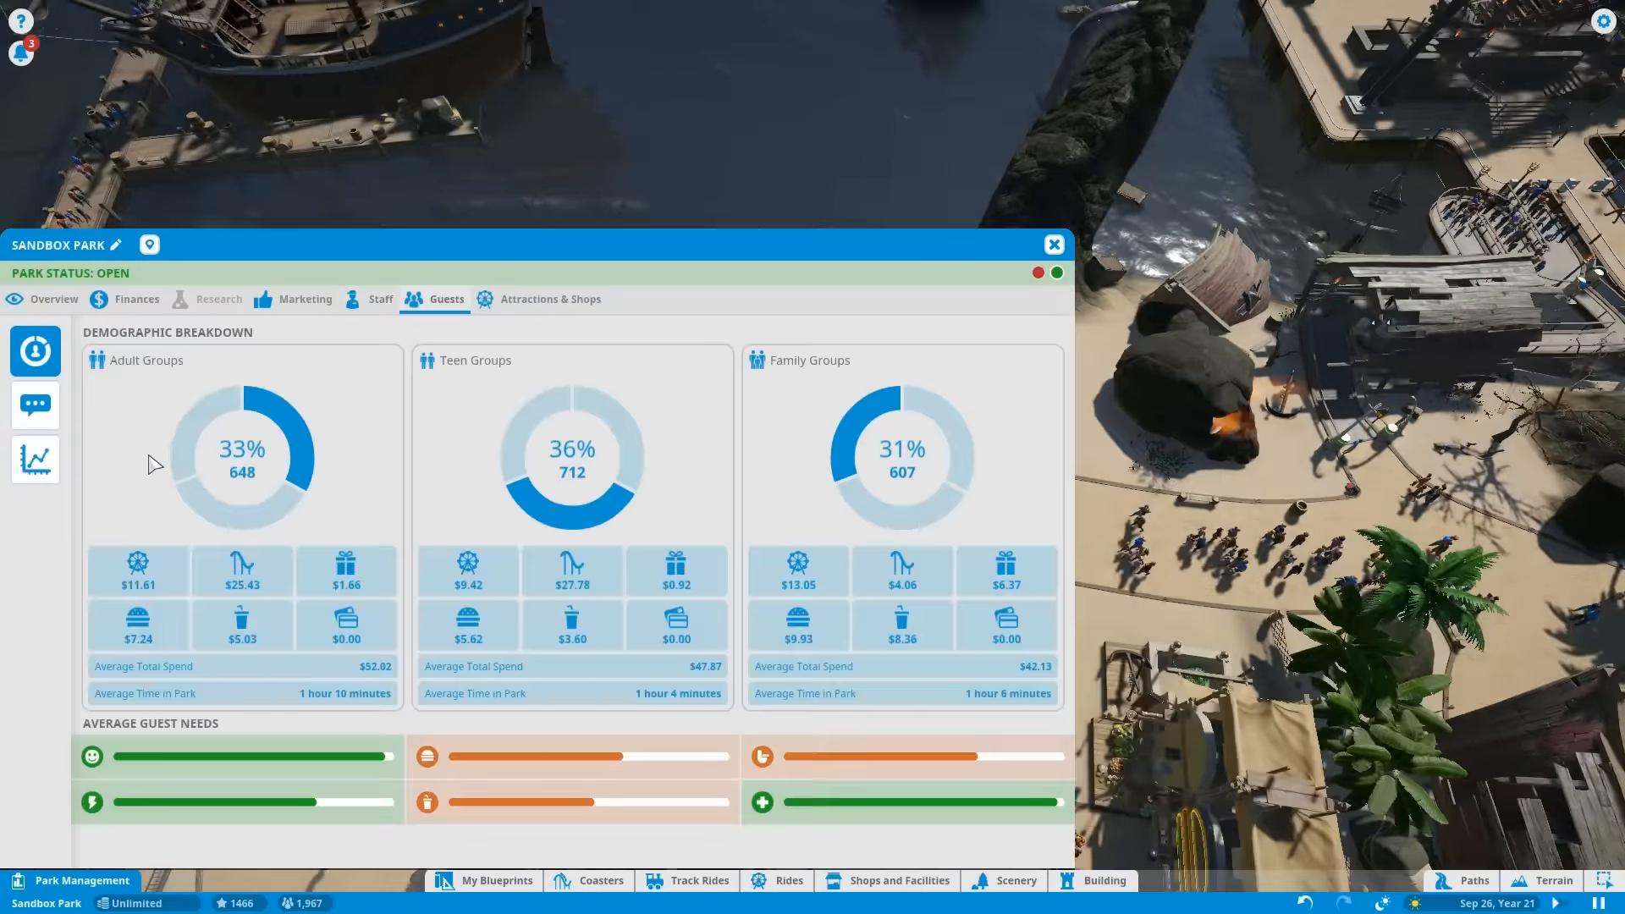
Switch Park Management to the staff section listing all employed staff.
{"action": "left_click", "coordinate": [369, 298]}
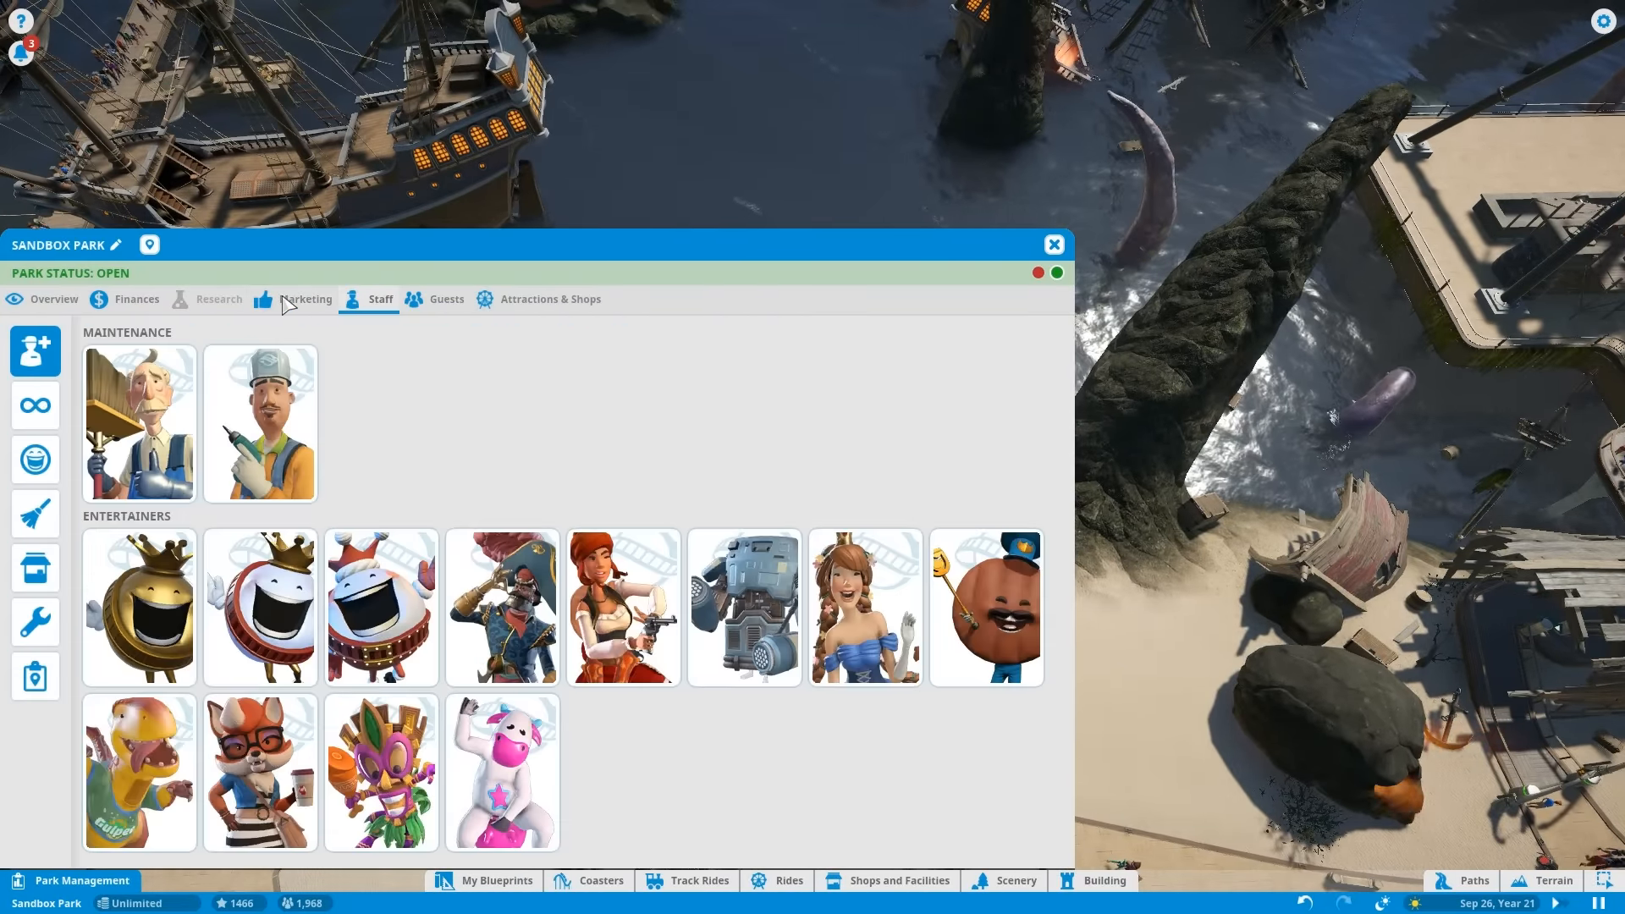
{"action": "left_click", "coordinate": [34, 405]}
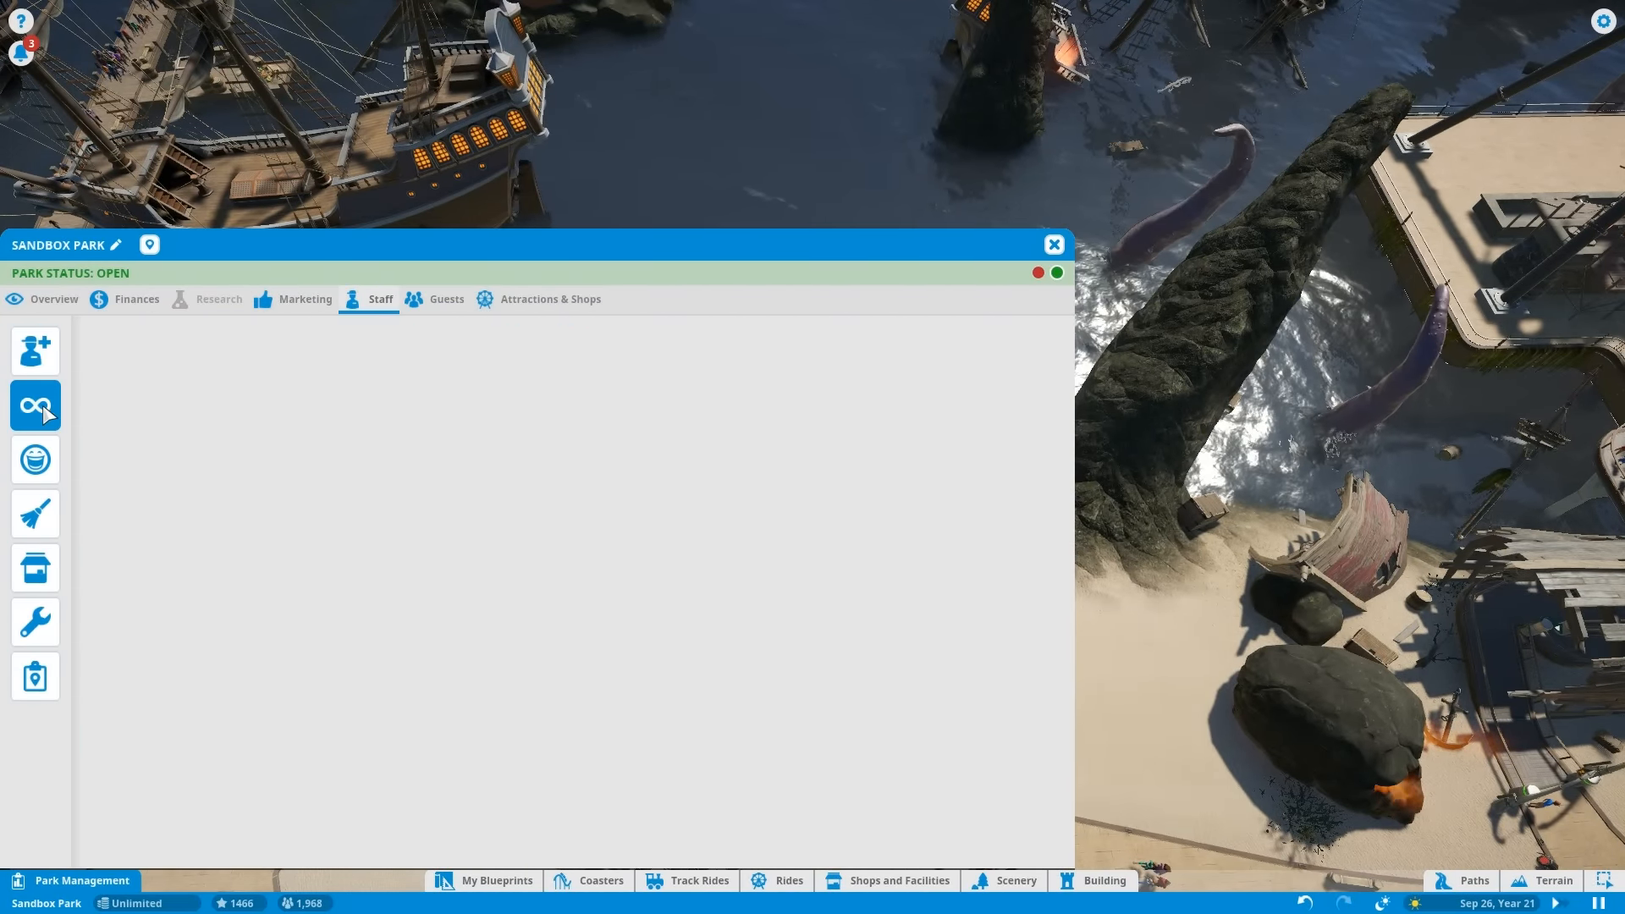
{"action": "left_click", "coordinate": [34, 405]}
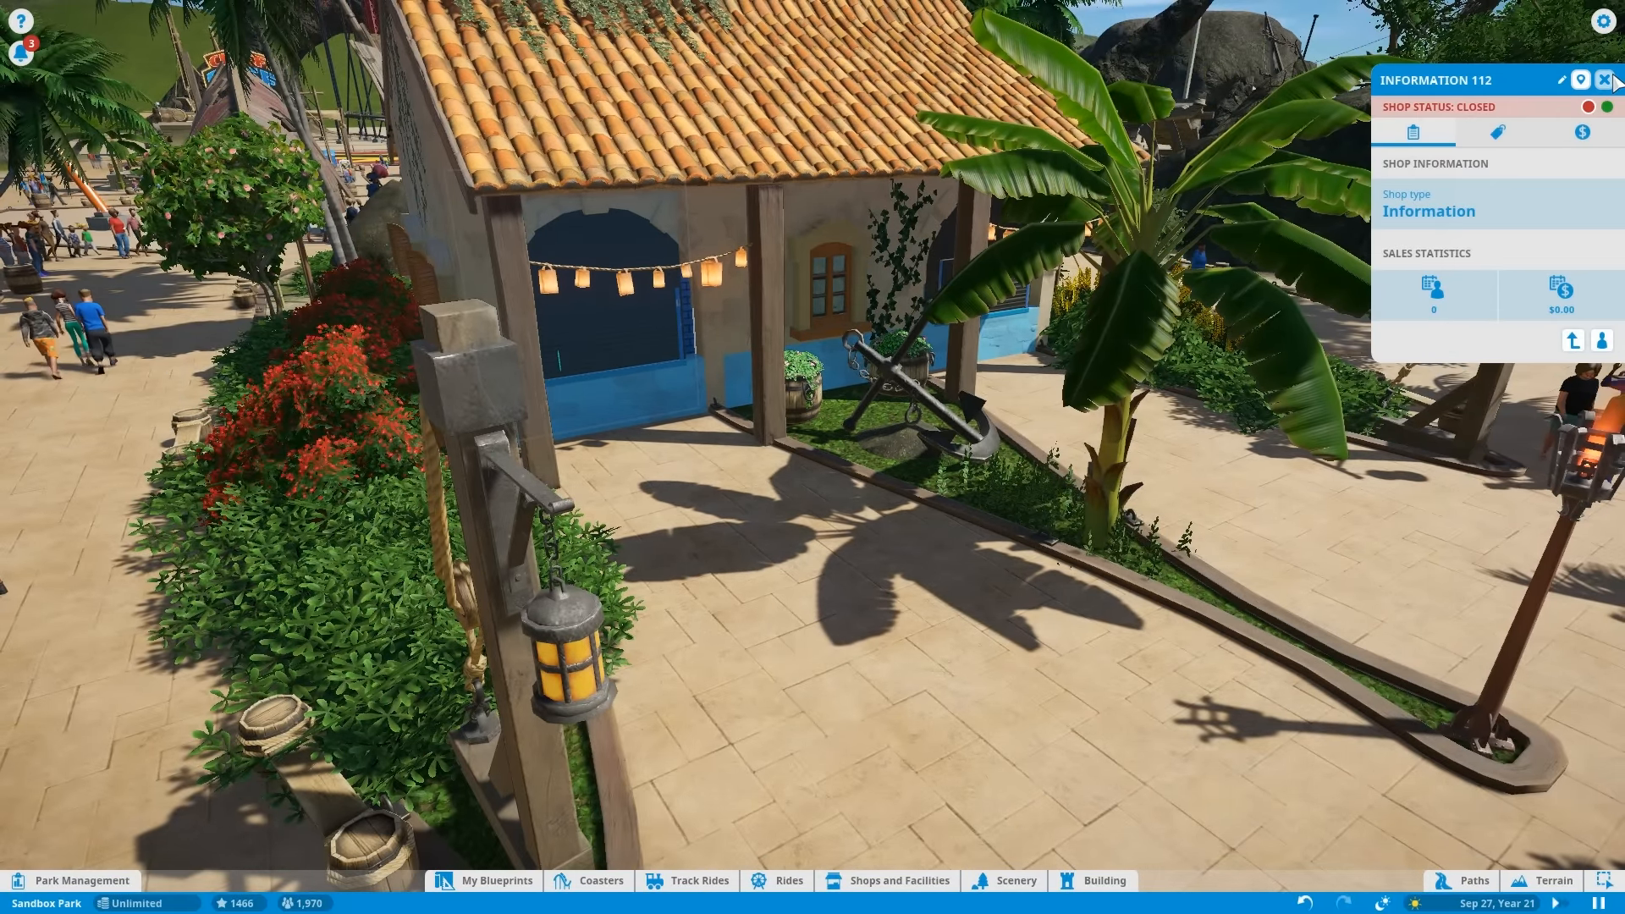
Close the Information 112 shop window to return to Collider 3 and its trails.
{"action": "left_click", "coordinate": [1599, 80]}
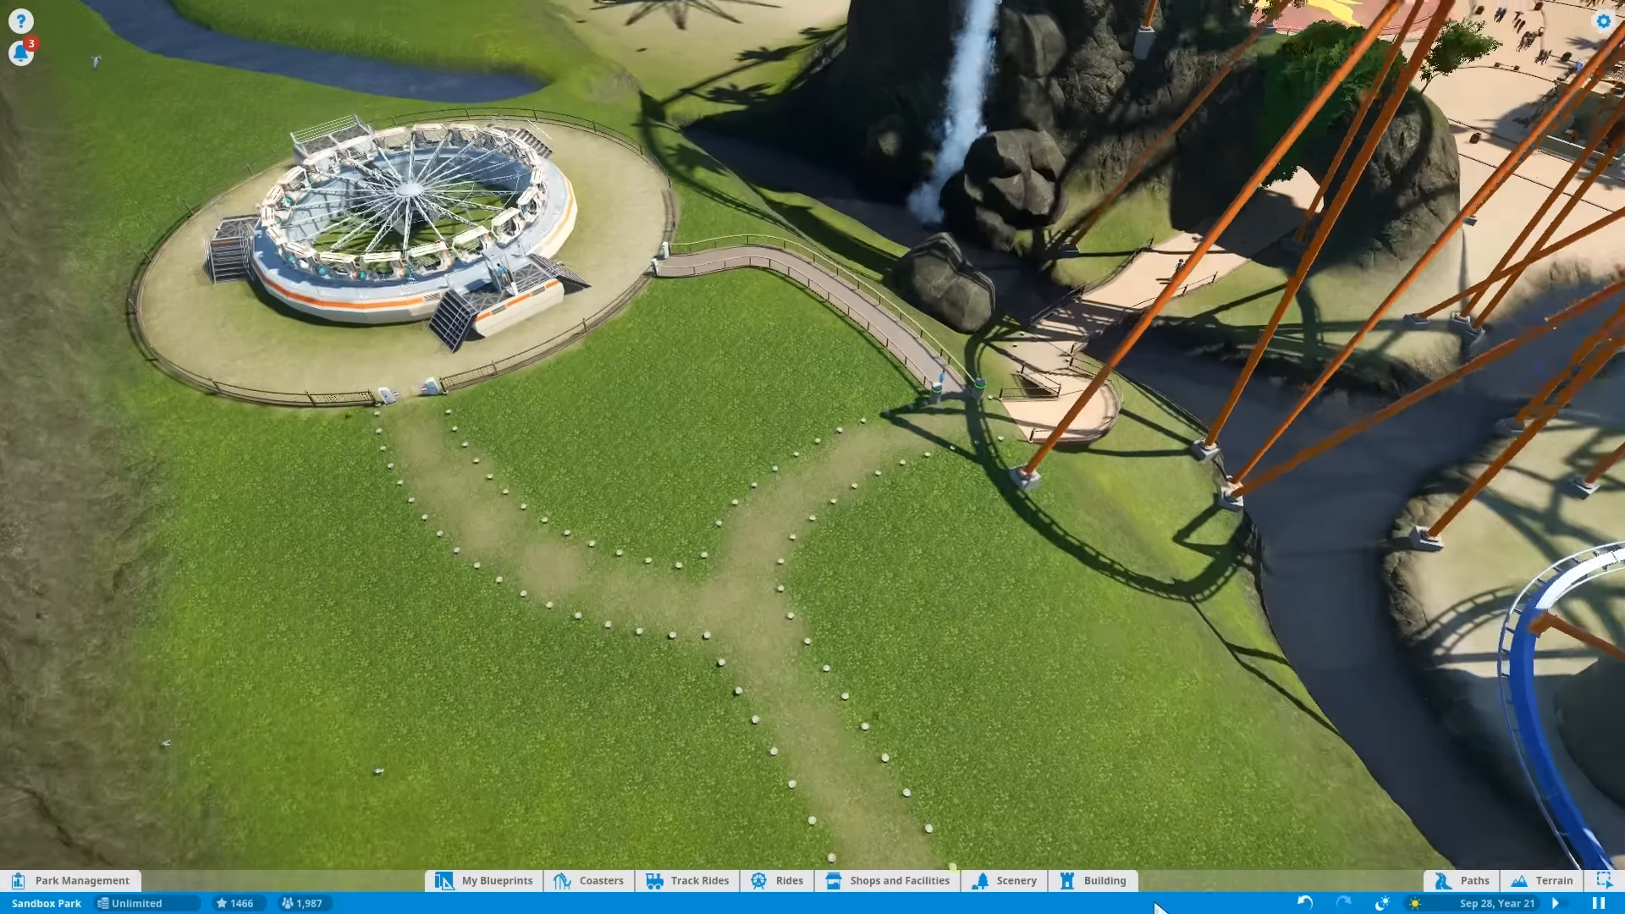
Browse to the custom scenery furniture category with benches, bins and barrels.
{"action": "left_click", "coordinate": [1016, 904]}
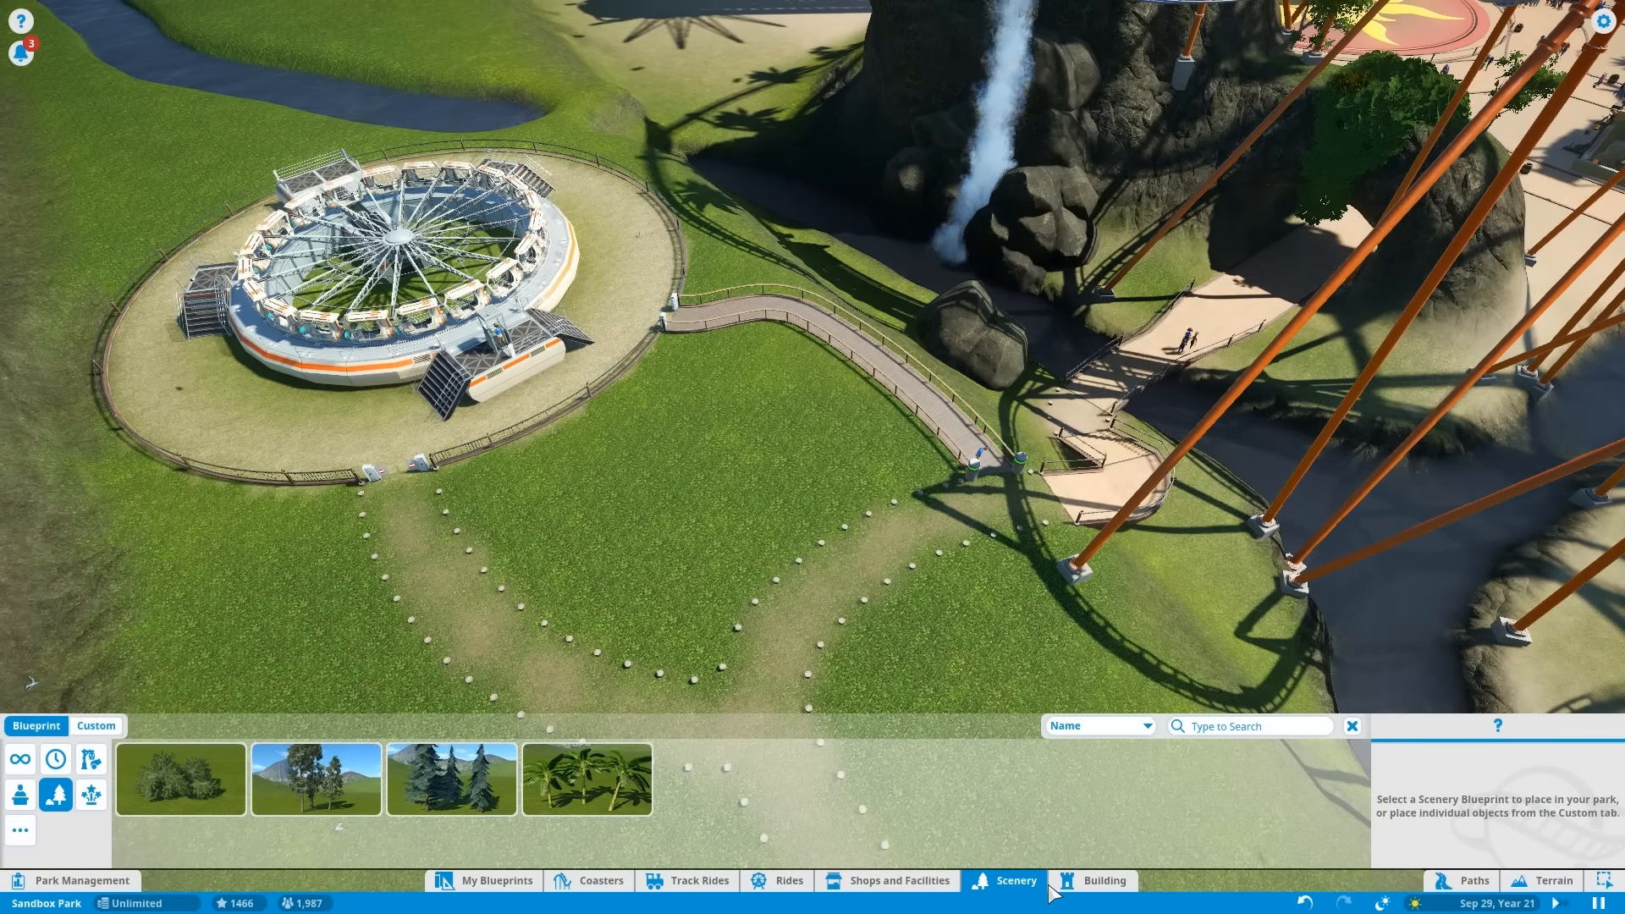
{"action": "left_click", "coordinate": [899, 880]}
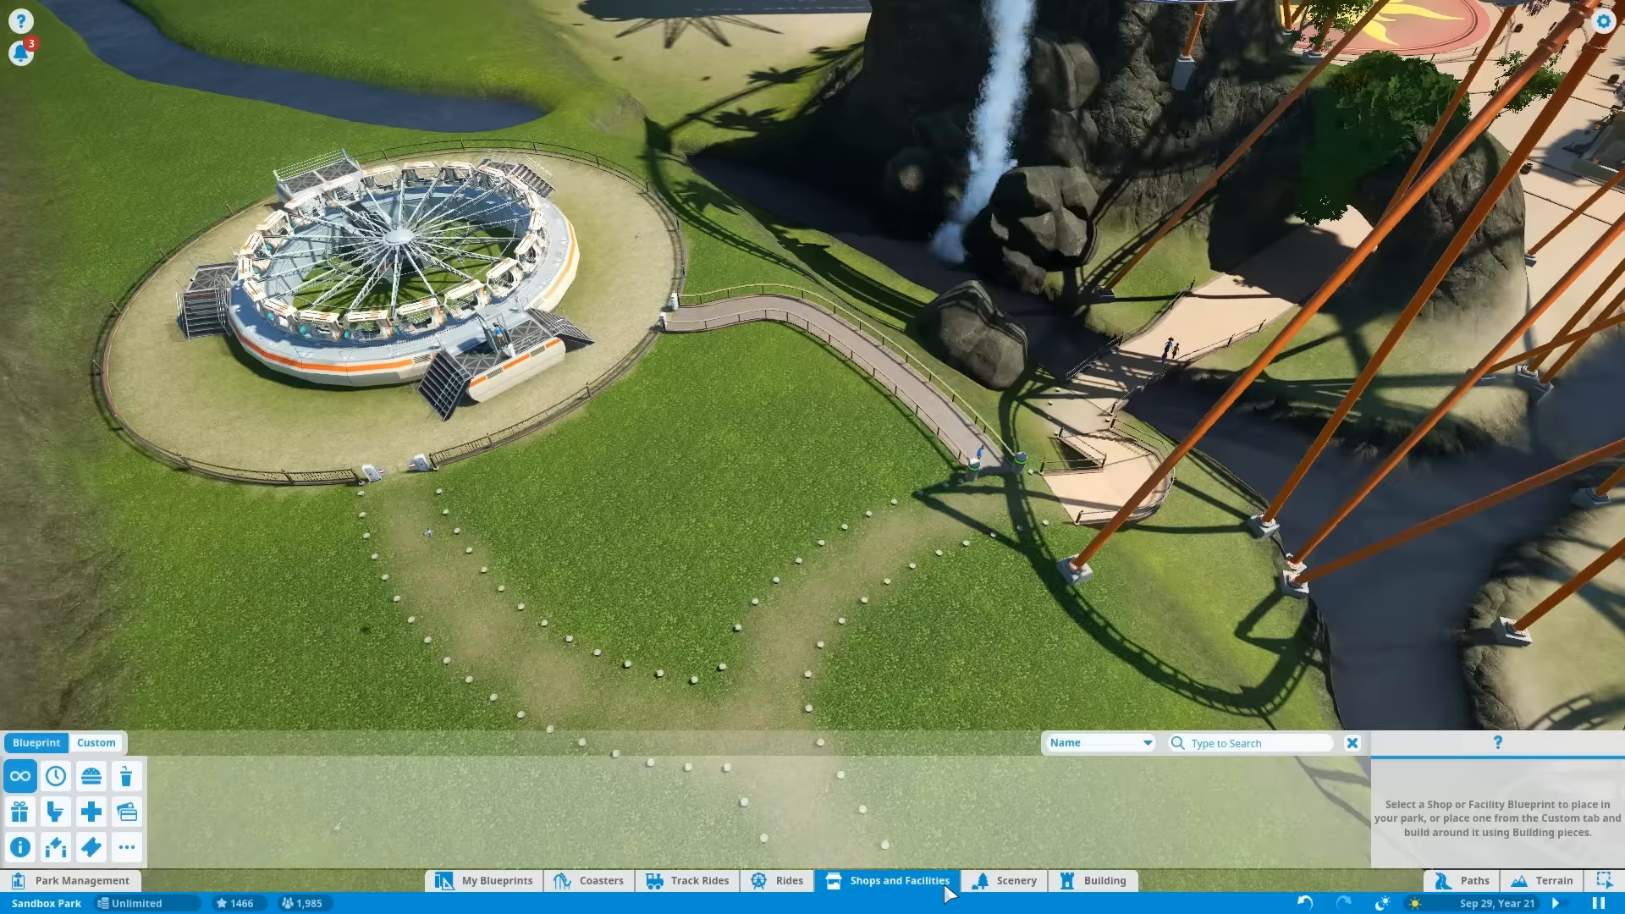
{"action": "left_click", "coordinate": [1015, 880]}
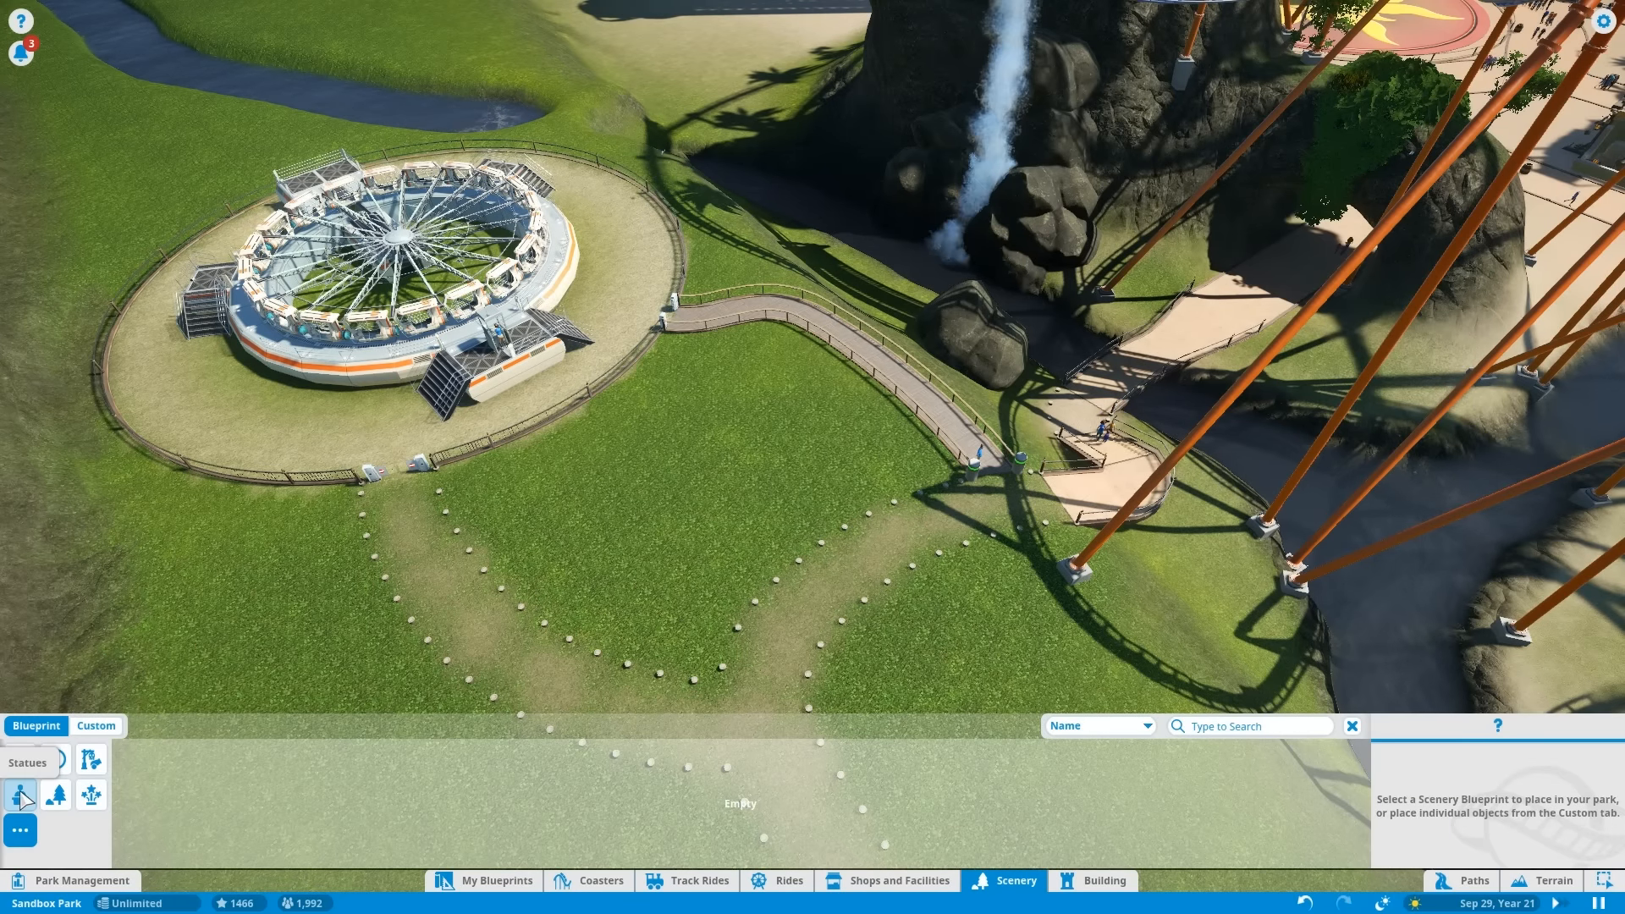
{"action": "left_click", "coordinate": [95, 725]}
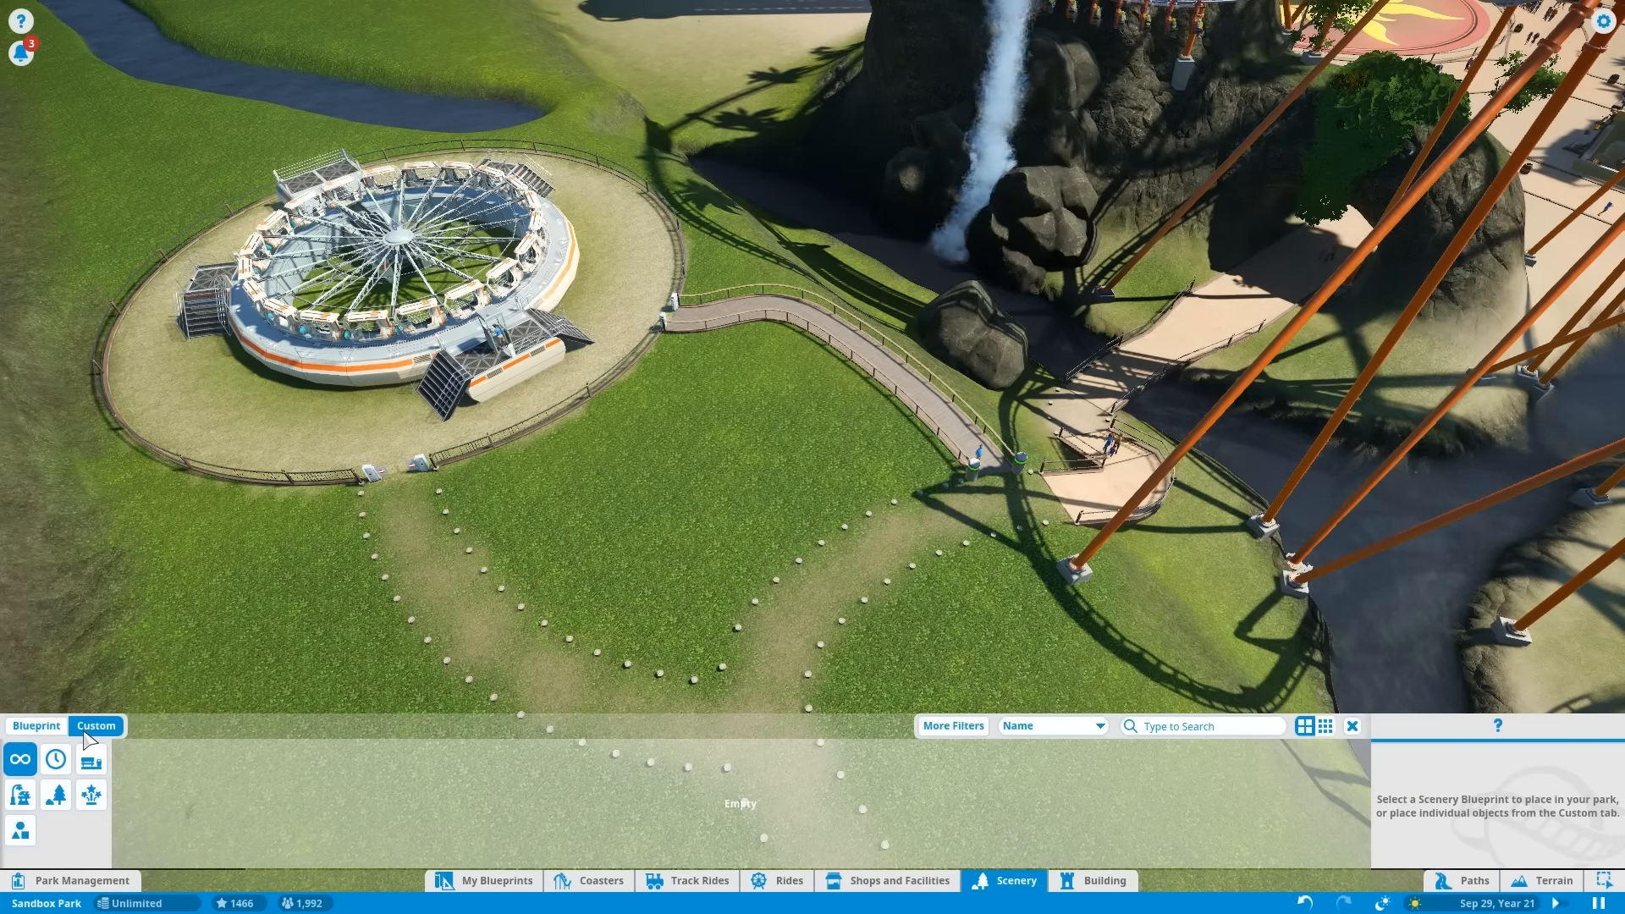
{"action": "left_click", "coordinate": [91, 758]}
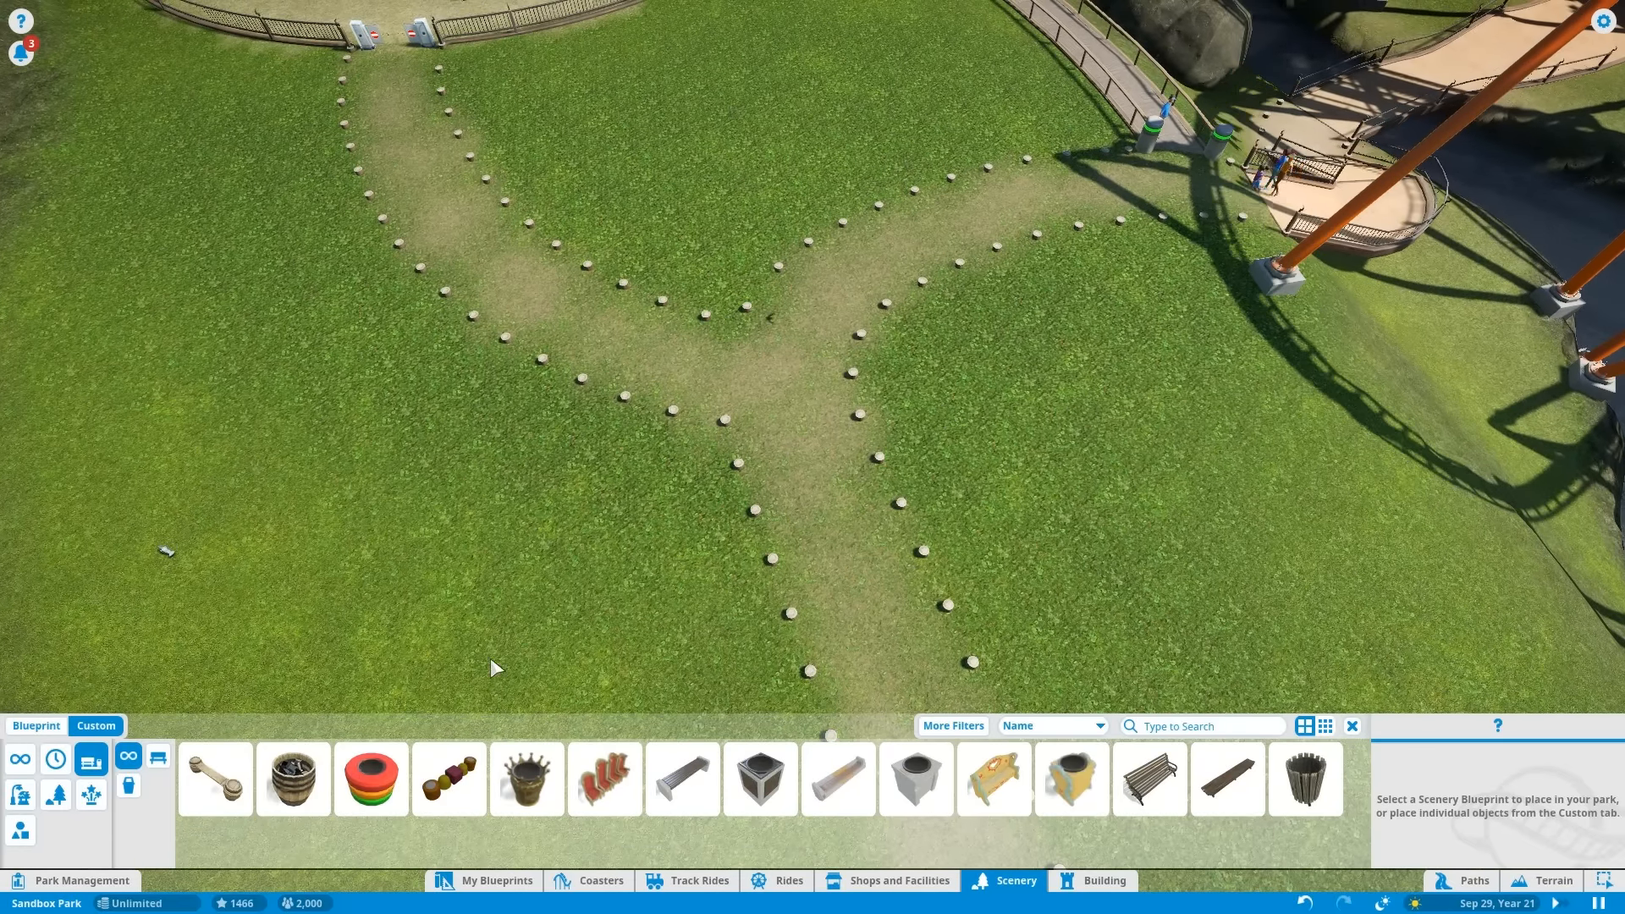
Place a Barrel Bin from custom scenery onto the paved plaza.
{"action": "left_click", "coordinate": [215, 779]}
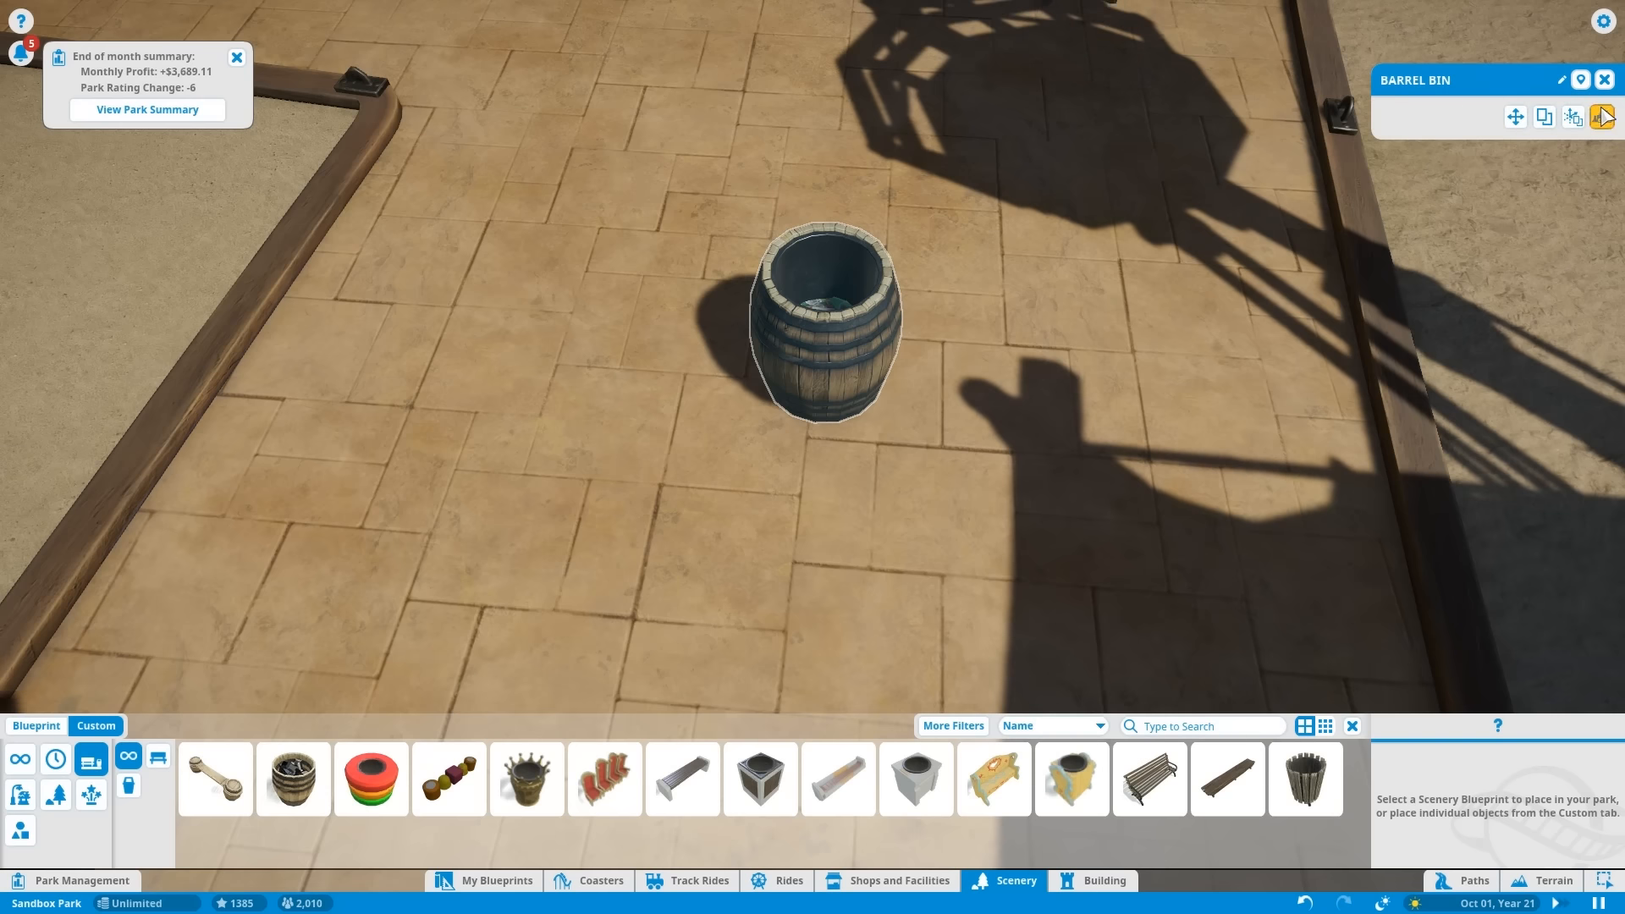
{"action": "left_click", "coordinate": [292, 779]}
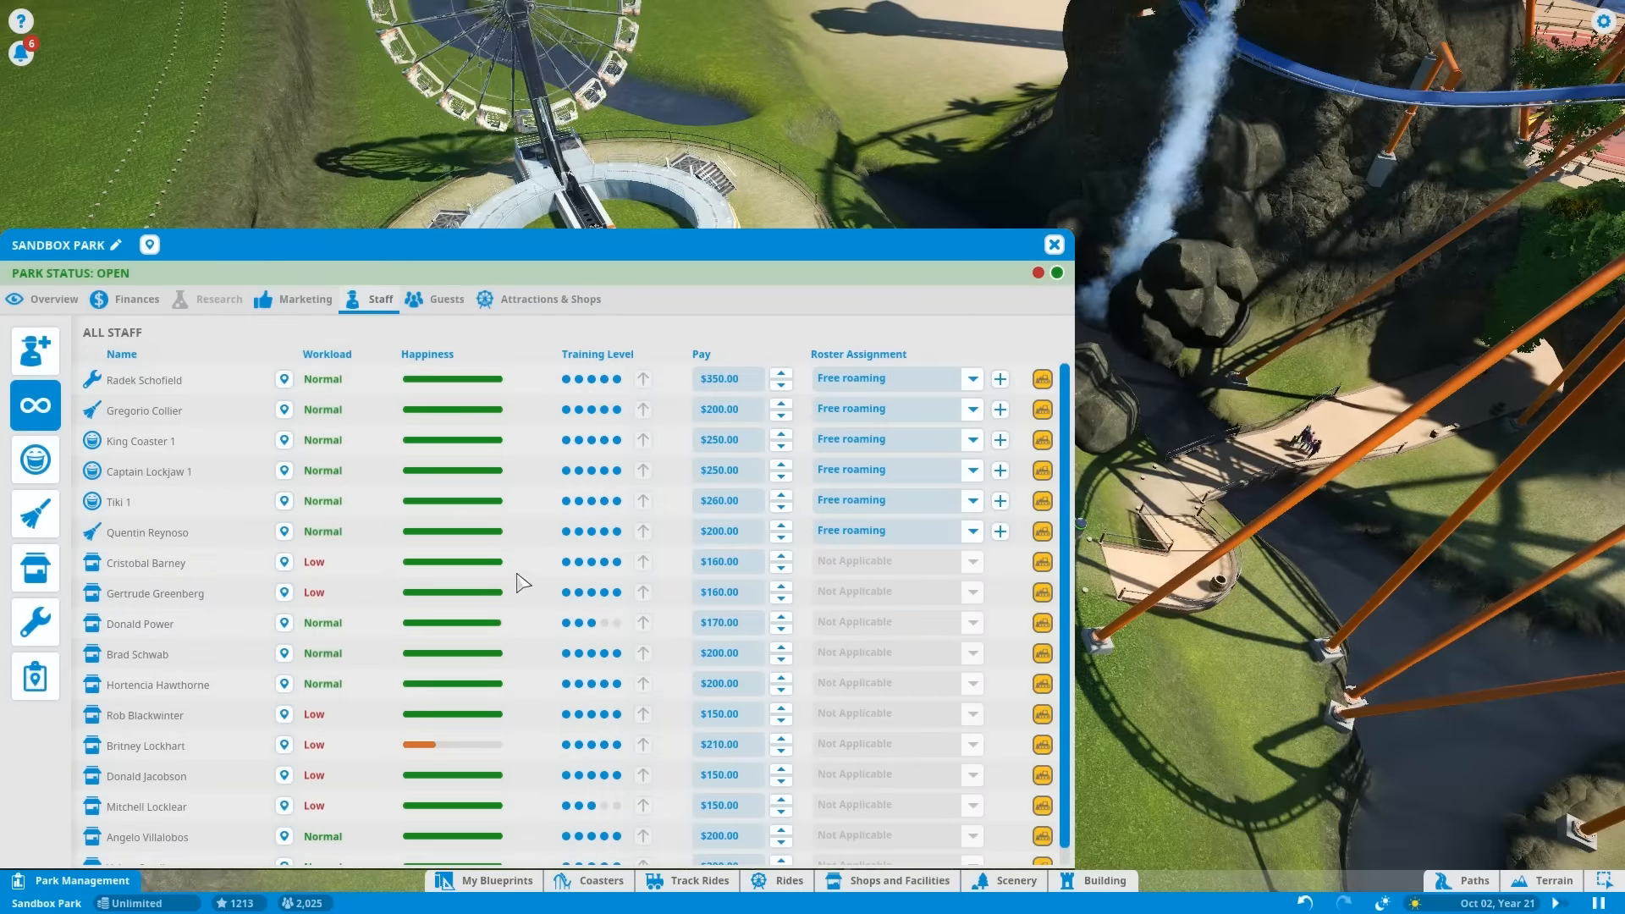
Filter the staff list to mechanics, then close the Park Management window.
{"action": "left_click", "coordinate": [34, 515]}
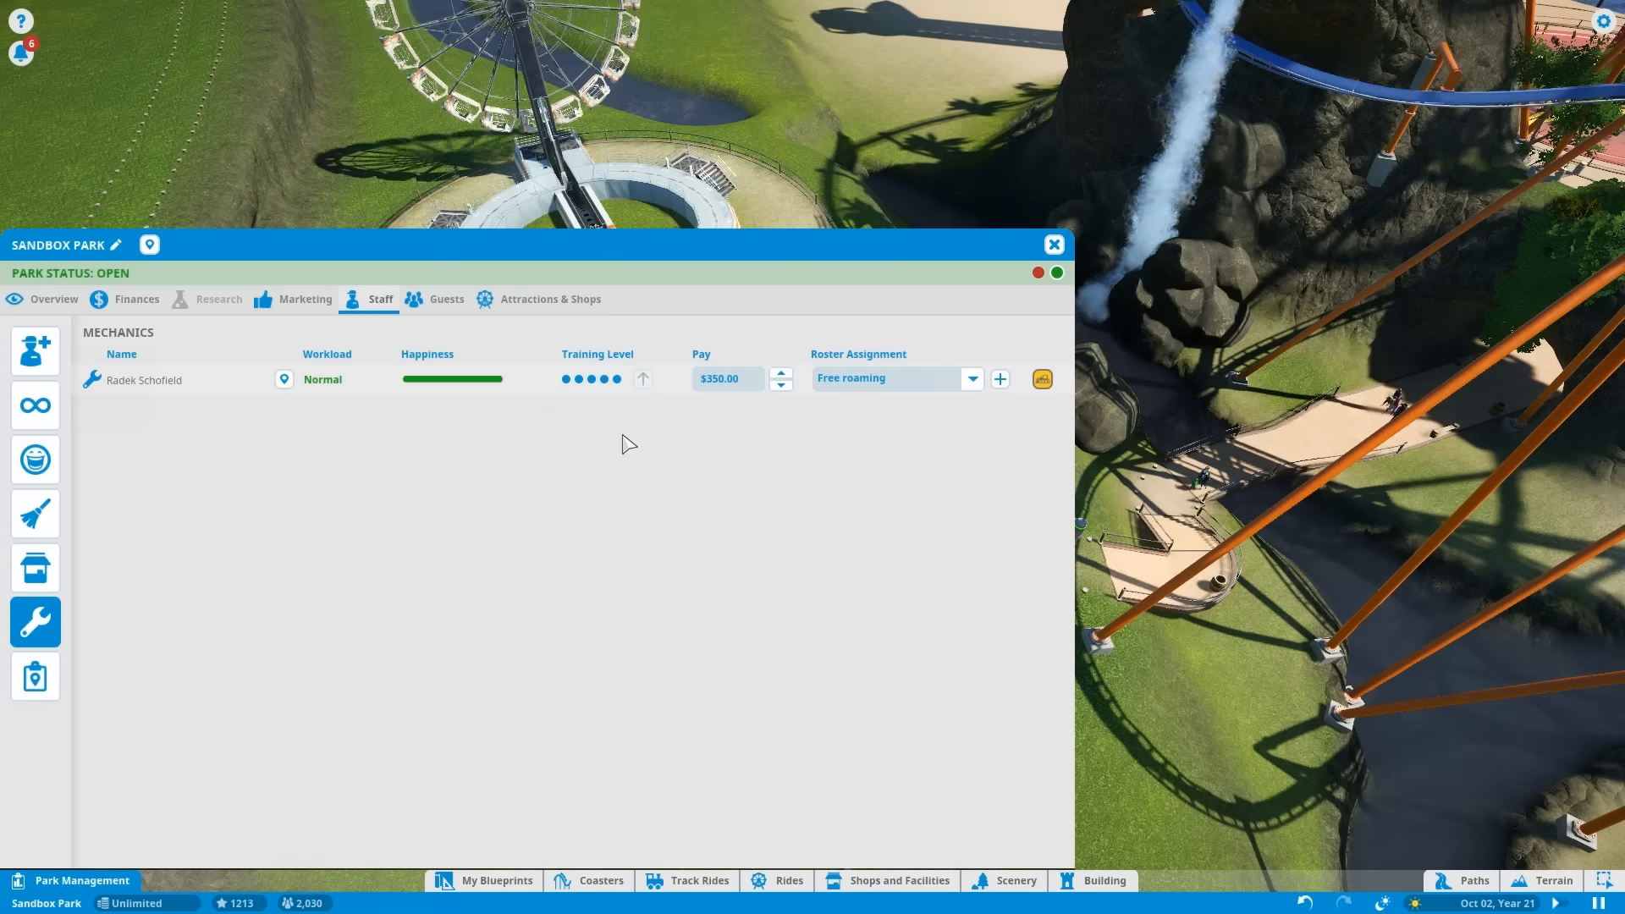
{"action": "mouse_move", "coordinate": [34, 677]}
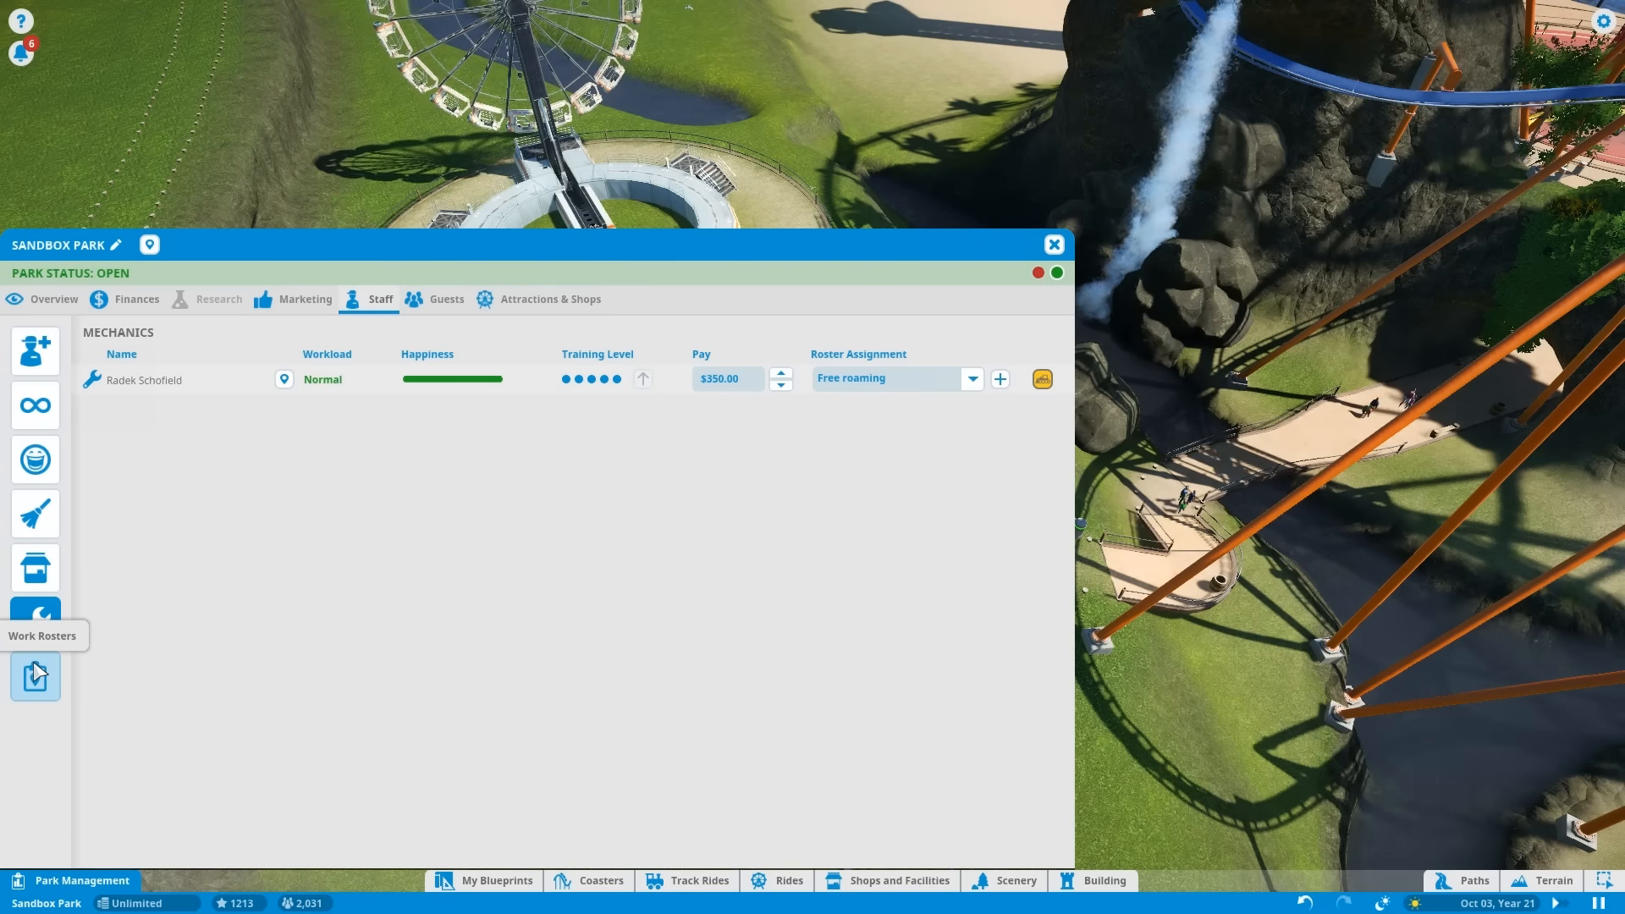
{"action": "left_click", "coordinate": [1053, 244]}
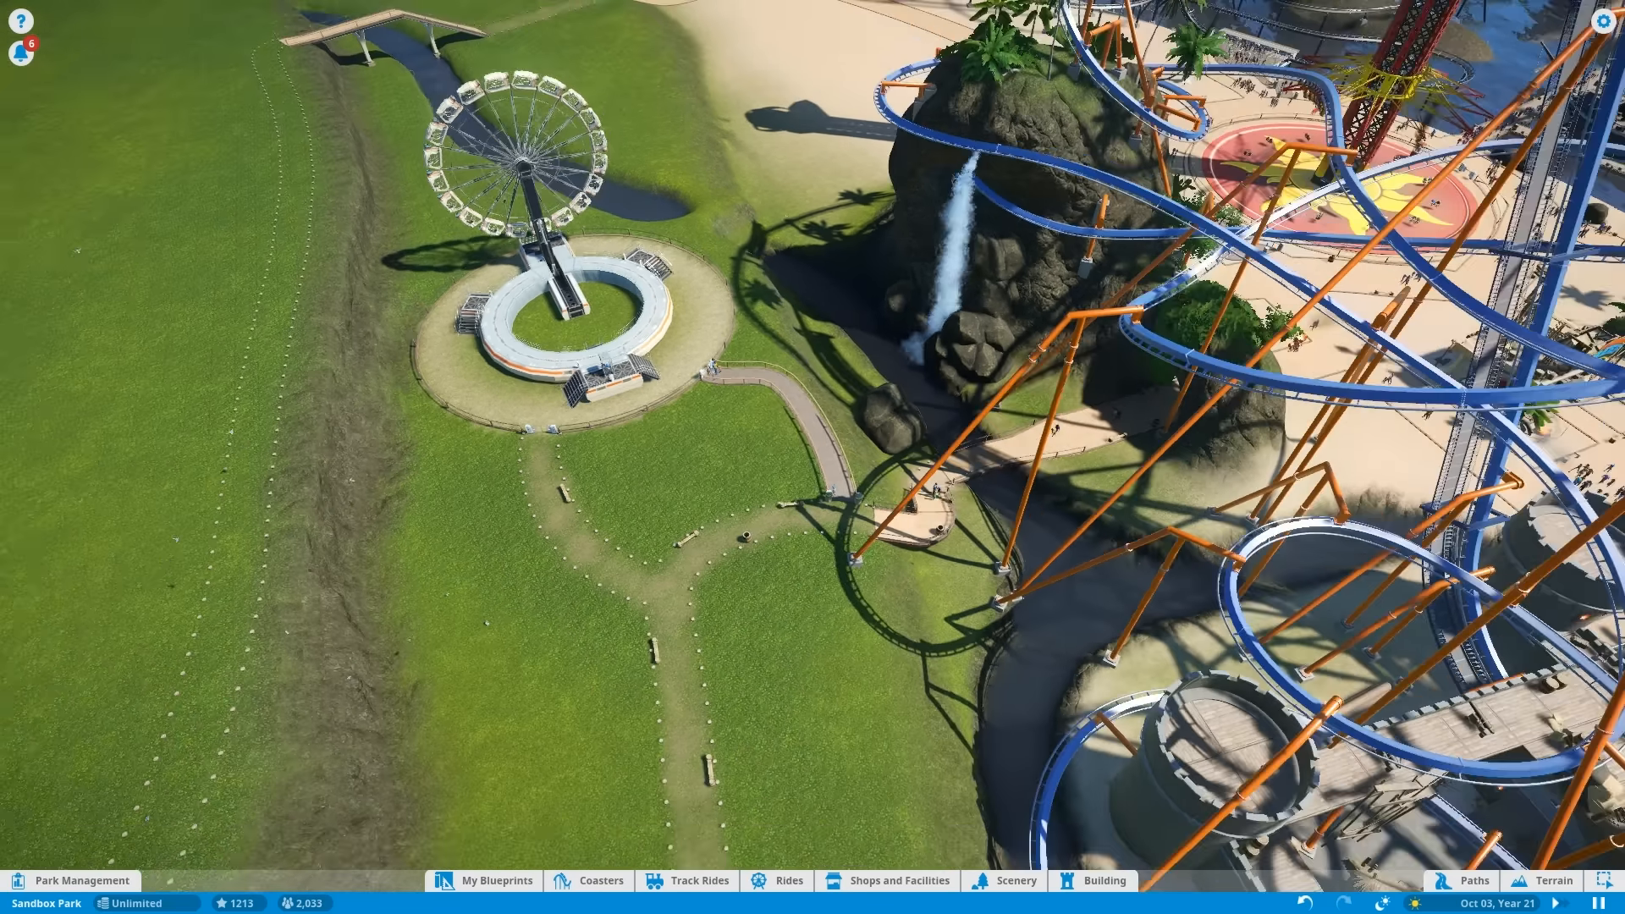